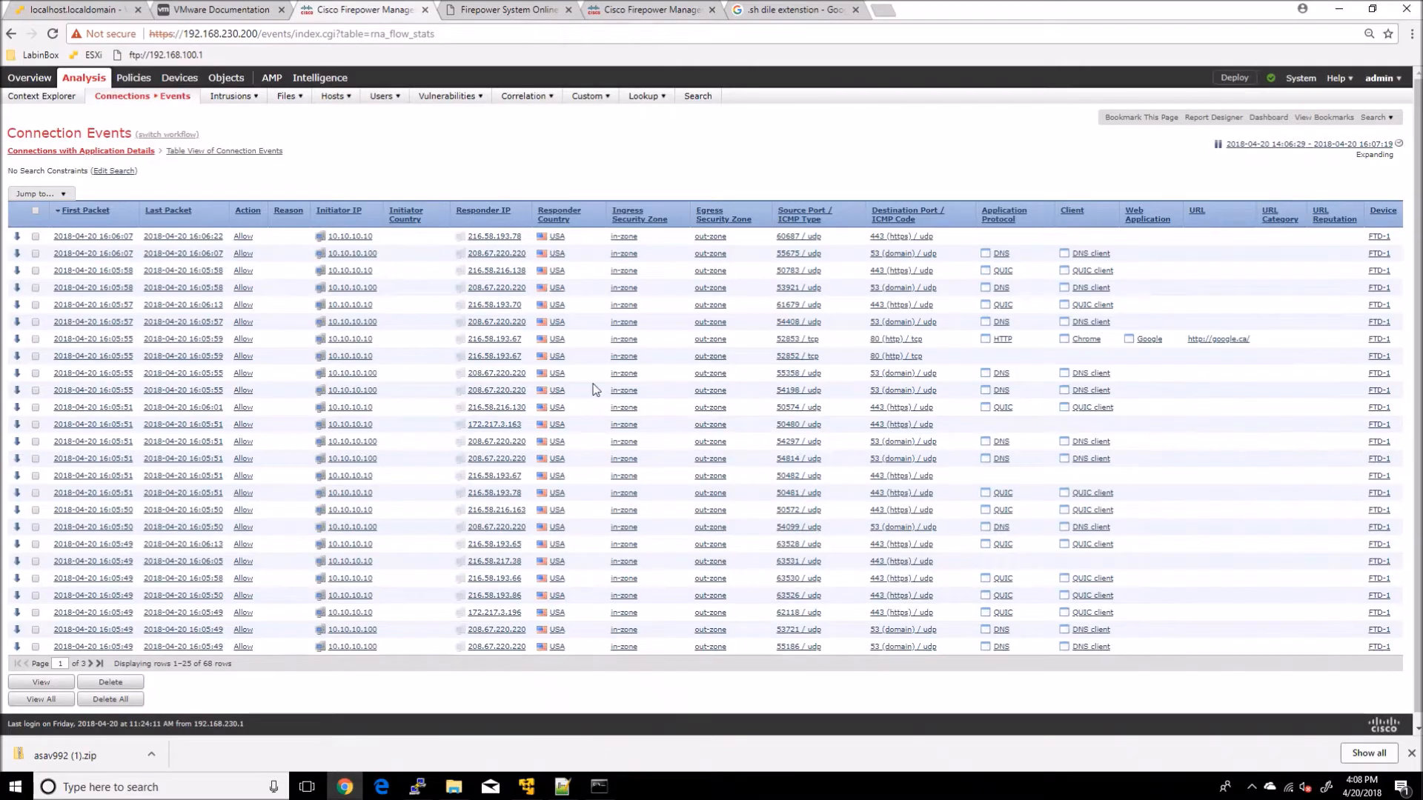
mouse_move(811, 292)
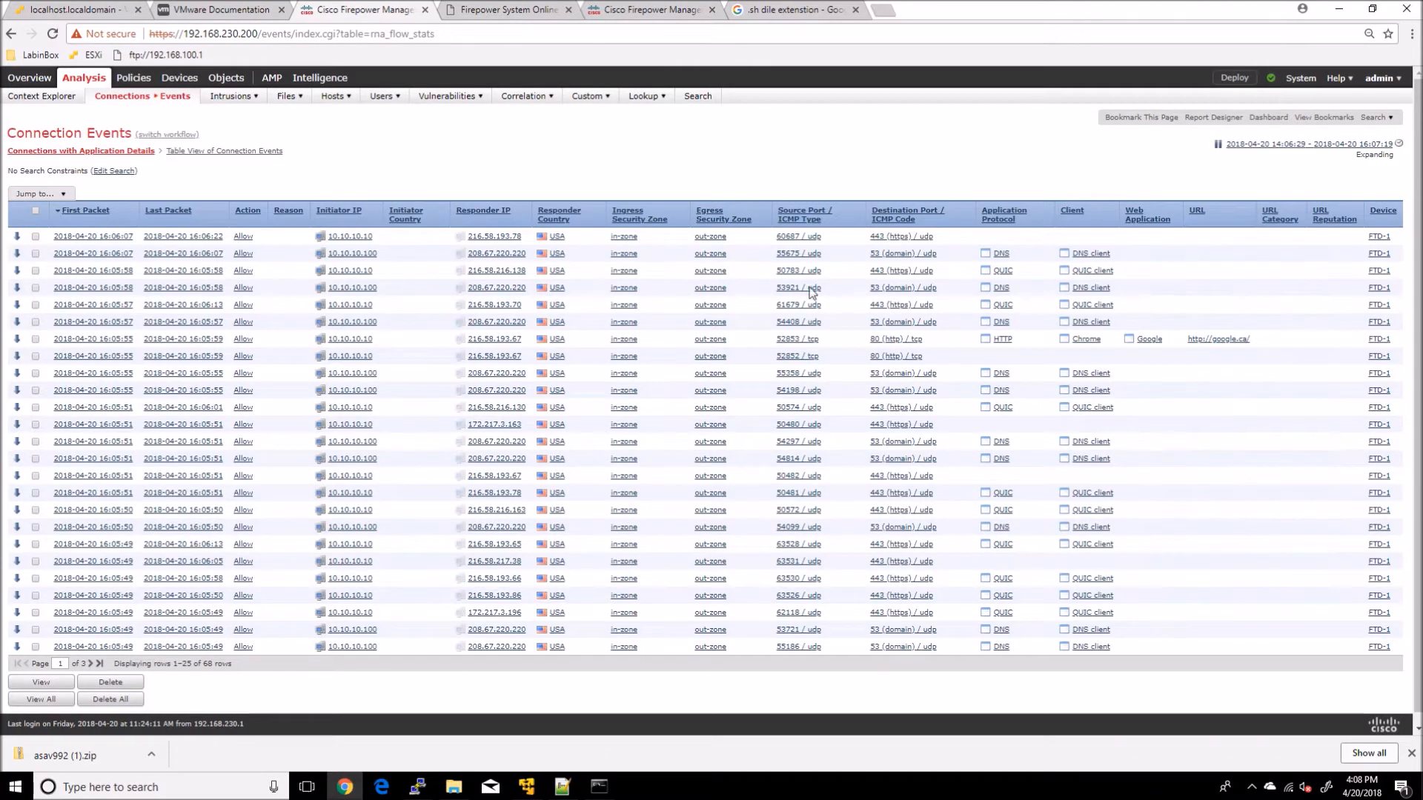
mouse_move(984, 286)
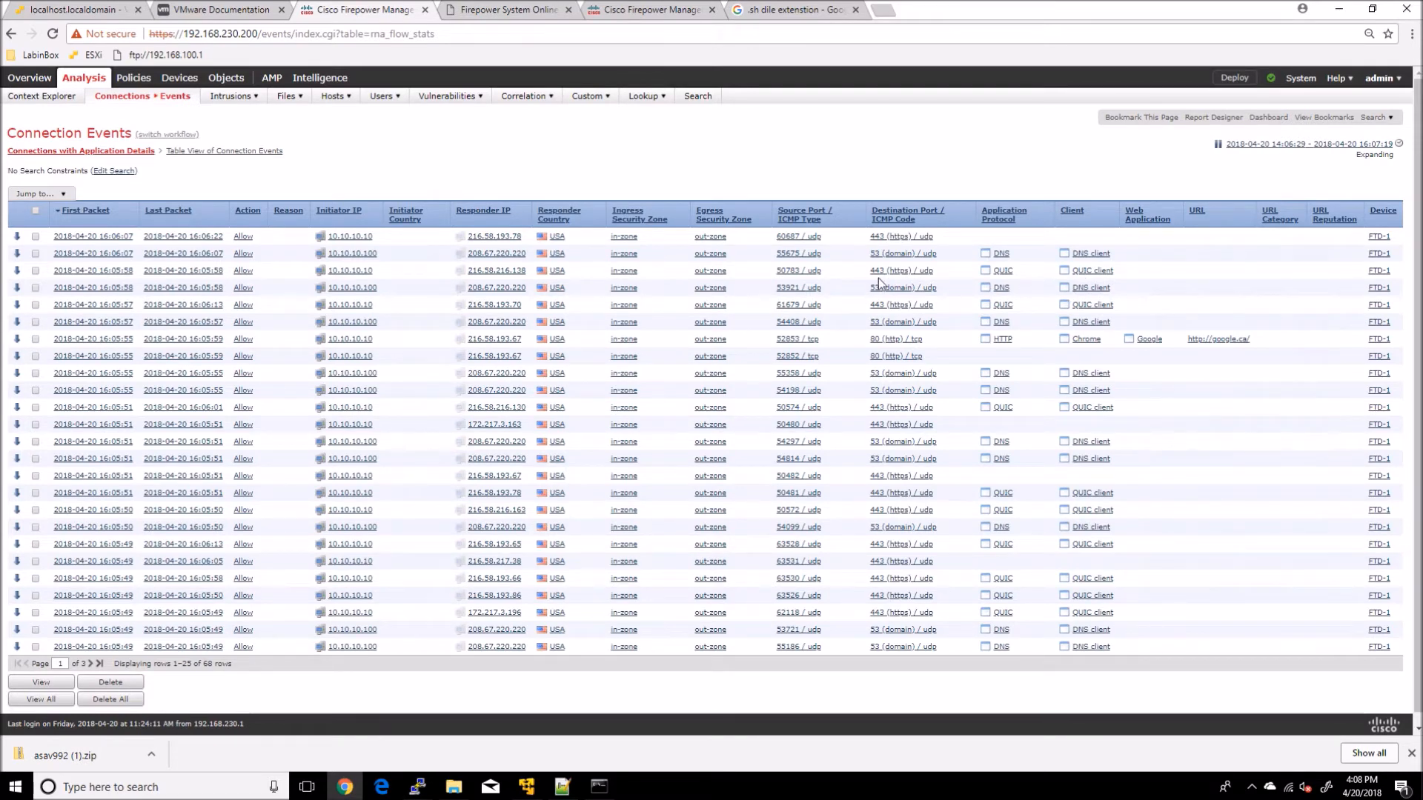
mouse_move(460, 147)
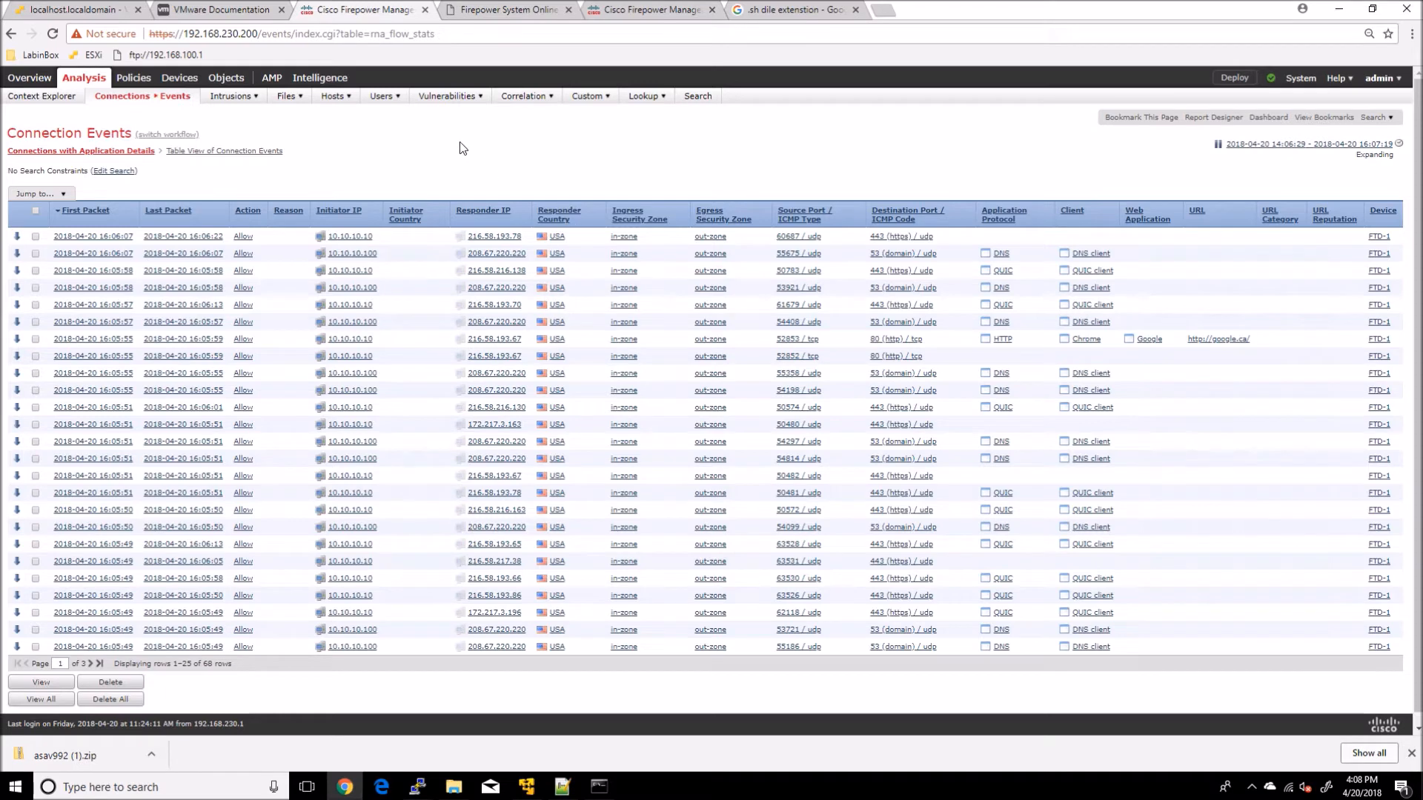
mouse_move(470, 153)
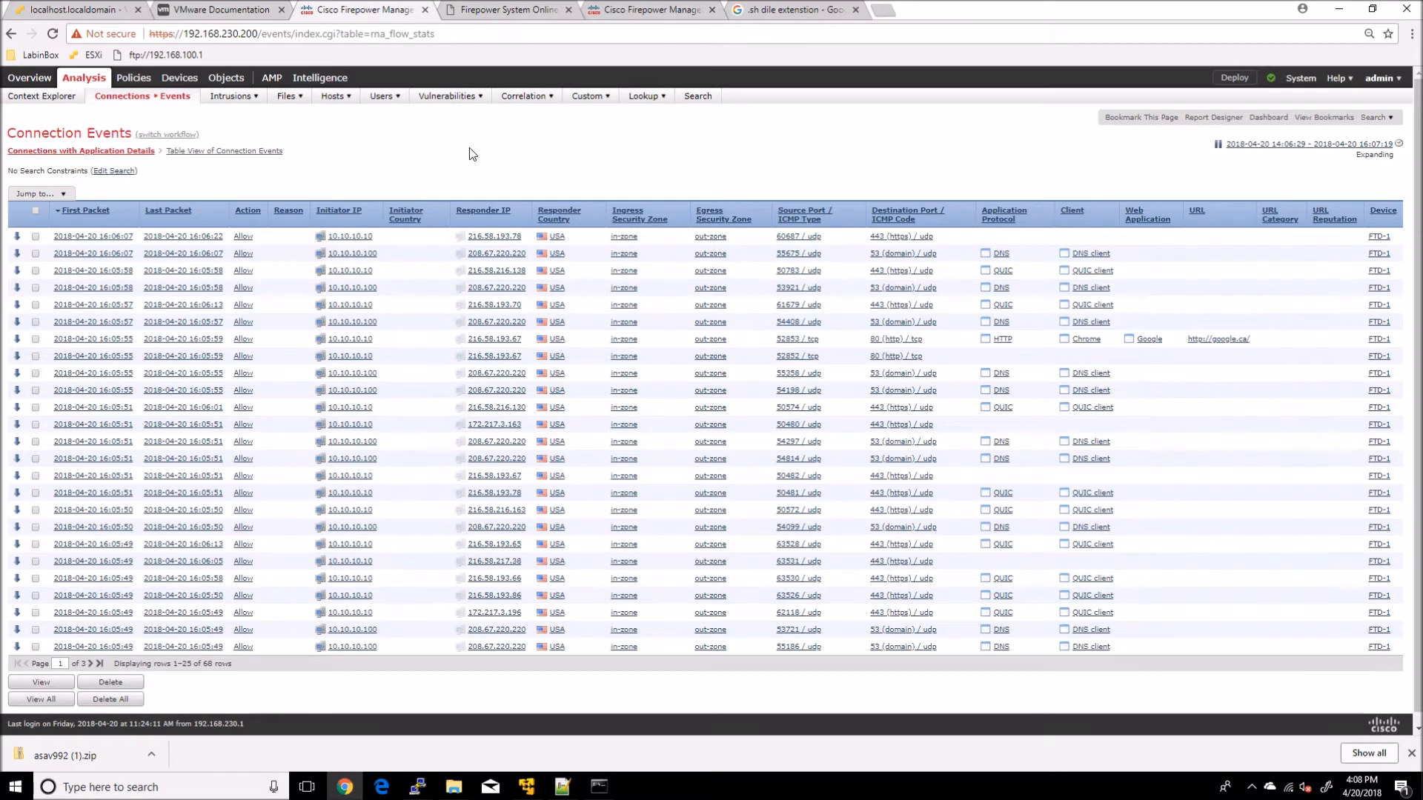
Step: Go to Policies > Access Control and open Access-Policy in the editor
click(134, 77)
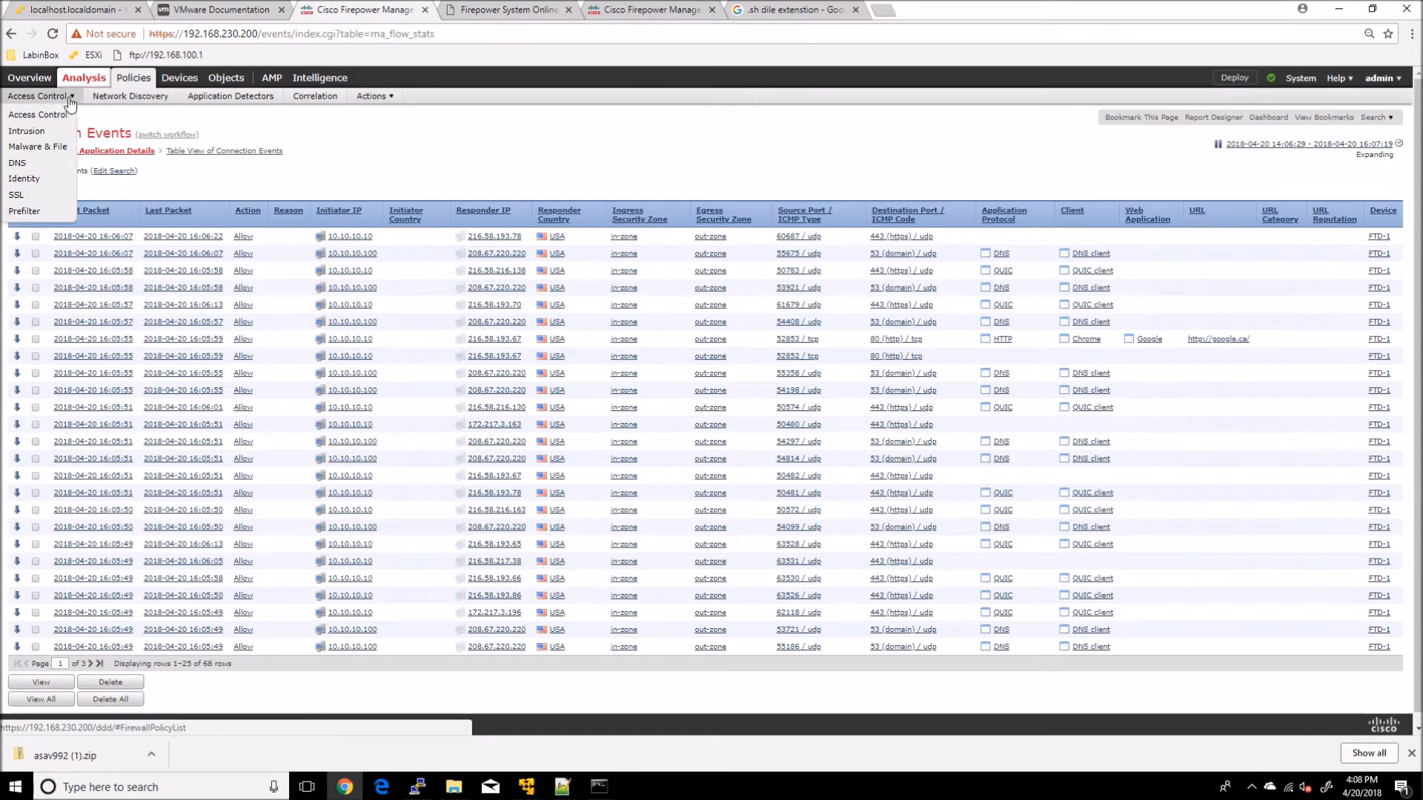
click(37, 114)
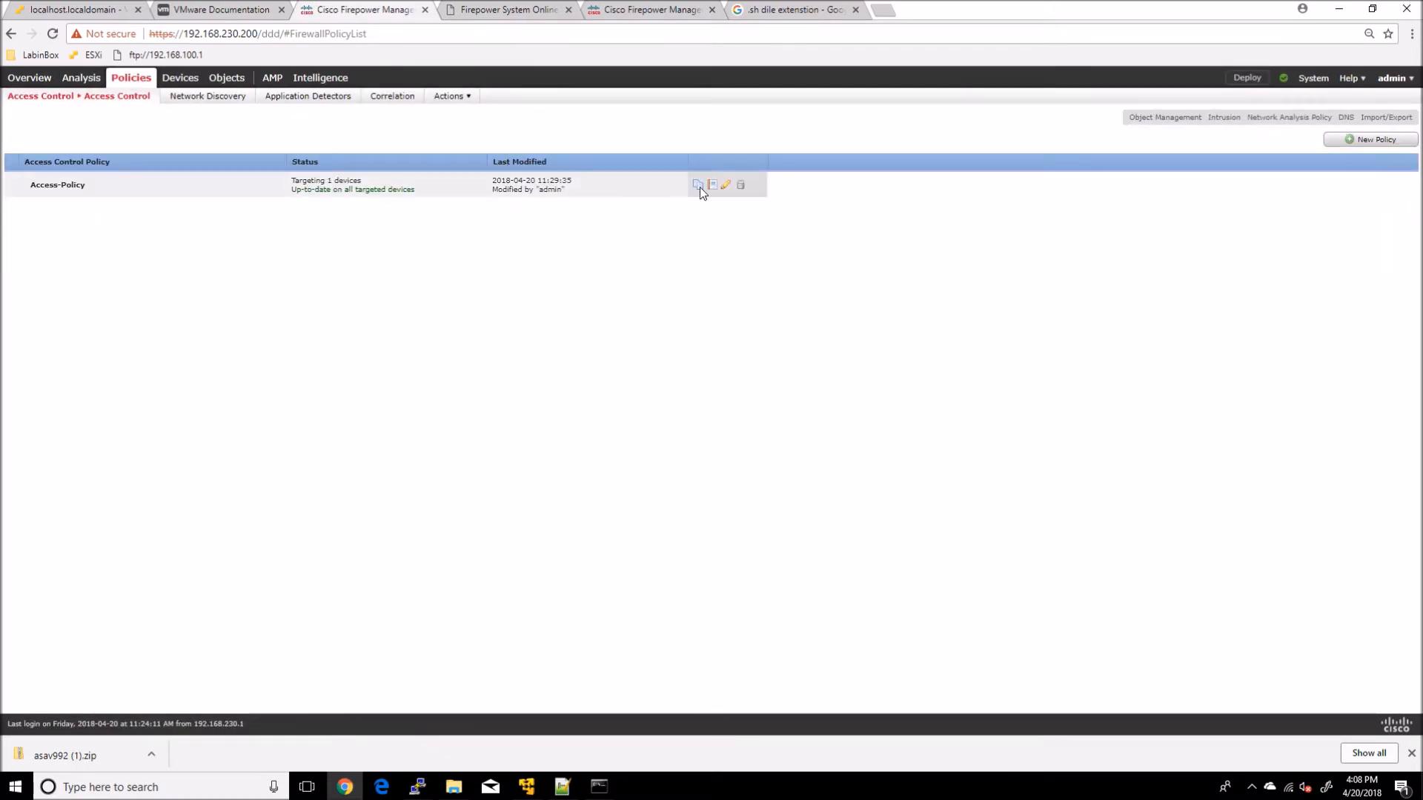
mouse_move(698, 318)
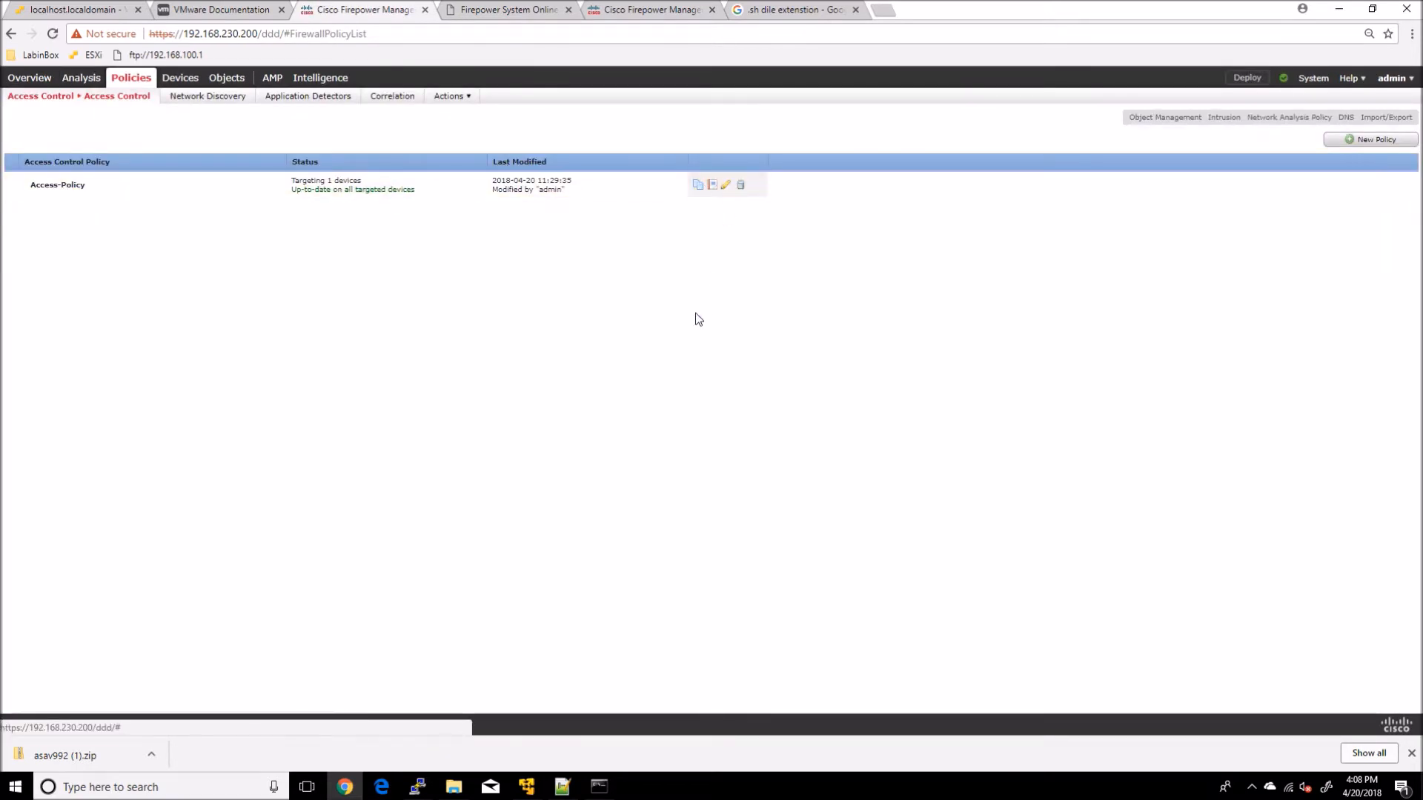
click(725, 183)
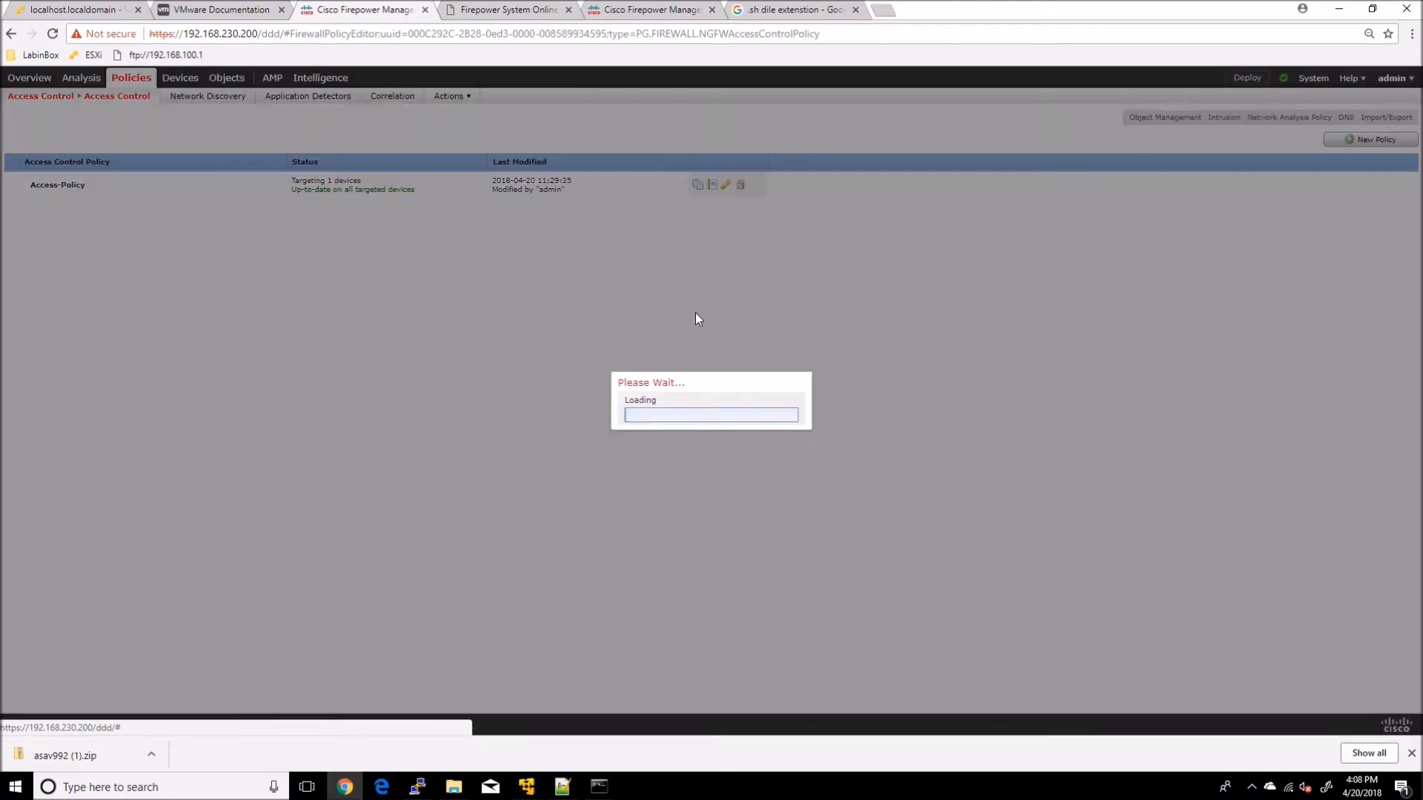
click(725, 185)
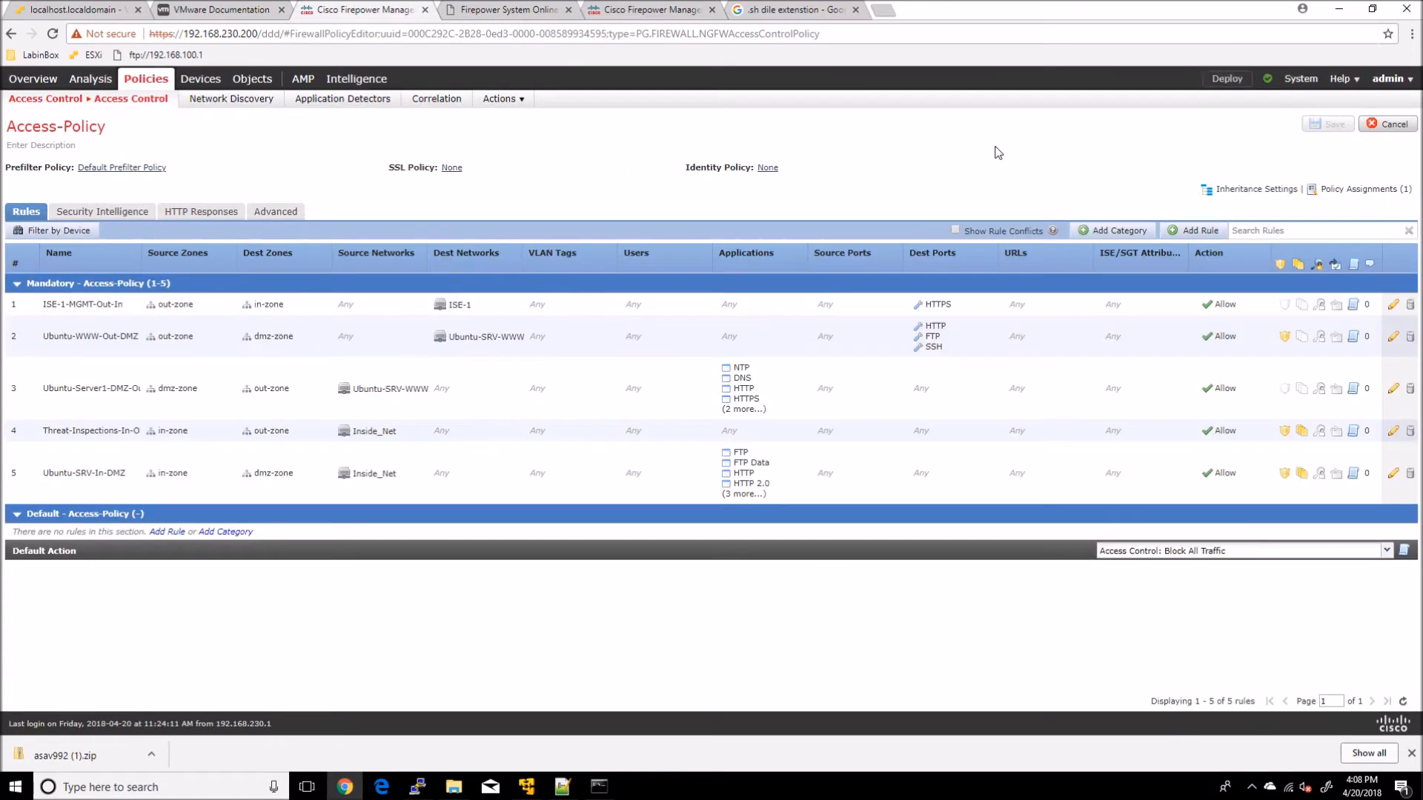
mouse_move(1274, 294)
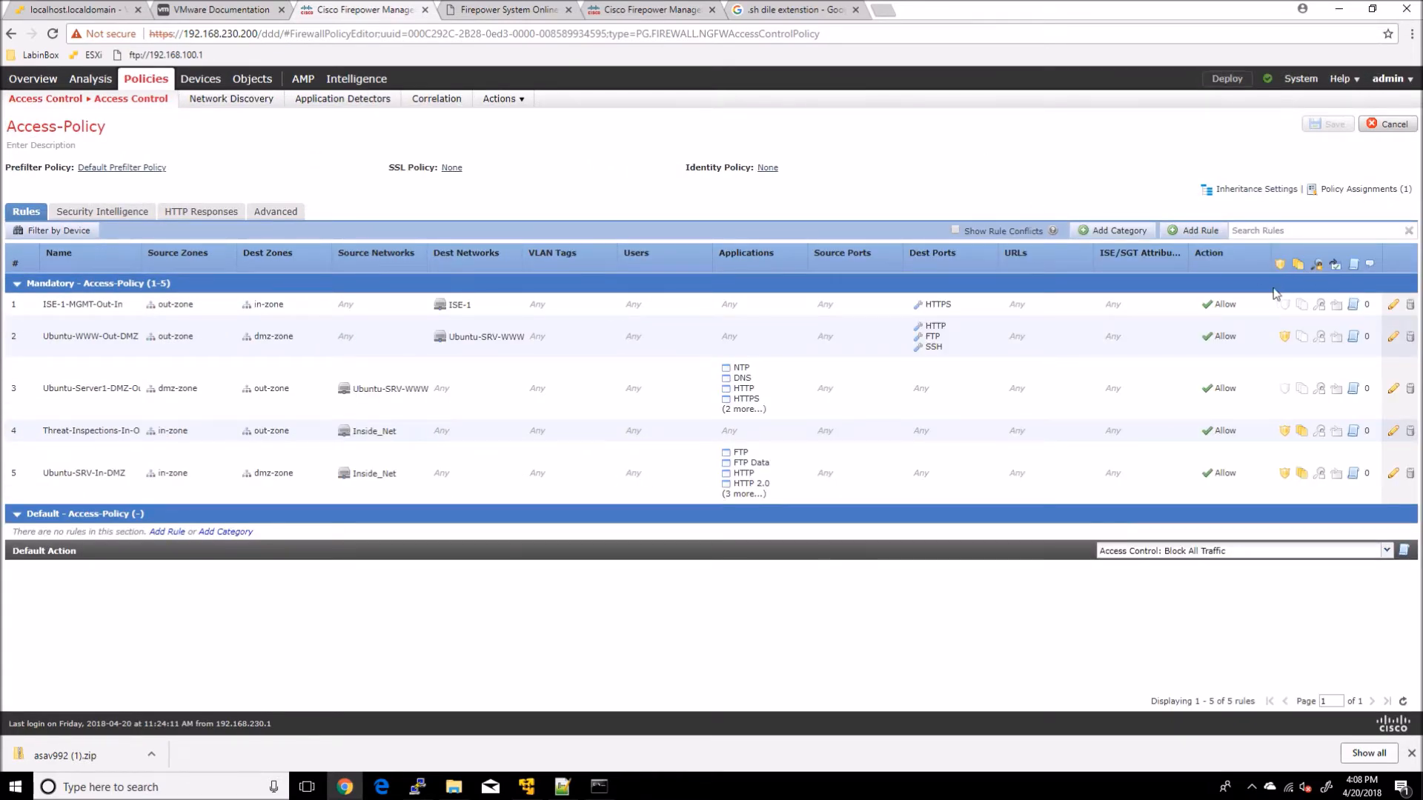
Step: Add a new rule with in-zone as source and QUIC as the selected application
click(1198, 230)
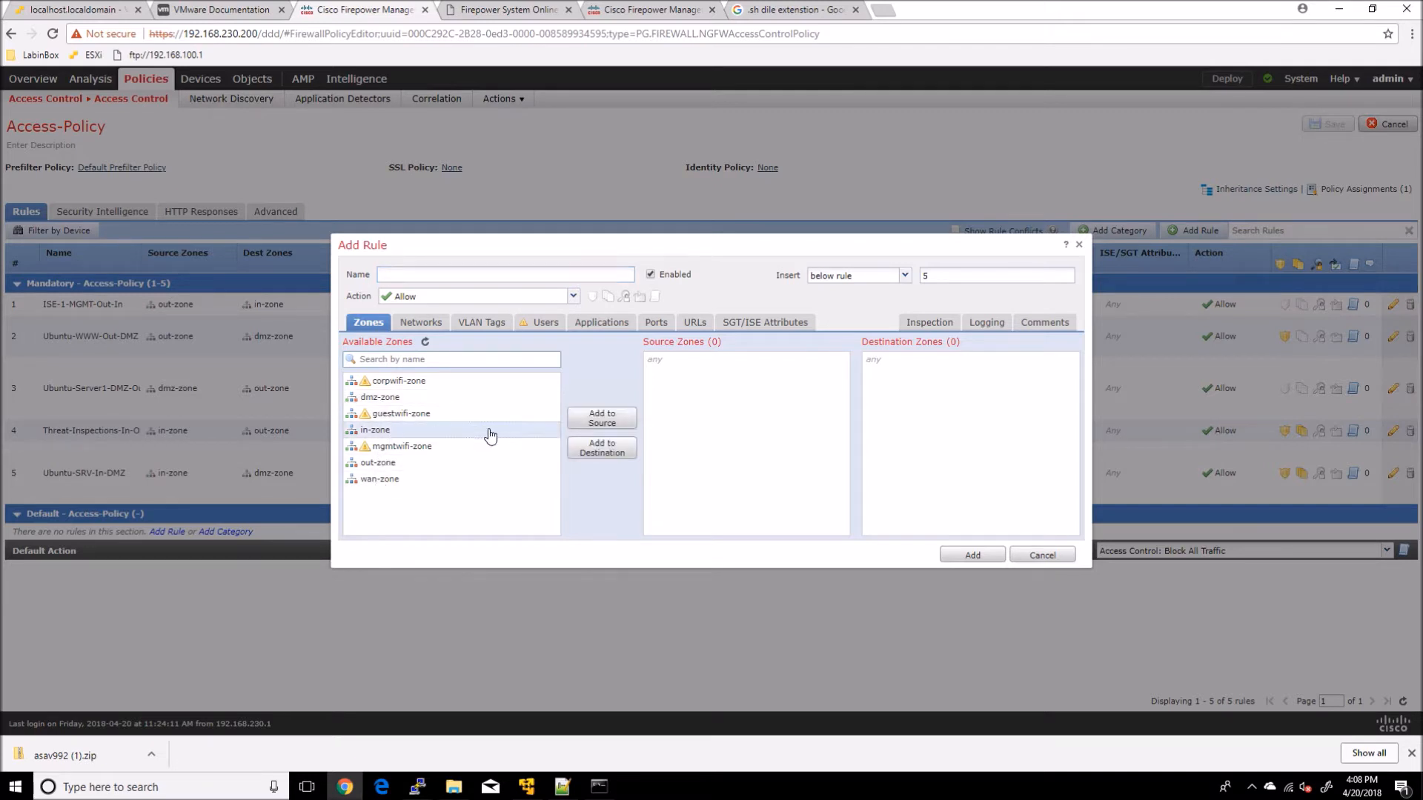
click(600, 418)
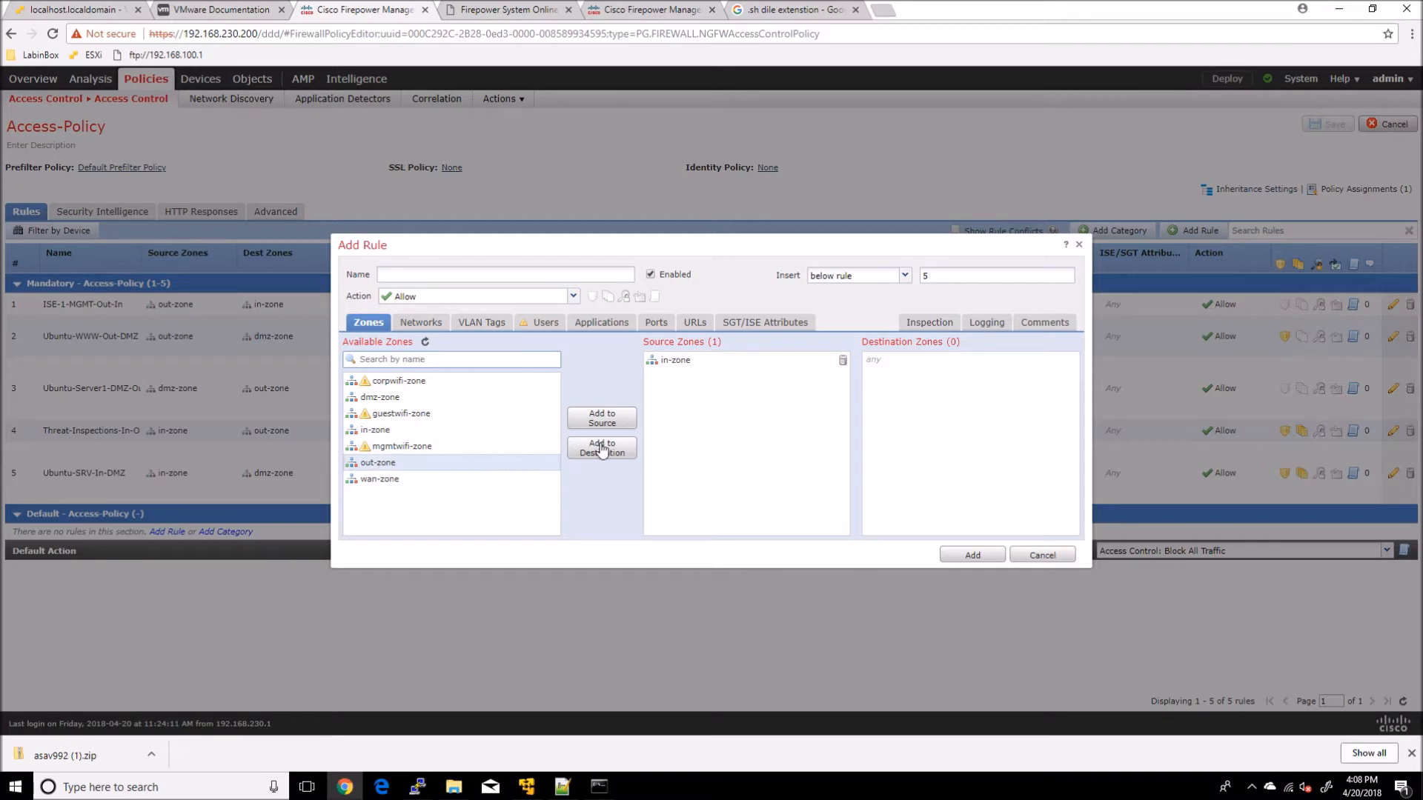
click(600, 322)
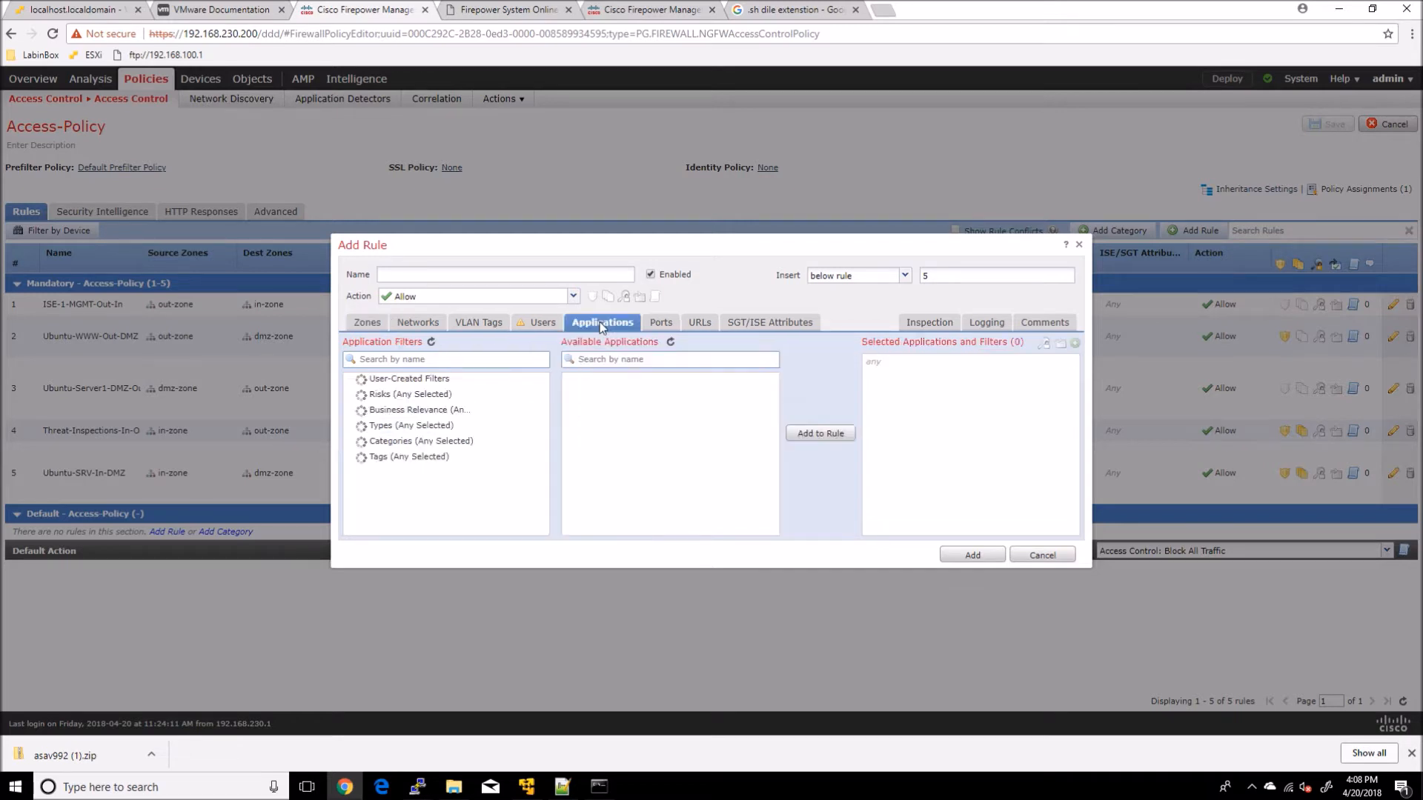
click(409, 394)
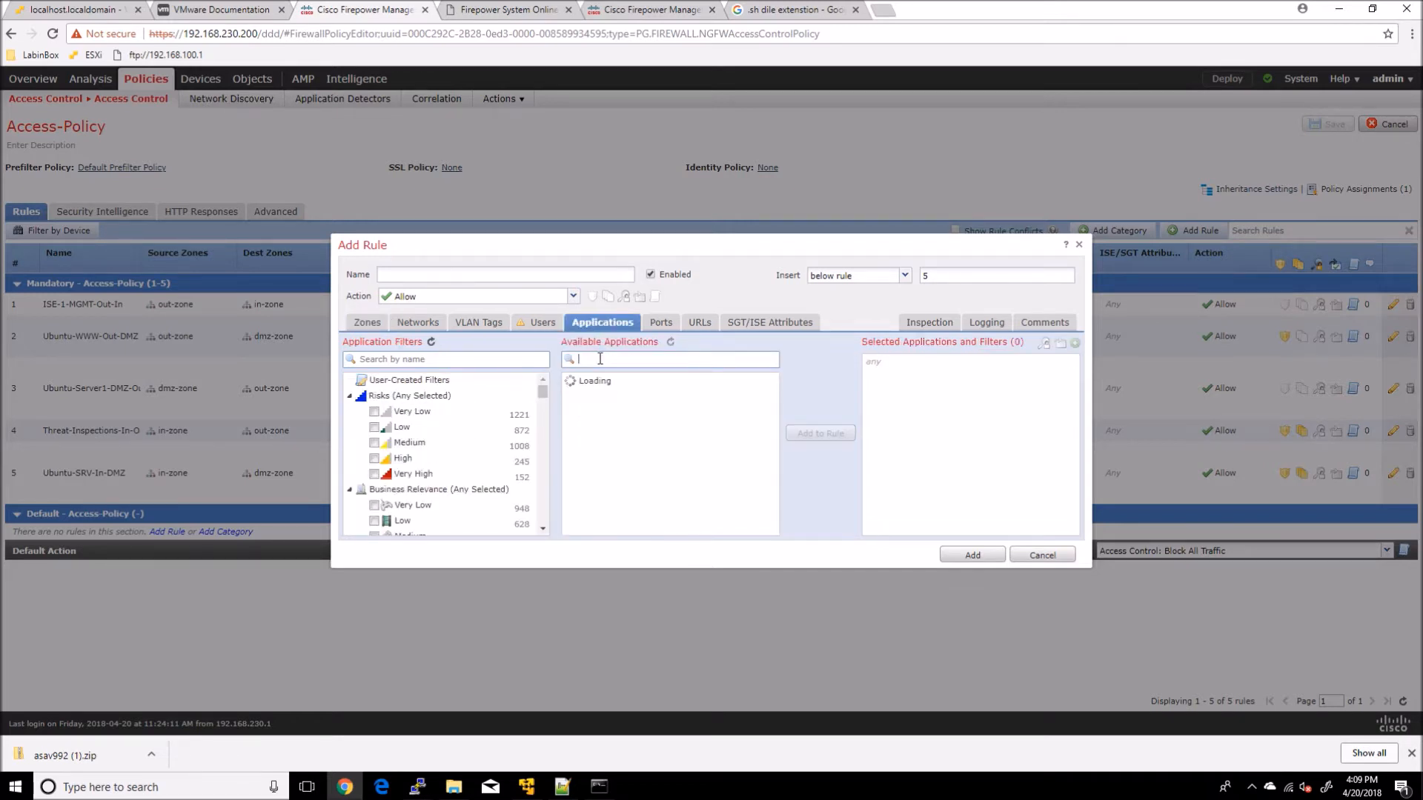
text(quid)
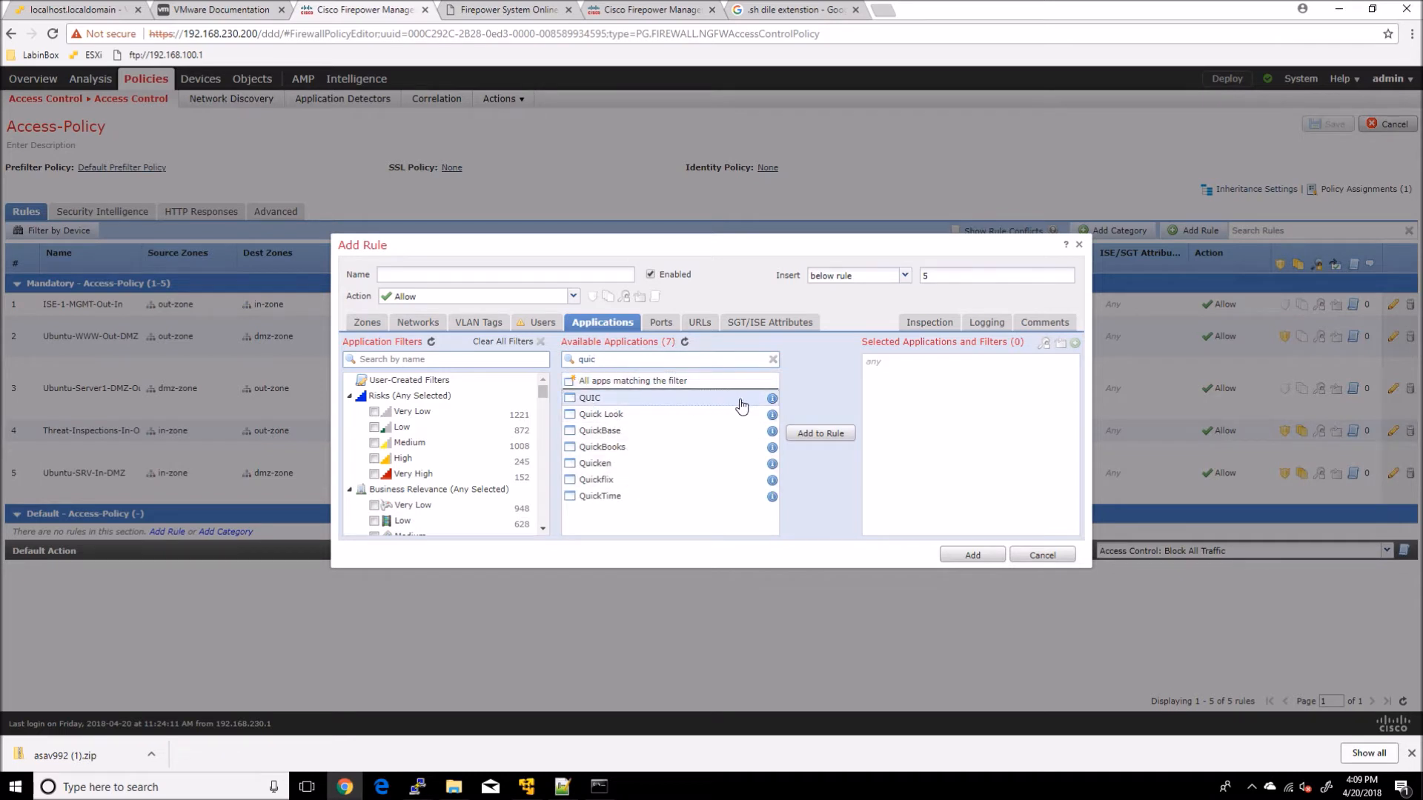
mouse_move(771, 401)
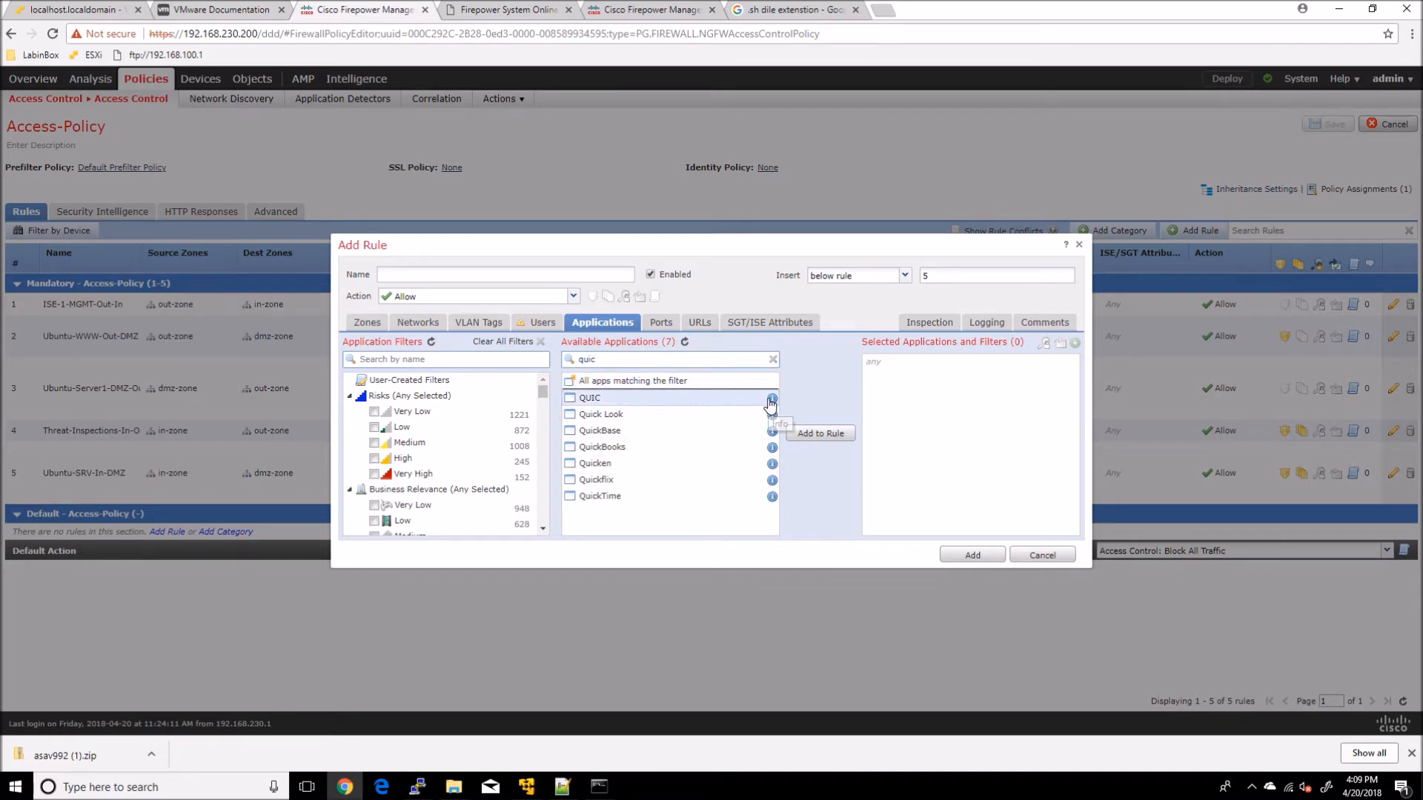
click(770, 397)
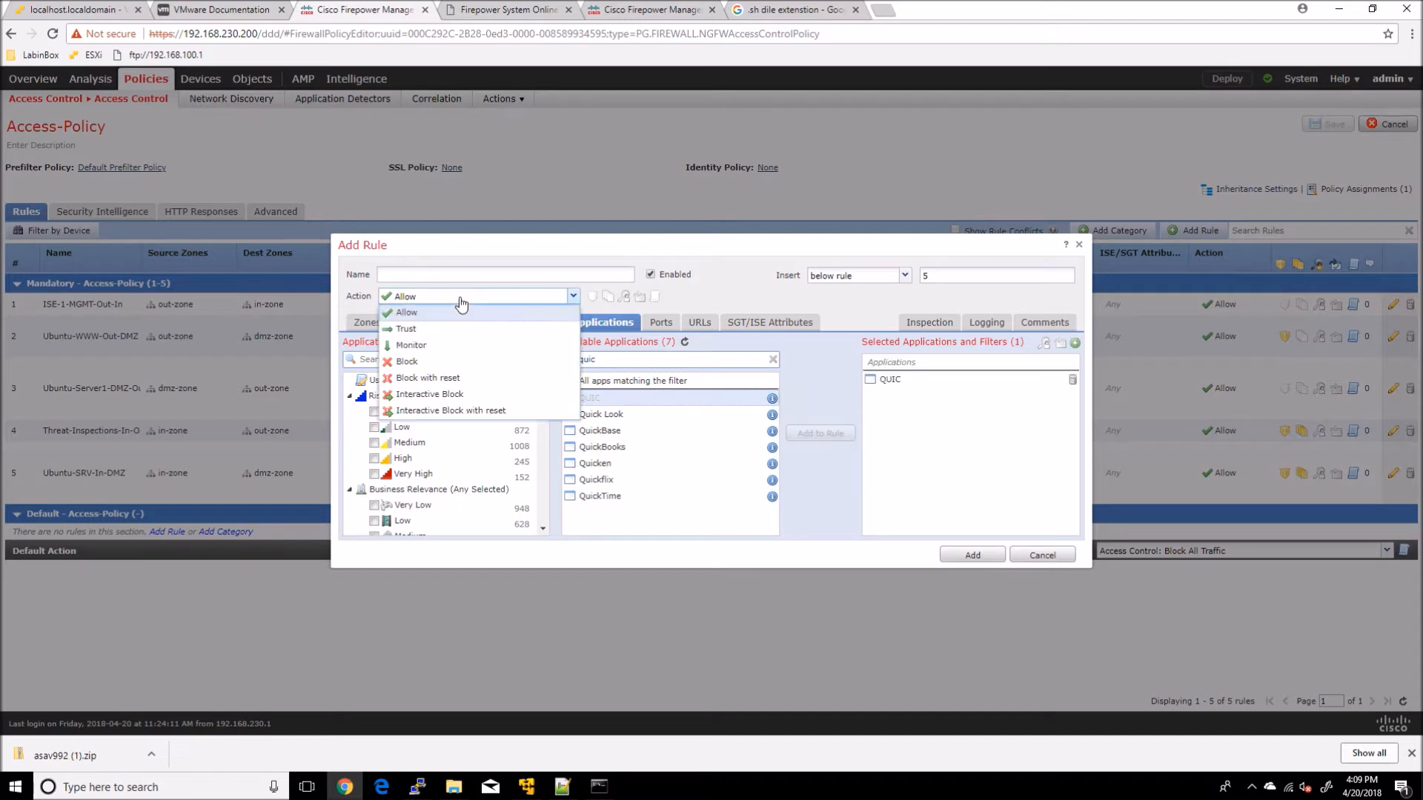
Step: Make it a Block rule named 'Block QUIC and force TCP', inserted above rule 1, logging at beginning of connection
click(406, 362)
text(Block)
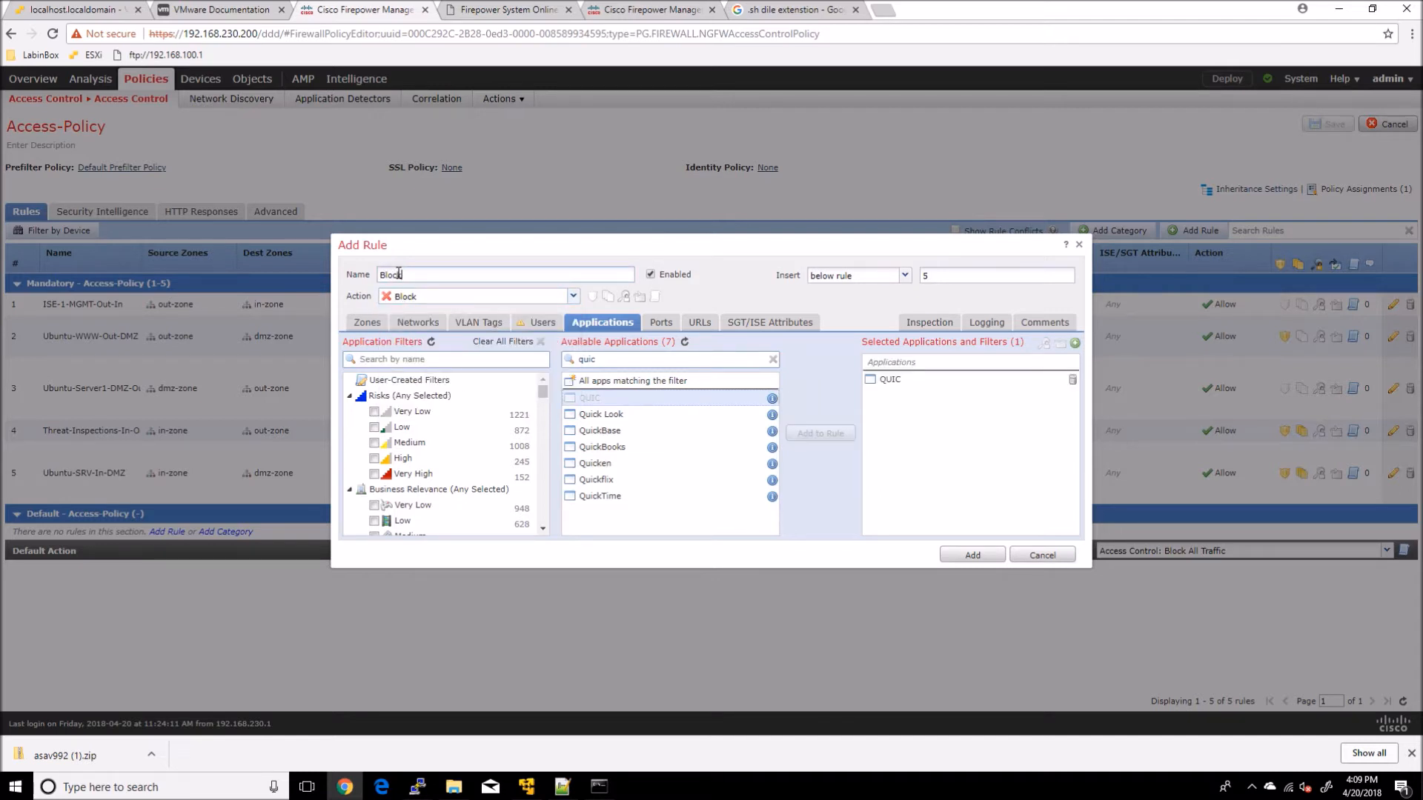
text(QUIC)
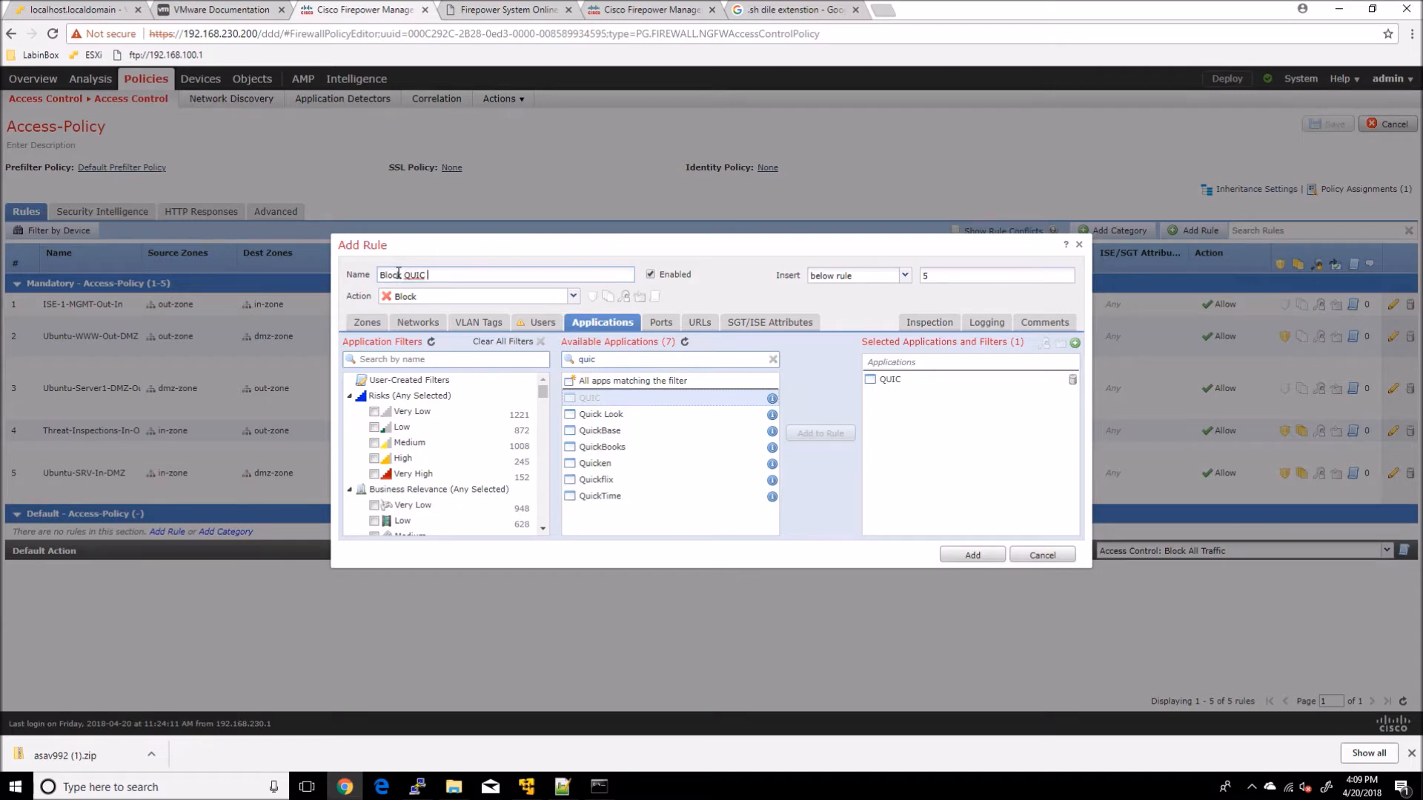
text(and force TCP)
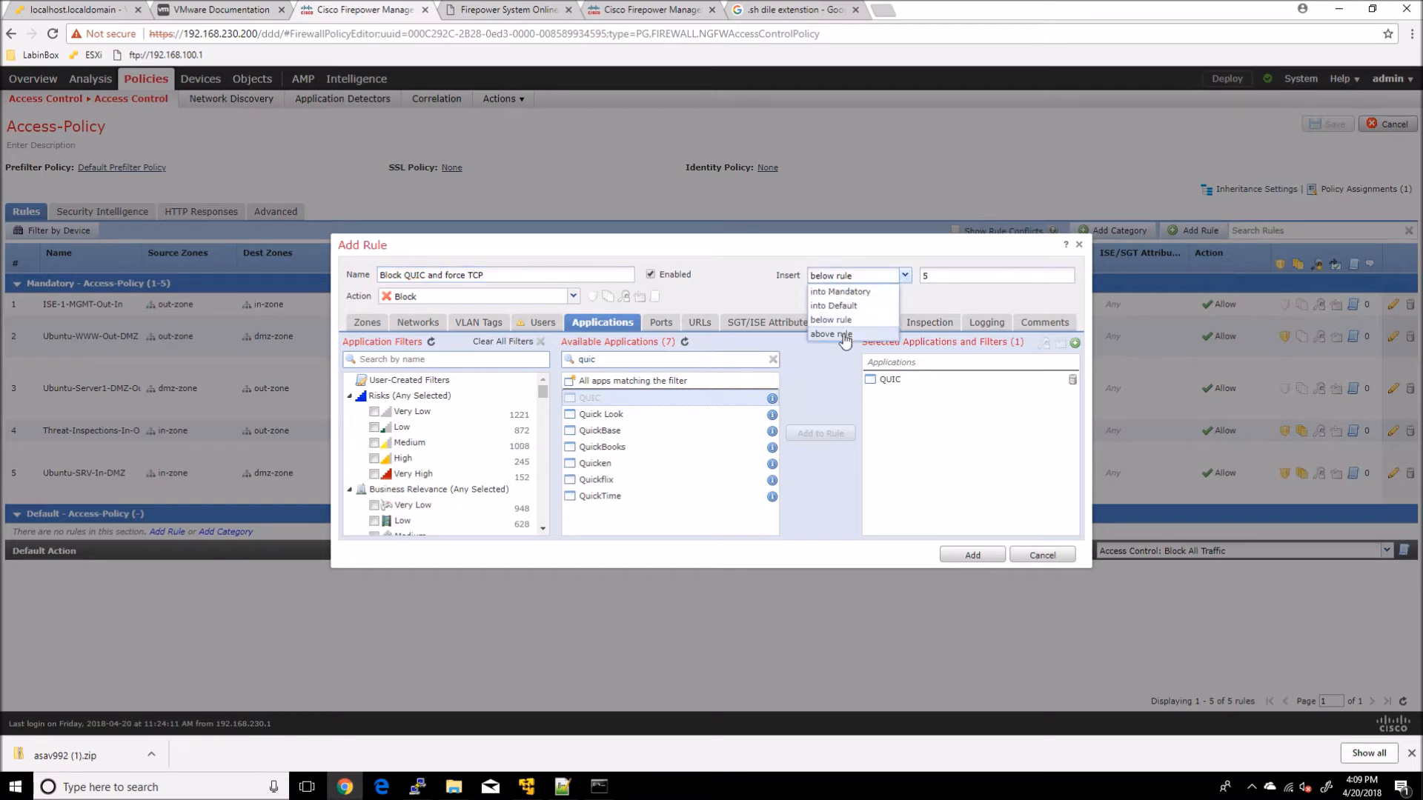
click(830, 333)
text(1)
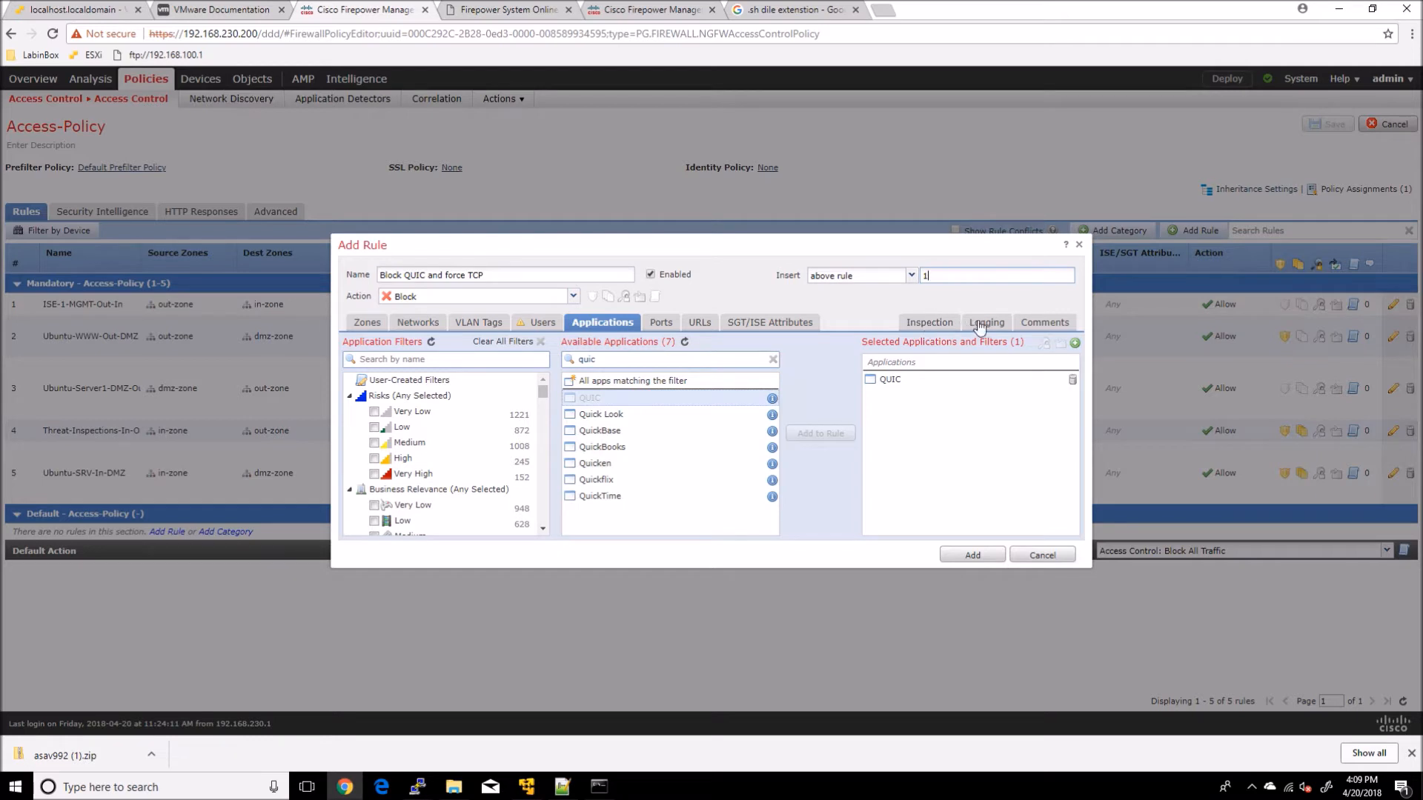
click(984, 322)
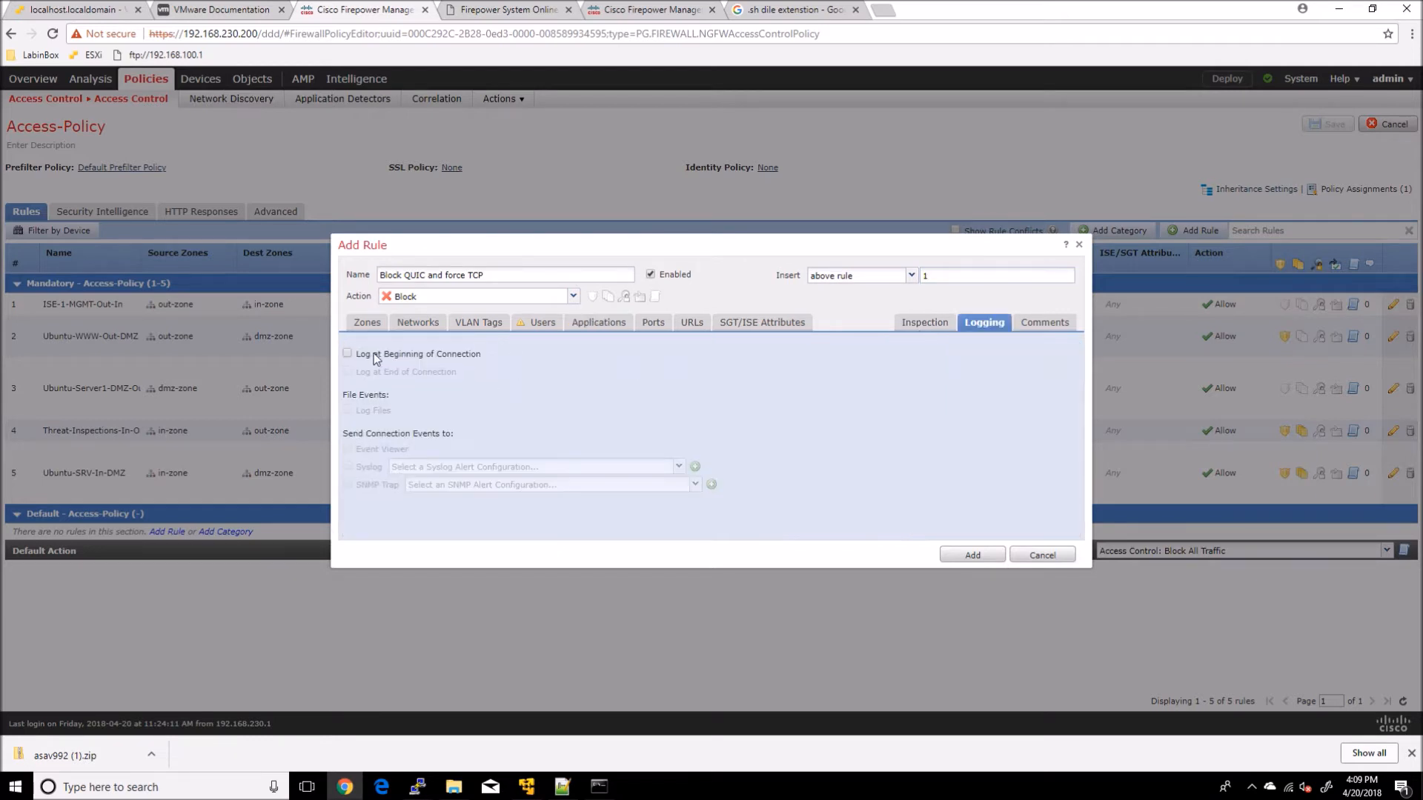
click(347, 354)
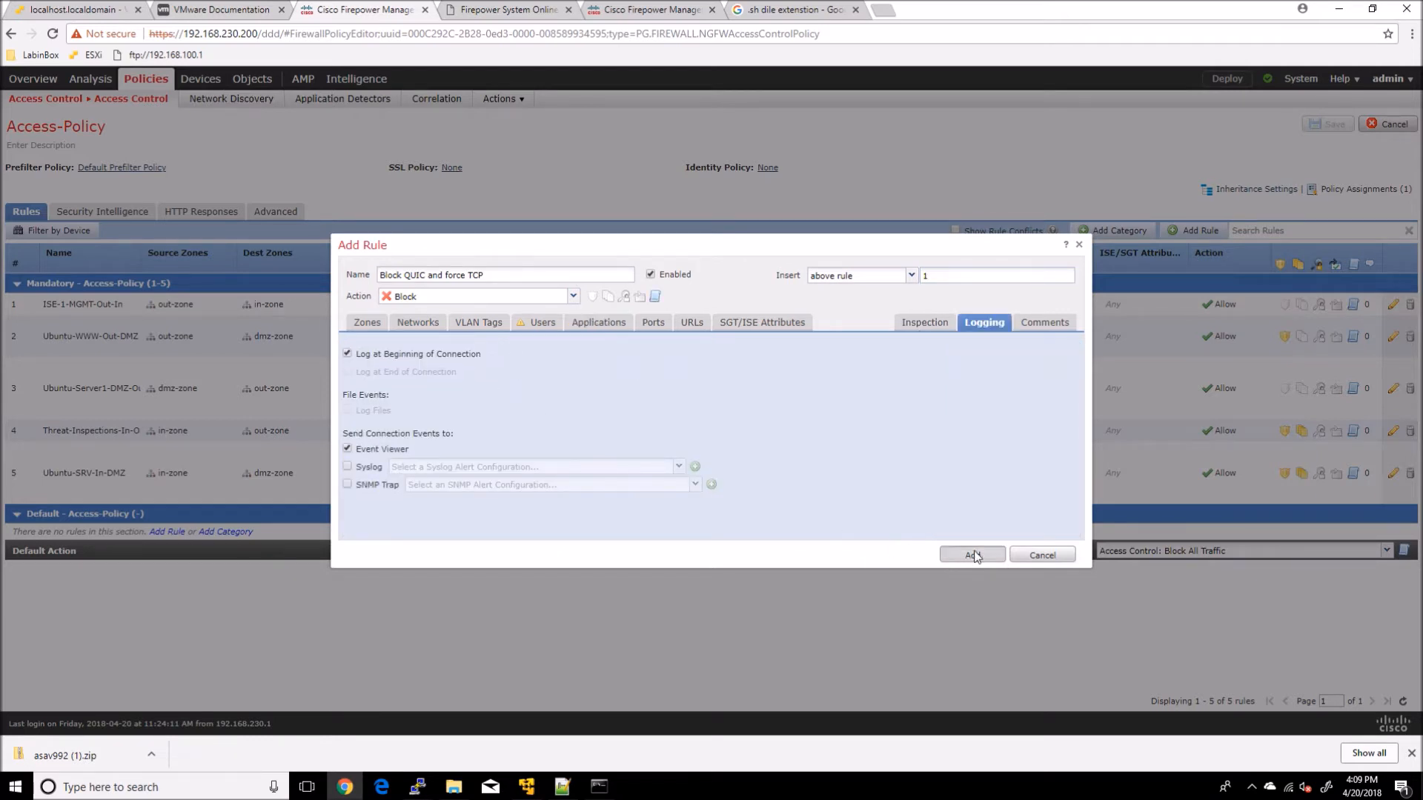
Step: Add the rule, save Access-Policy and deploy it to FTD-1
click(970, 554)
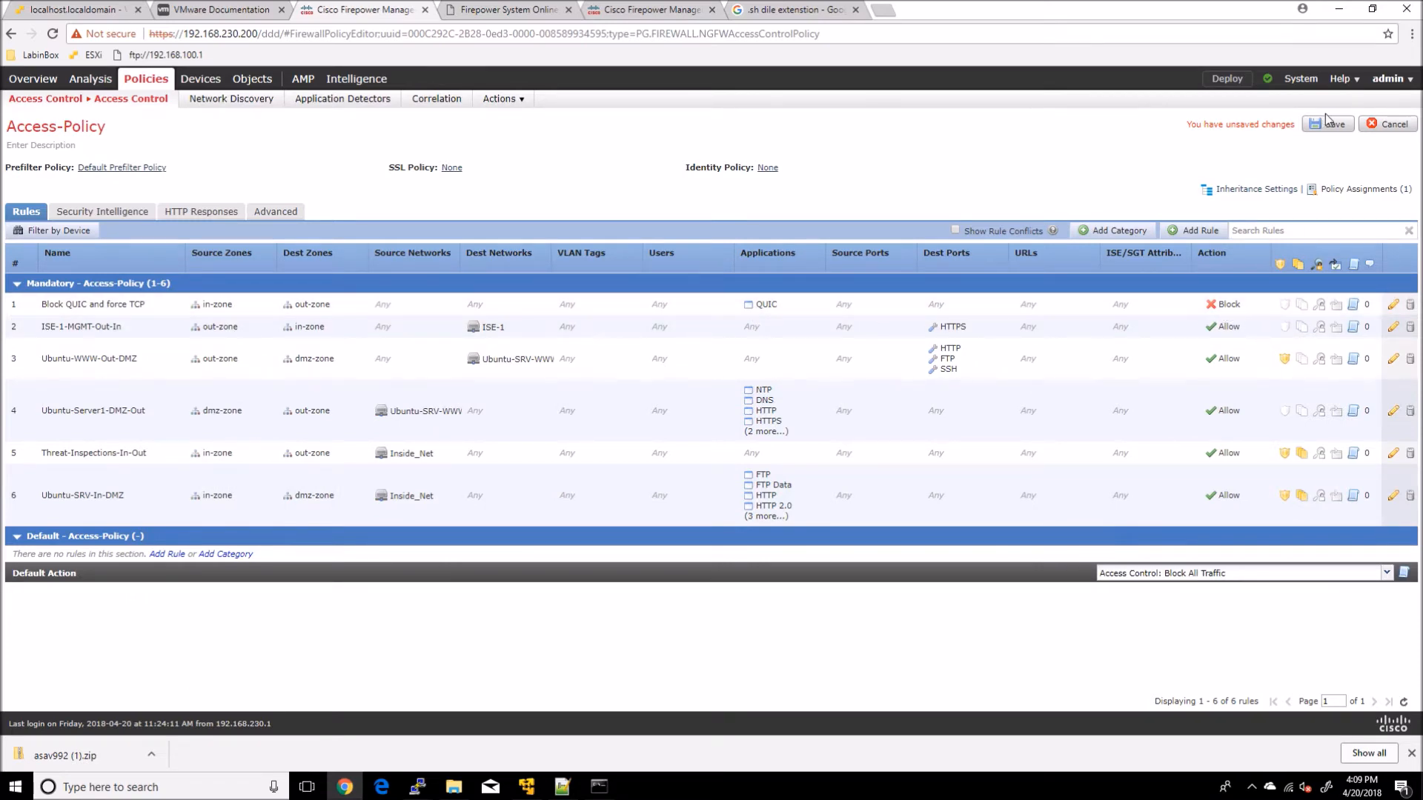
click(1326, 123)
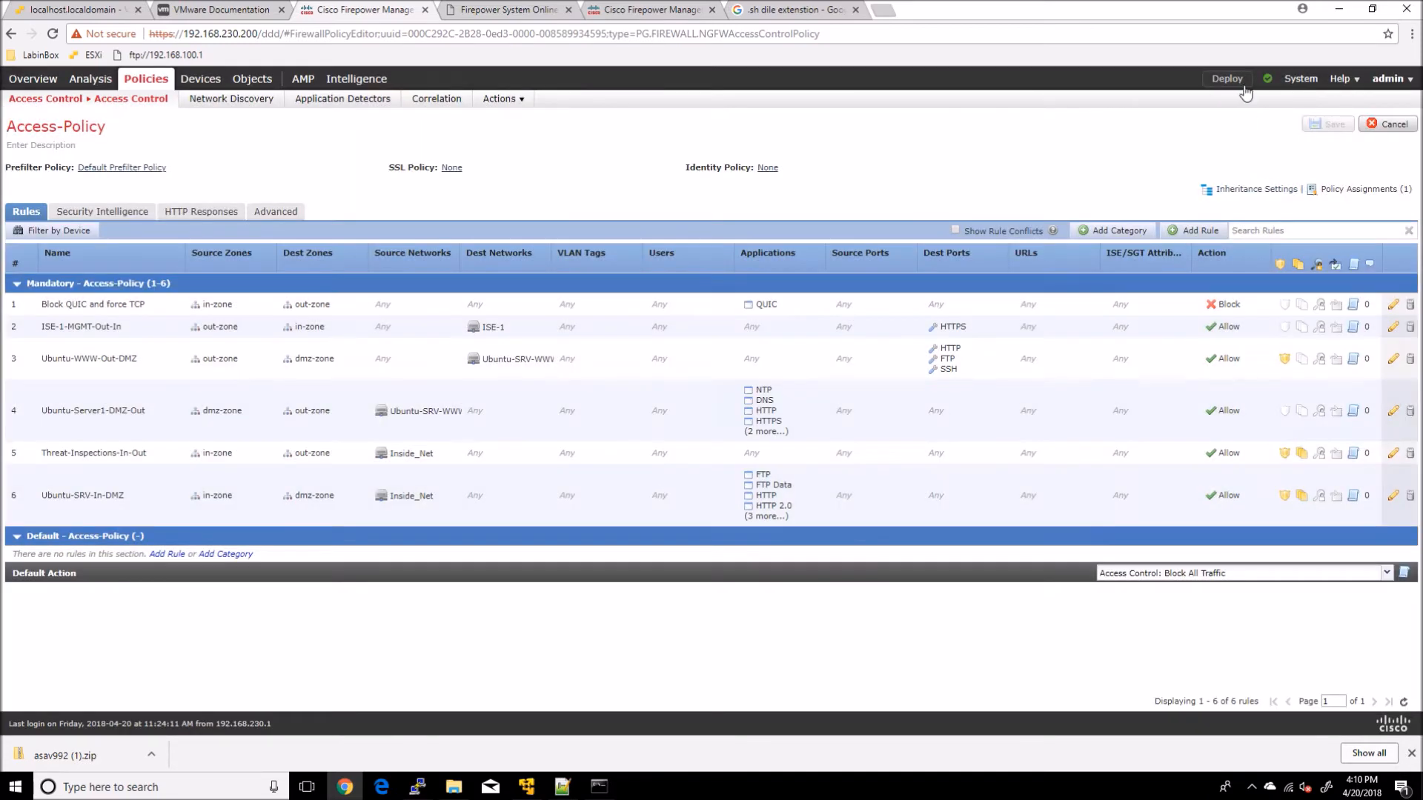
click(1227, 78)
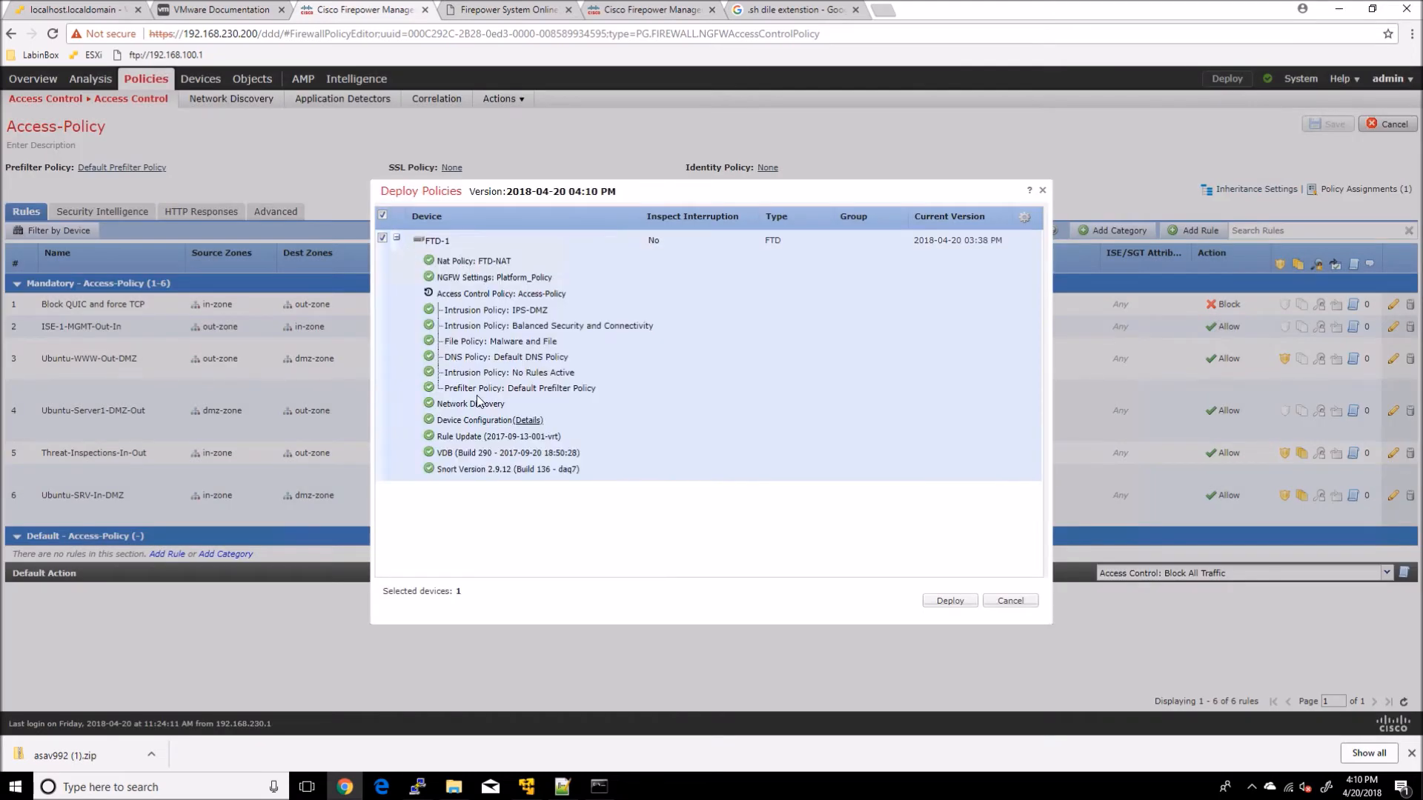
mouse_move(676, 253)
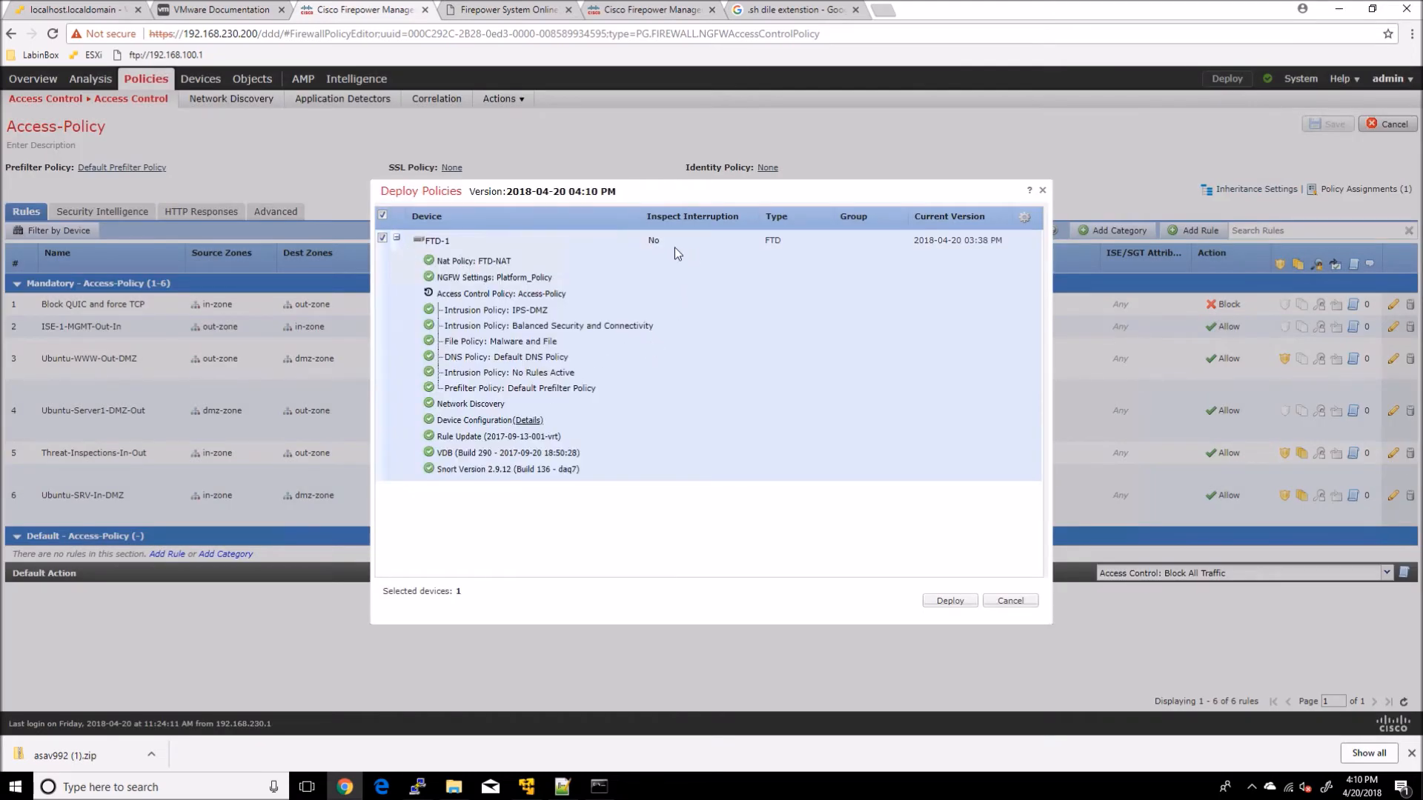
click(949, 600)
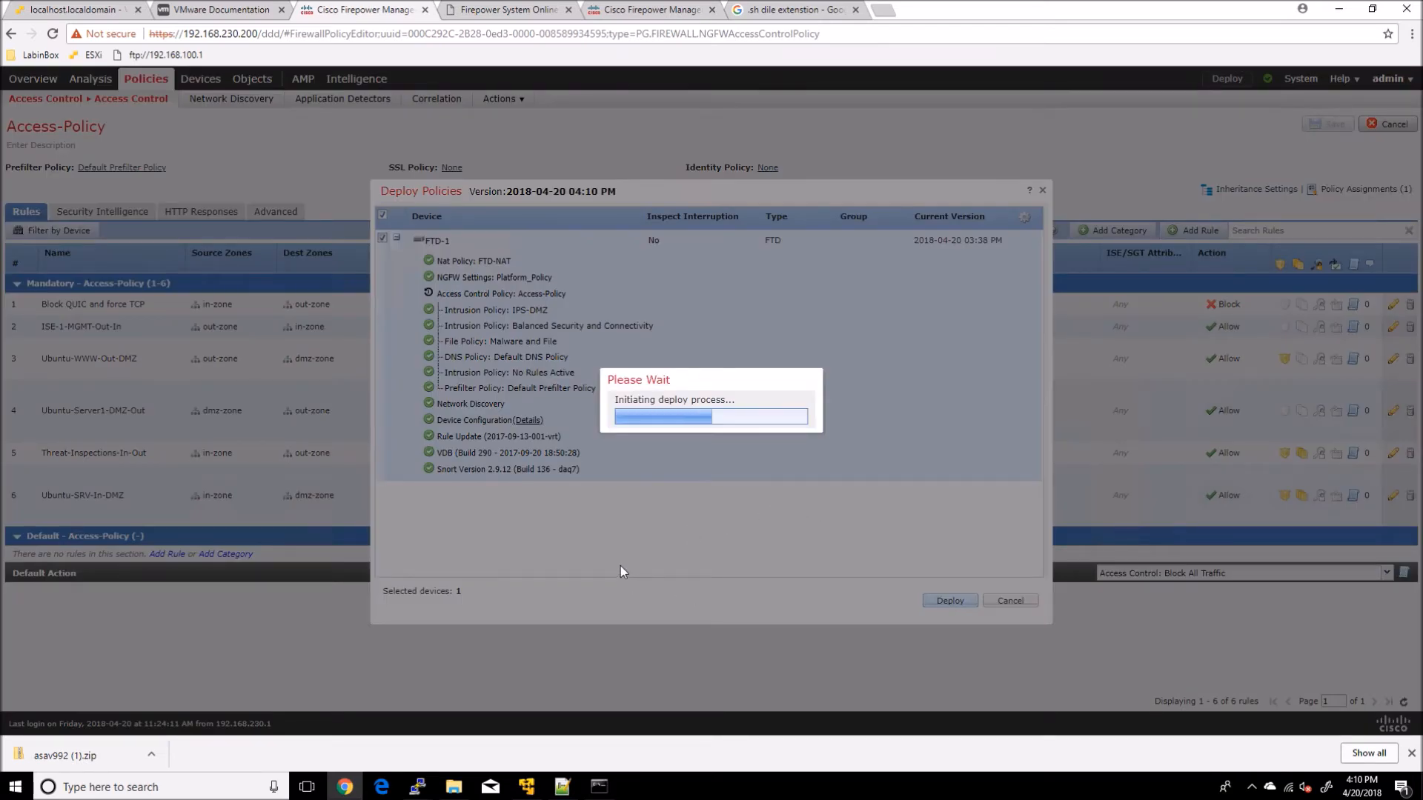
Step: Navigate to Analysis > Connections > Events to show the Connection Events table
click(948, 601)
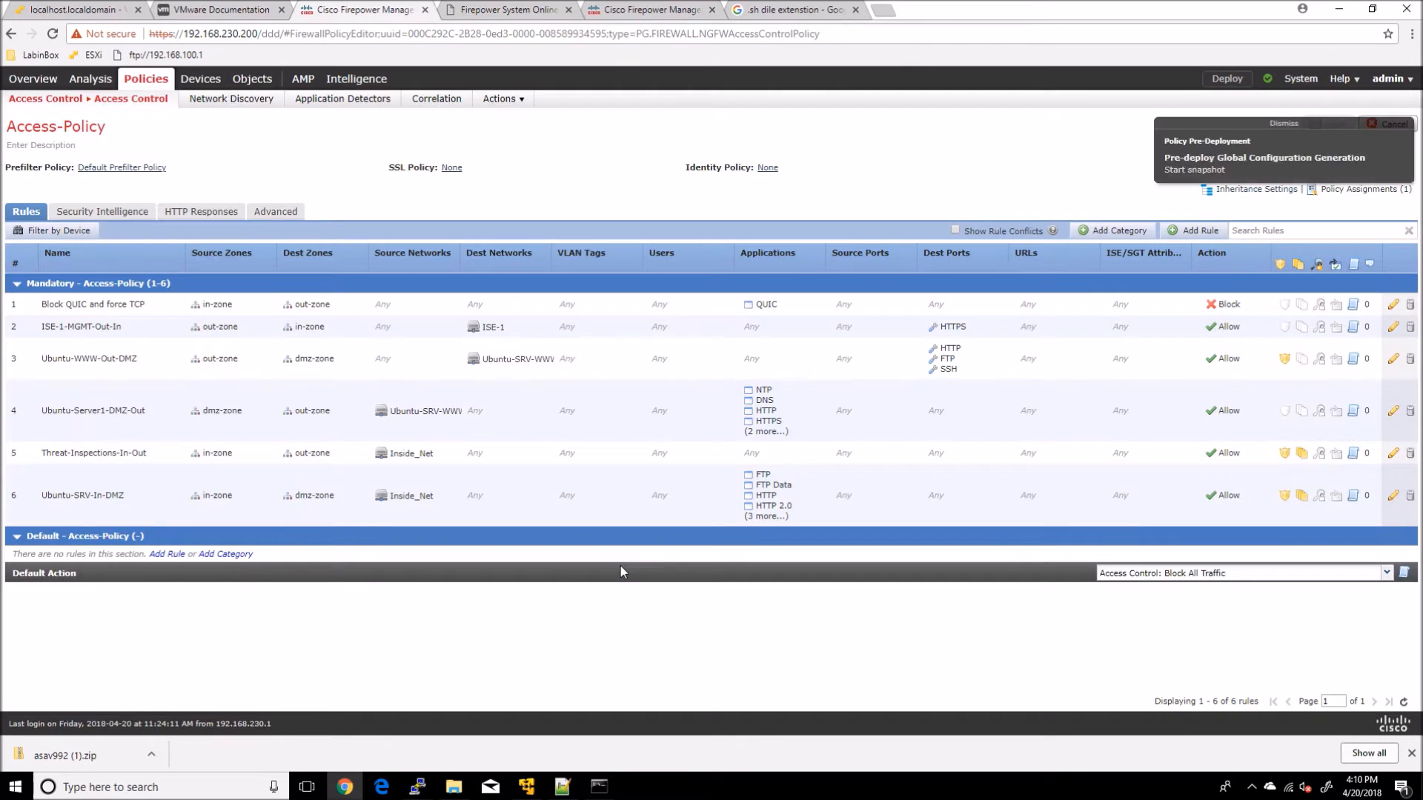
mouse_move(642, 569)
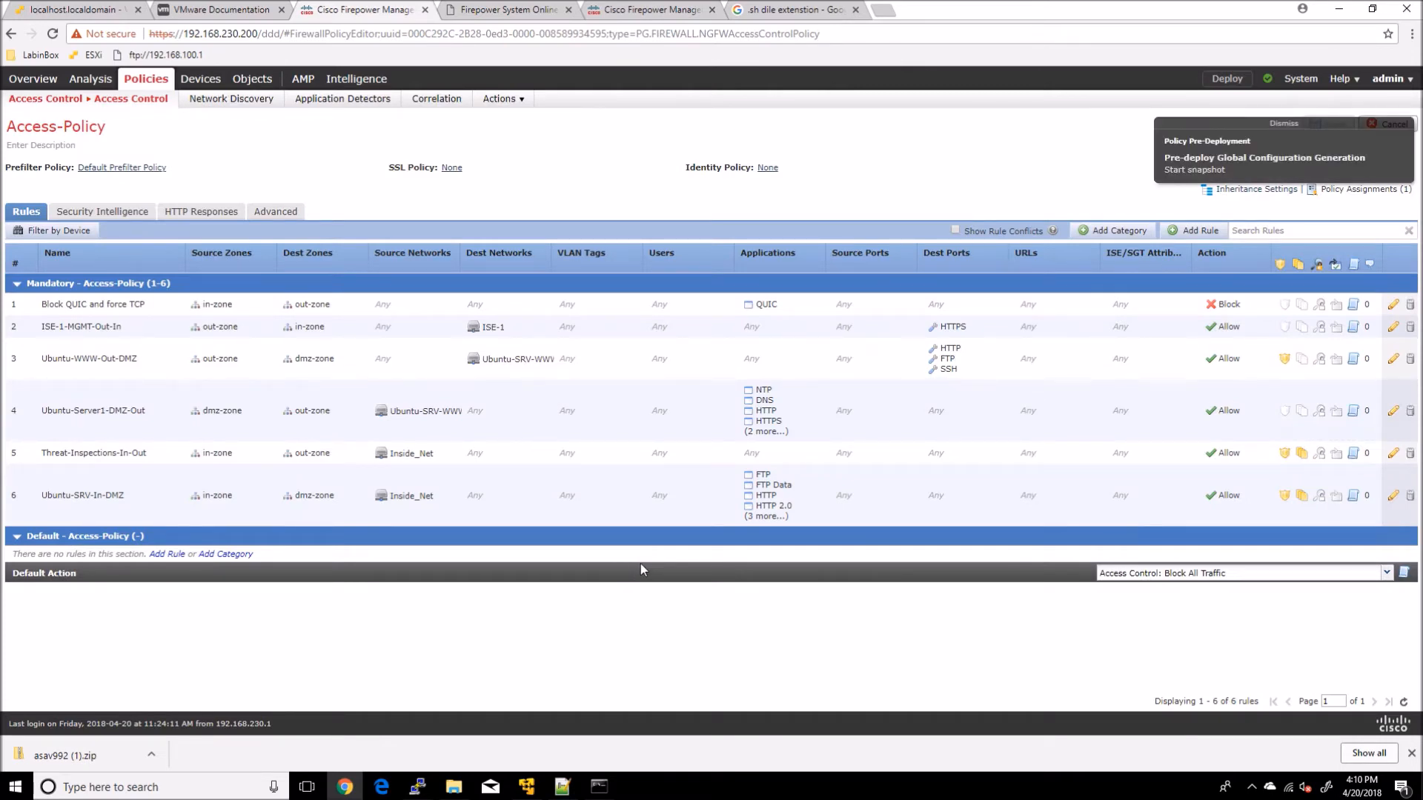
click(1284, 123)
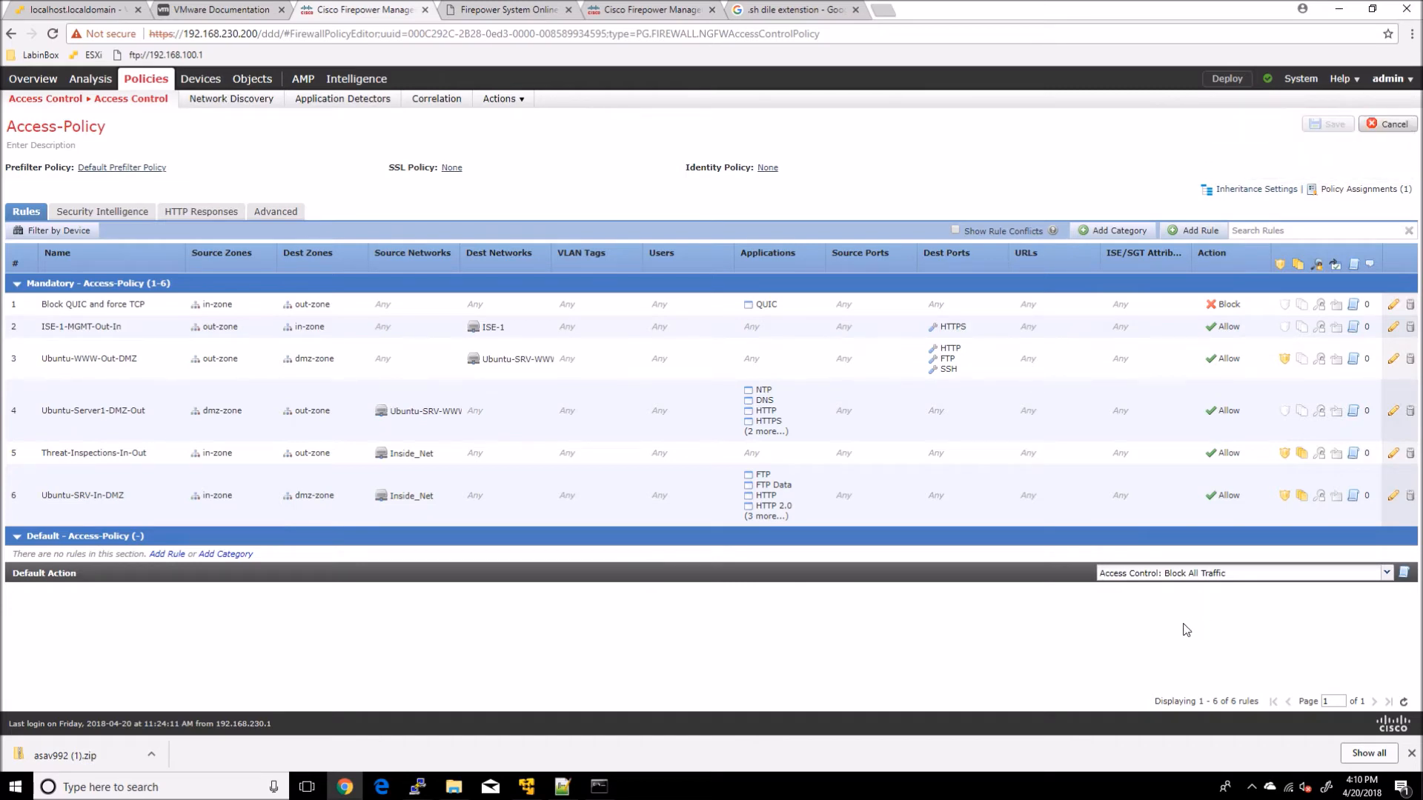
mouse_move(98, 155)
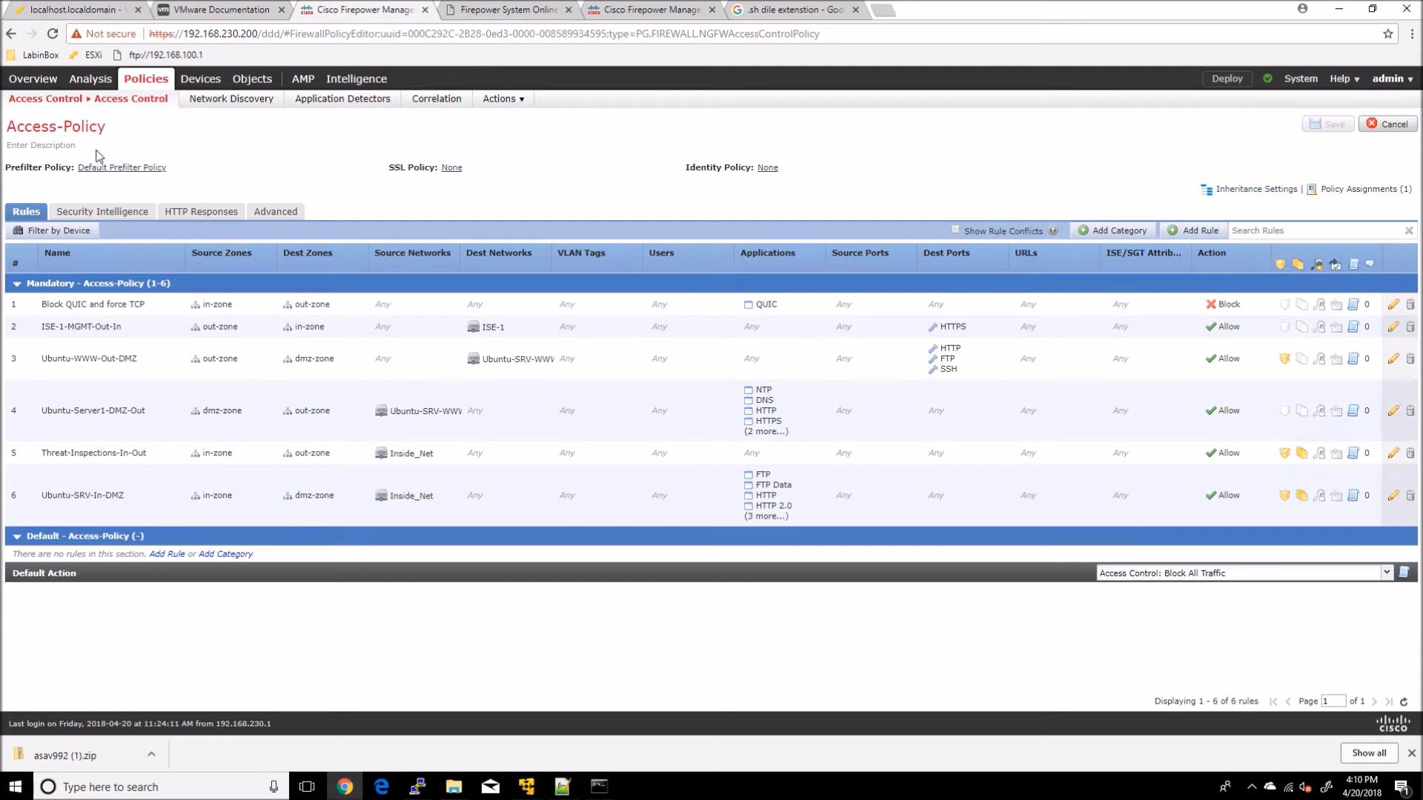
click(149, 145)
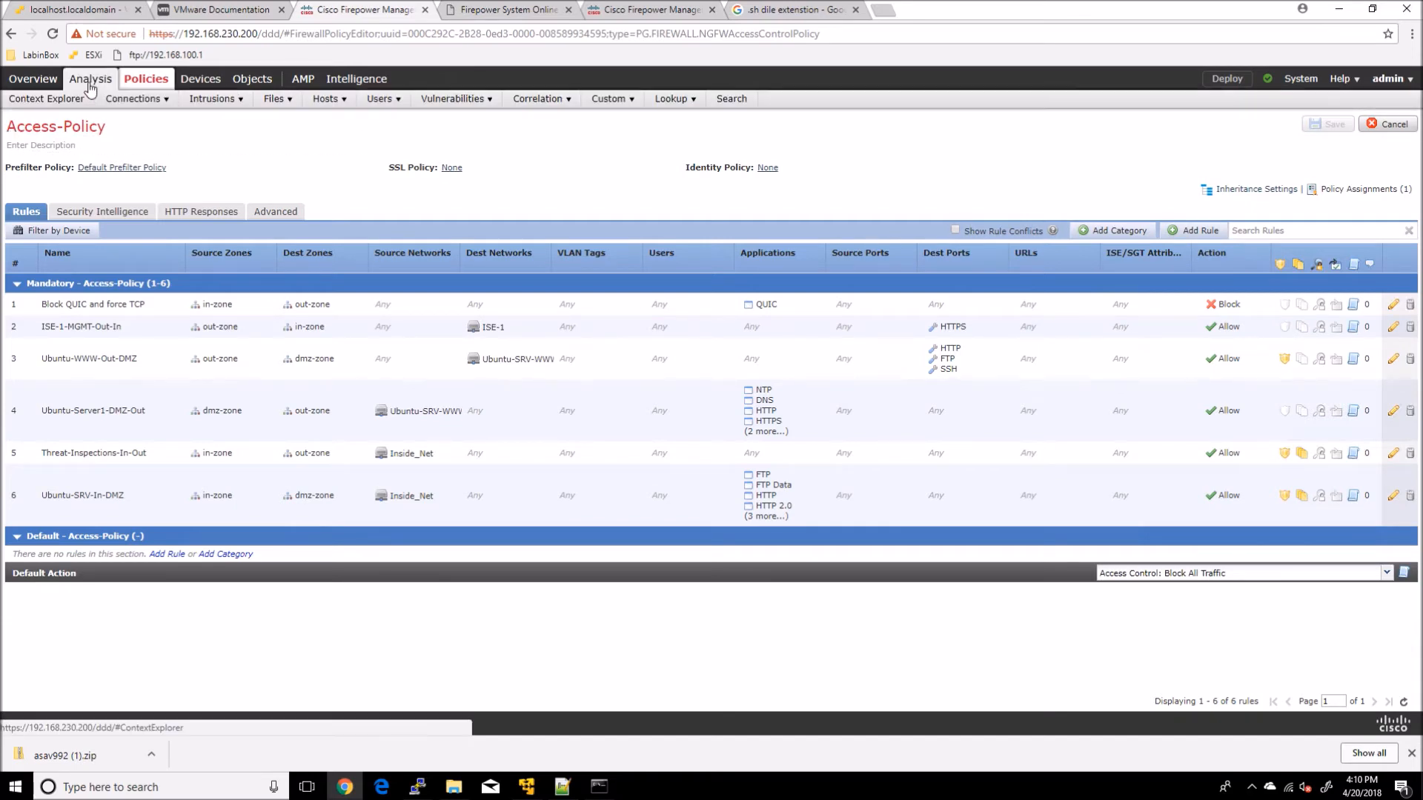
click(132, 98)
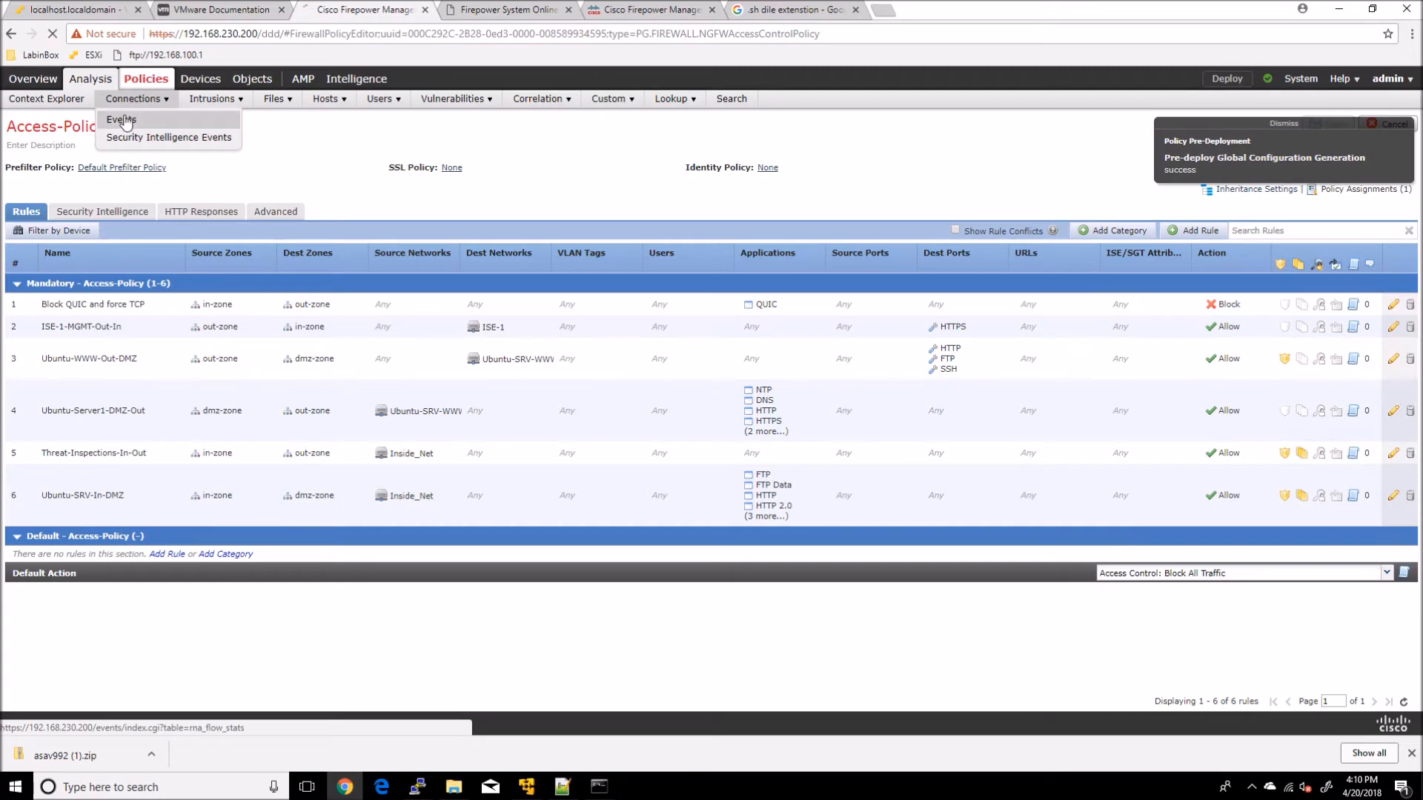
click(120, 118)
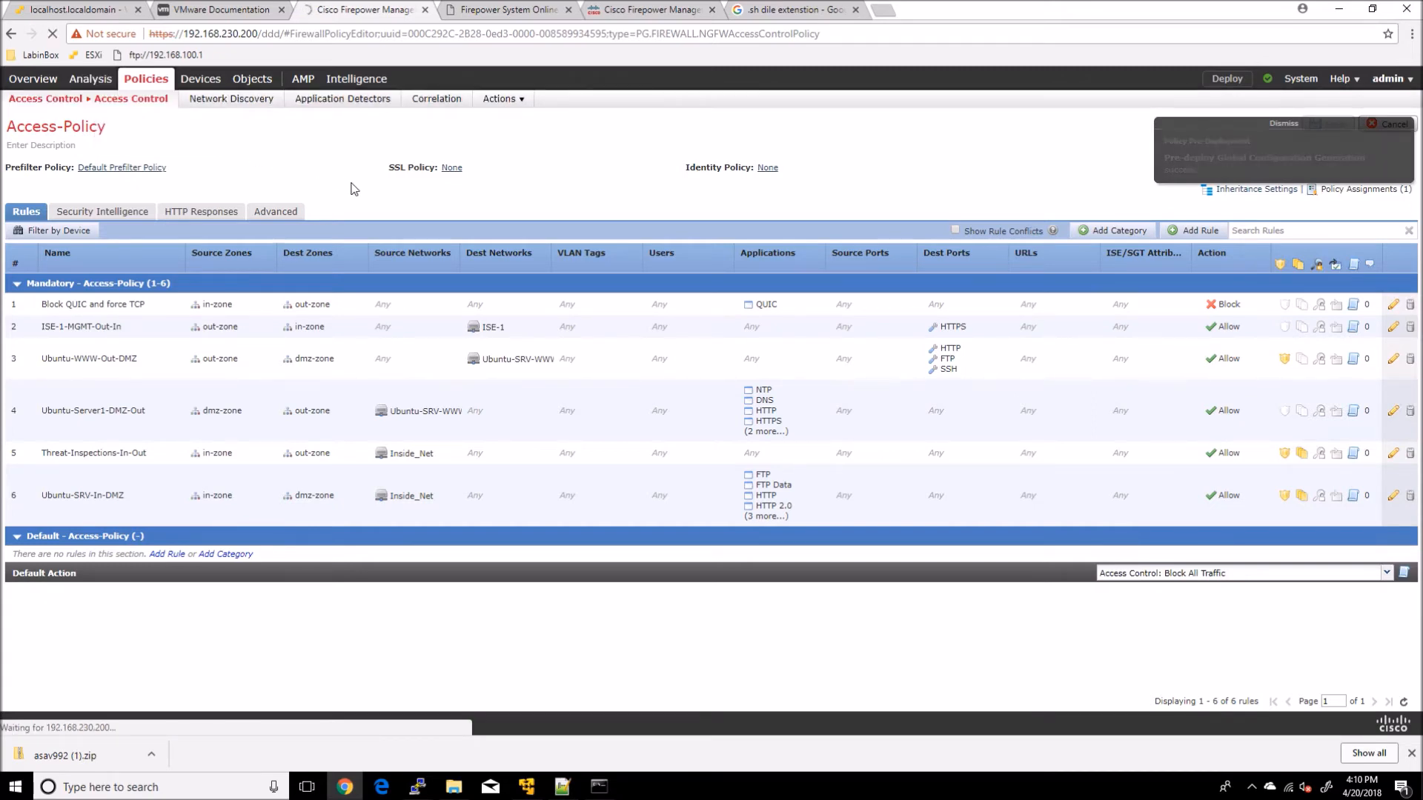
Step: Dismiss the download notice and bring up the connection events search constraints
click(91, 78)
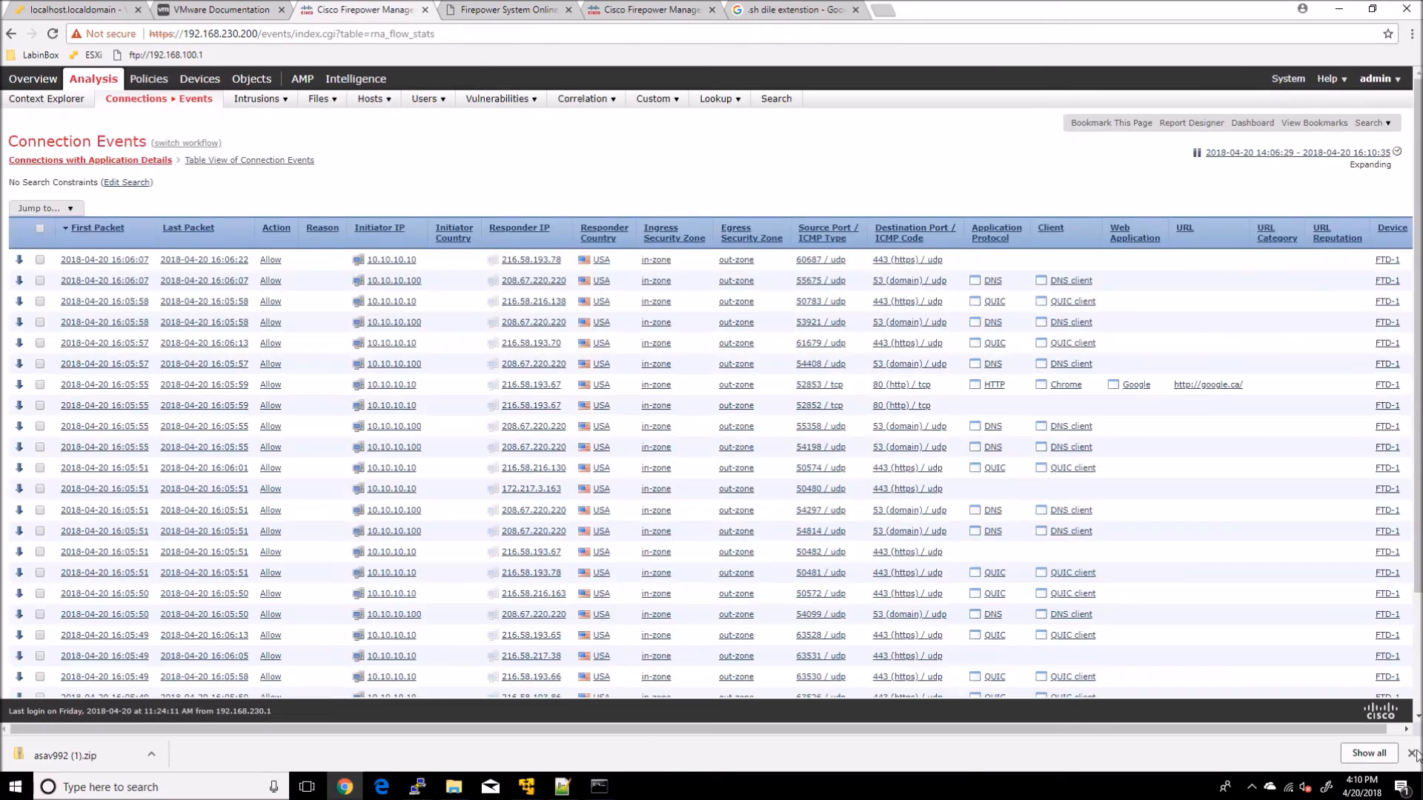
click(1412, 753)
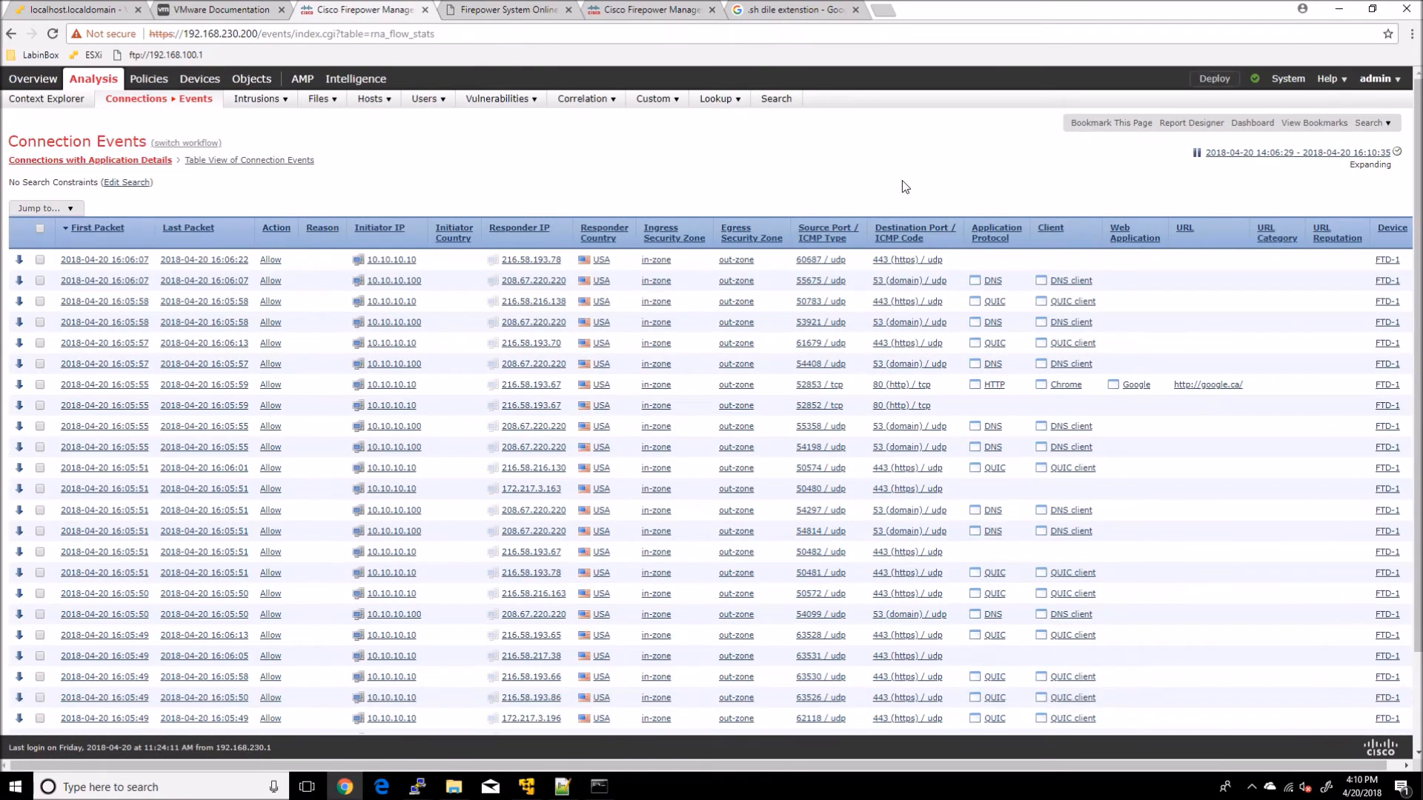
mouse_move(144, 185)
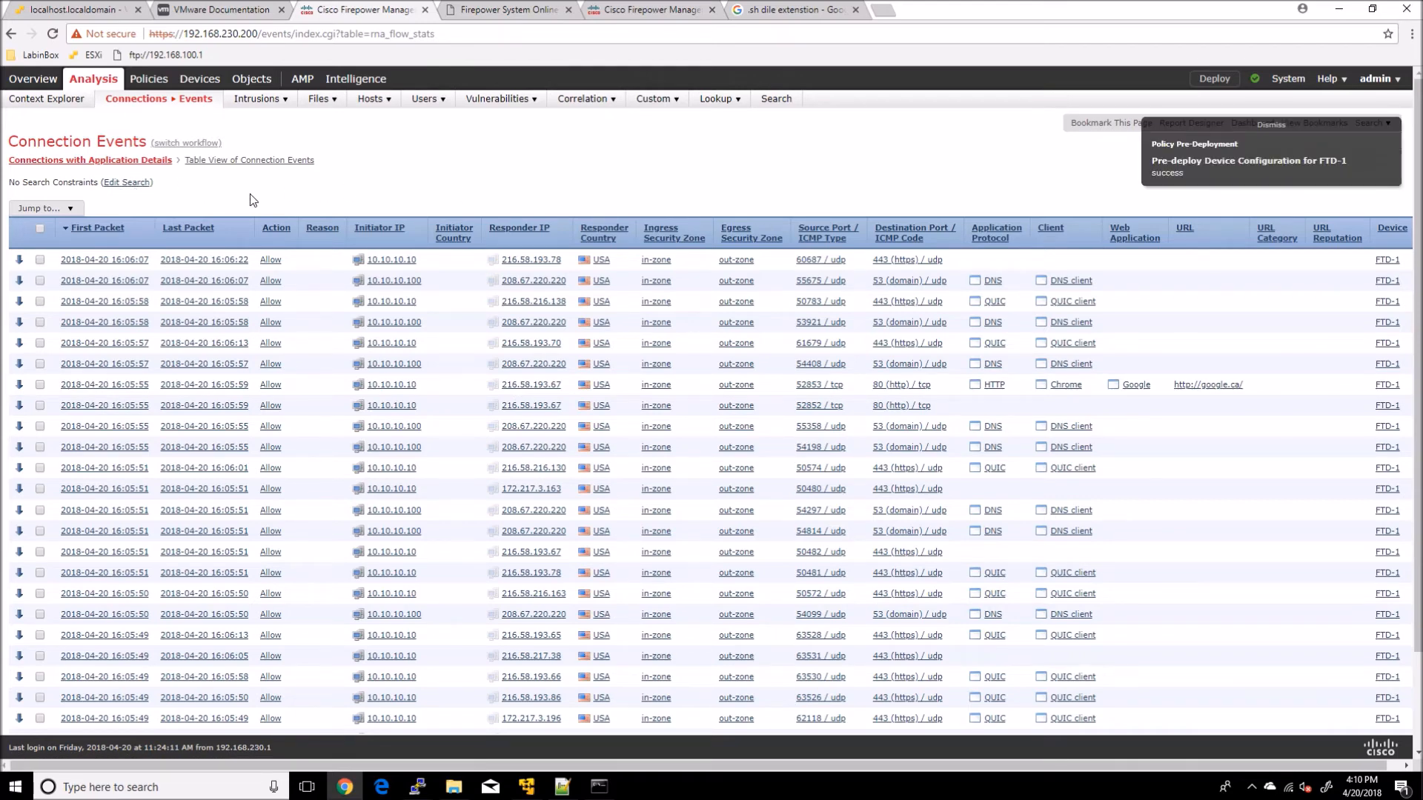
mouse_move(126, 187)
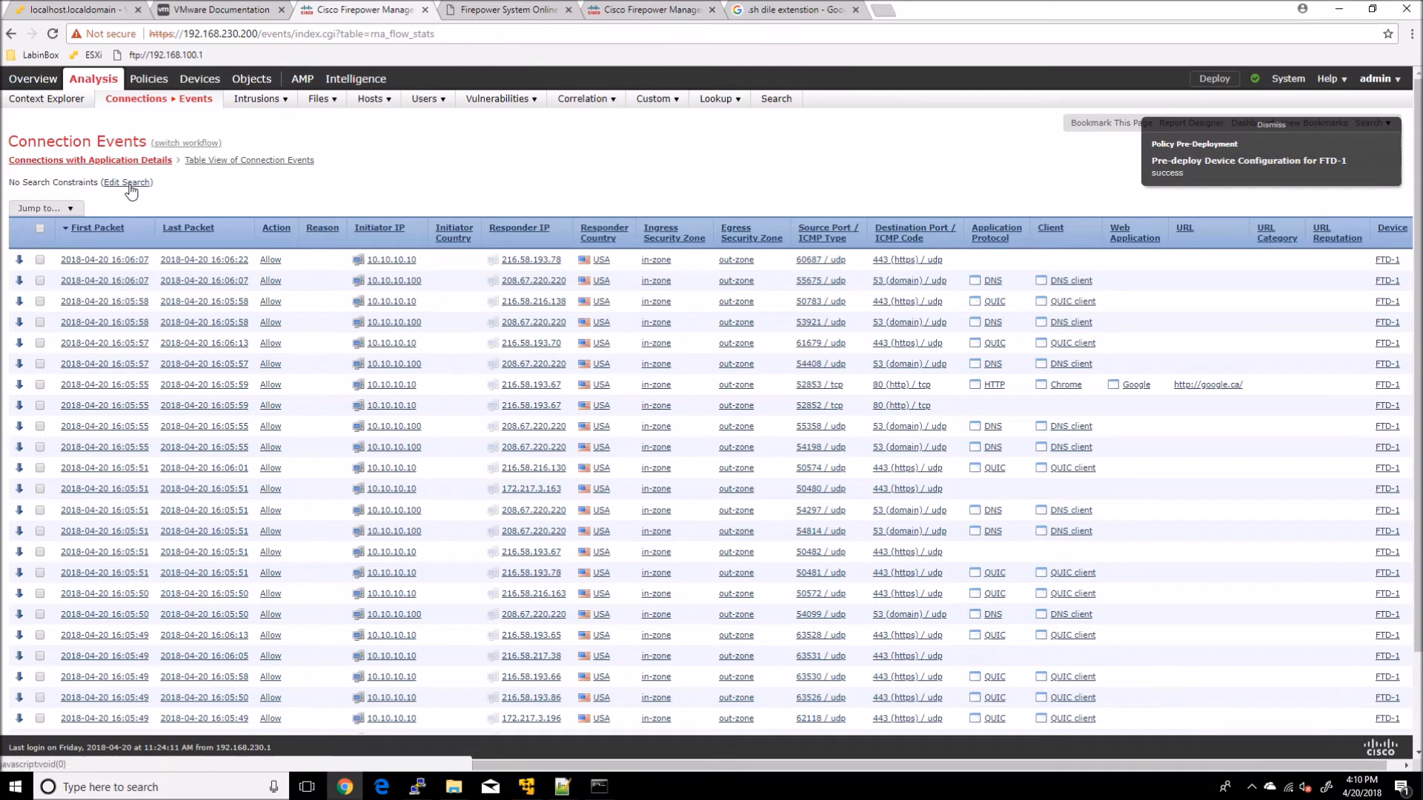
click(126, 182)
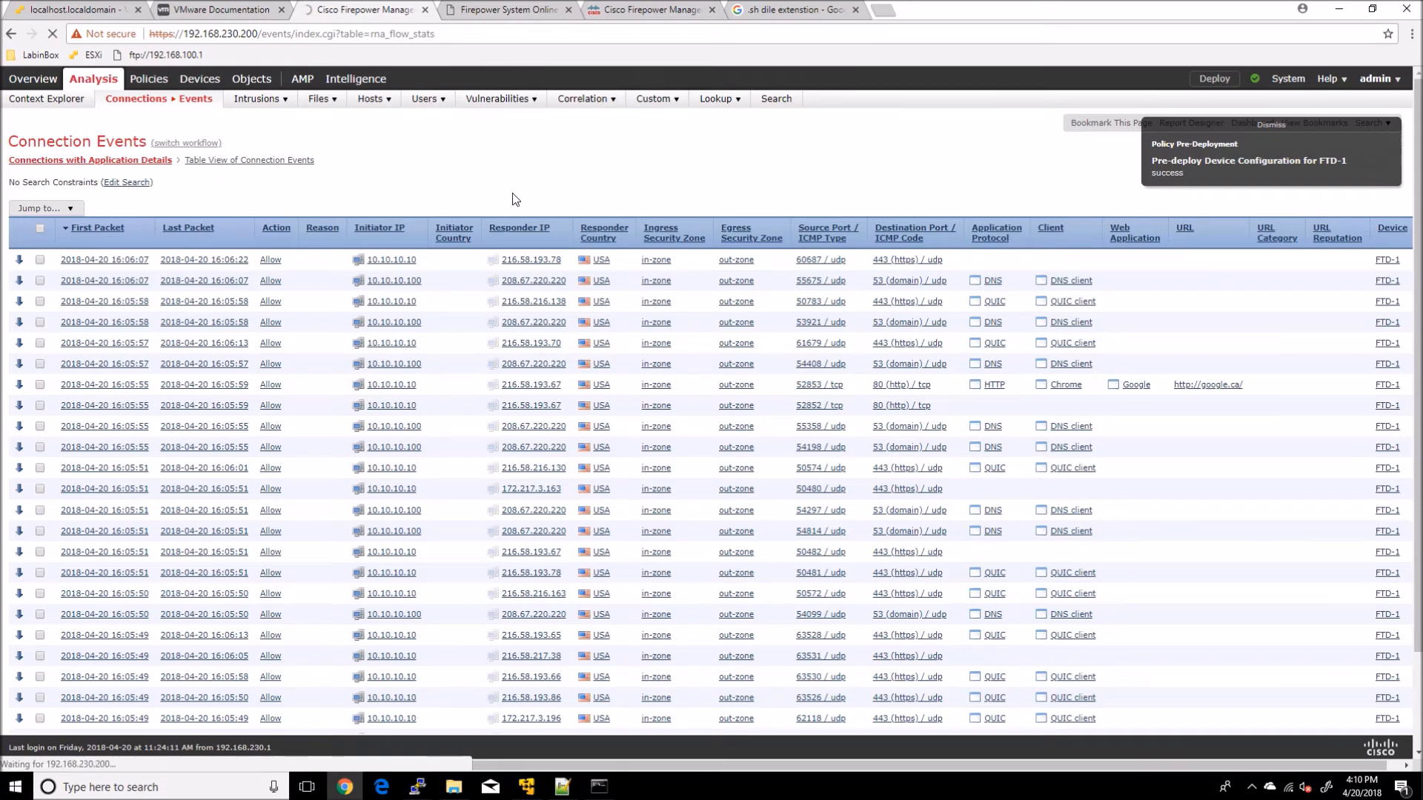
click(1271, 125)
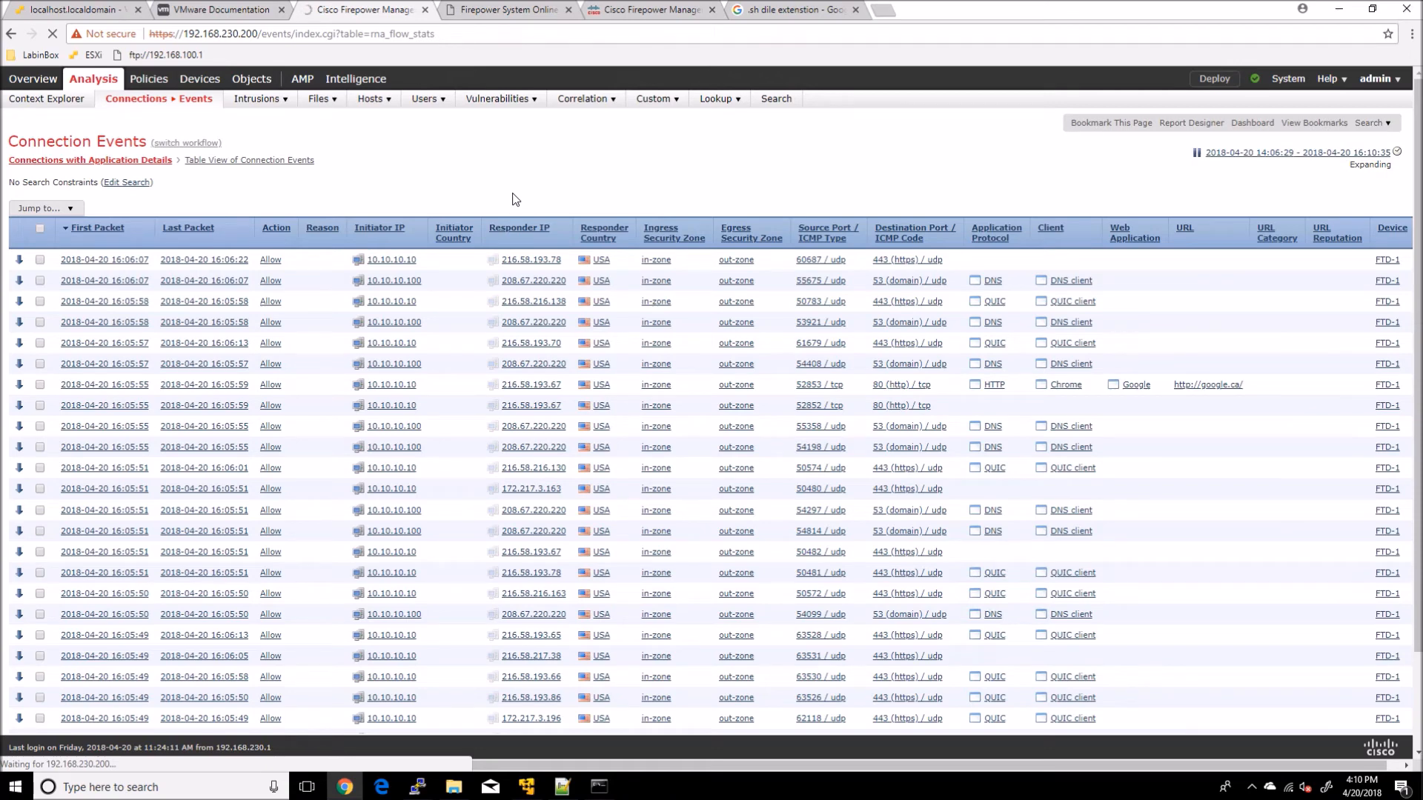
Step: Filter Connection Events to initiator IP 10.10.10.10 and run the search
click(776, 98)
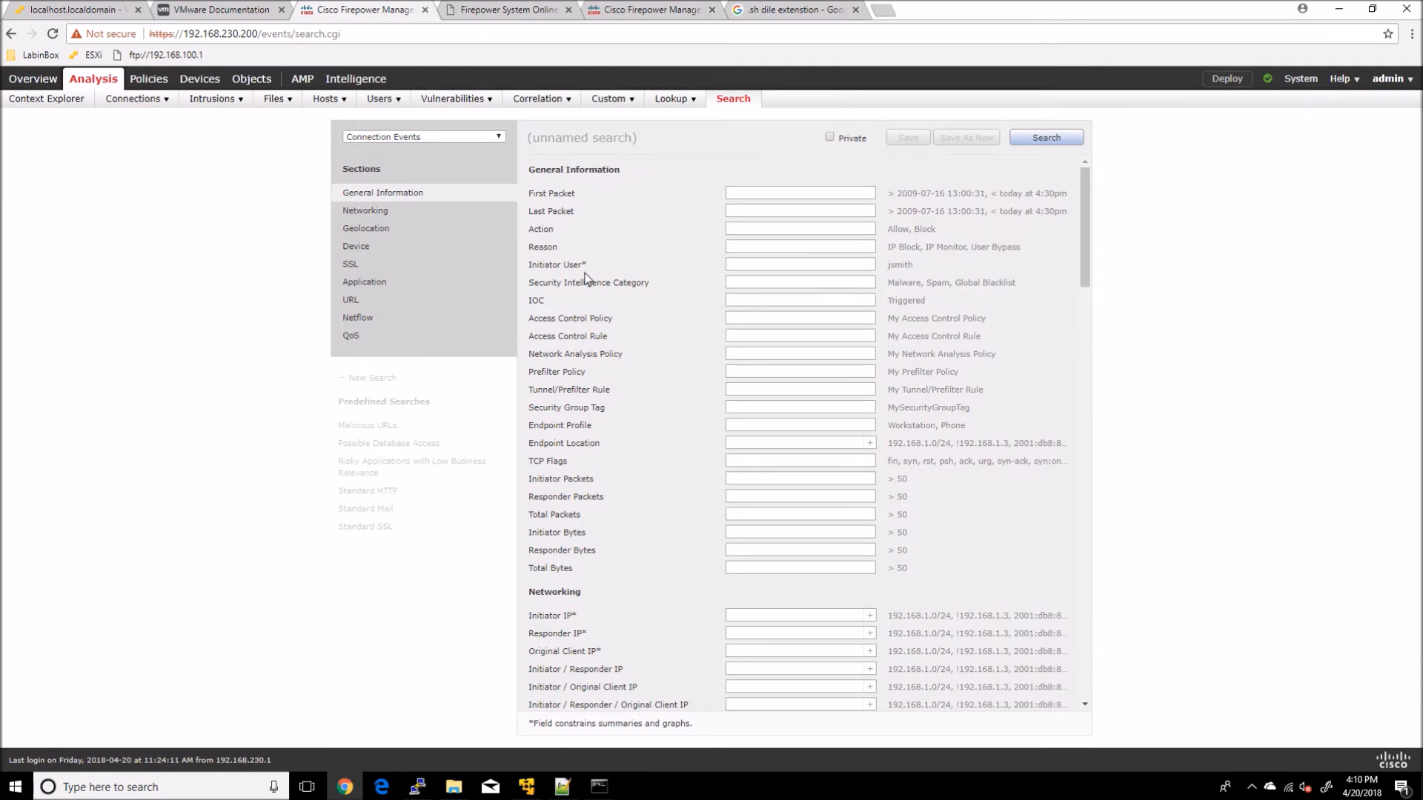
text(10.10.10.10)
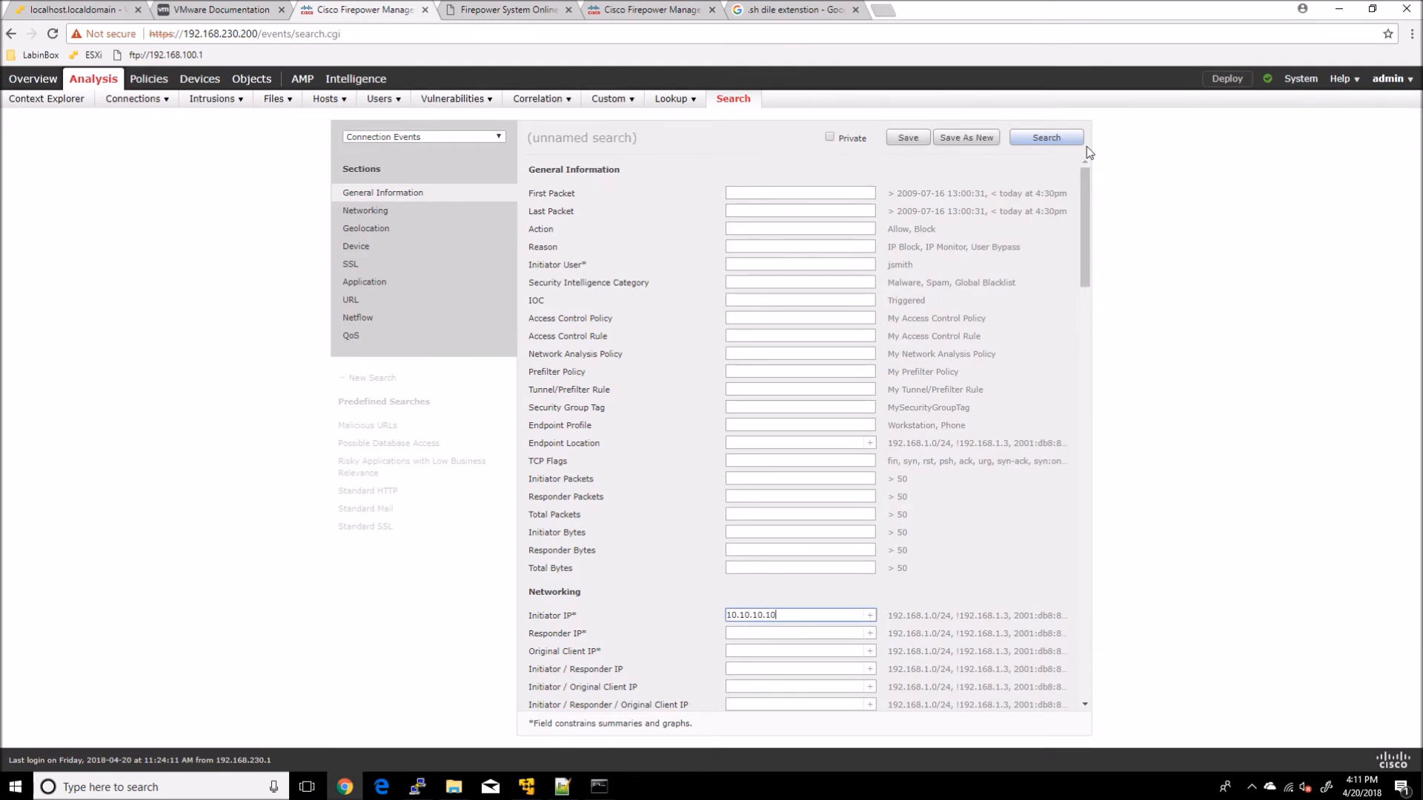
click(1045, 136)
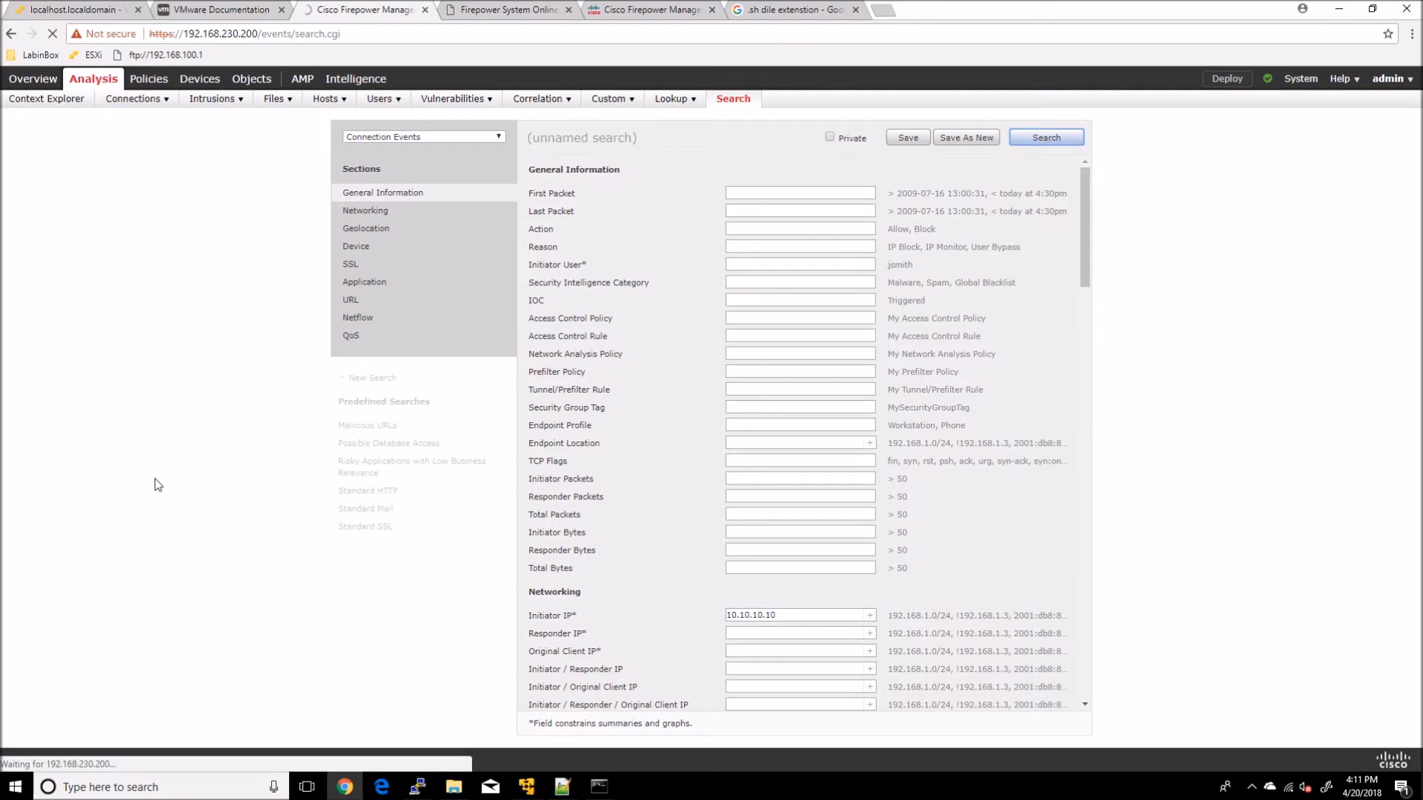
mouse_move(113, 452)
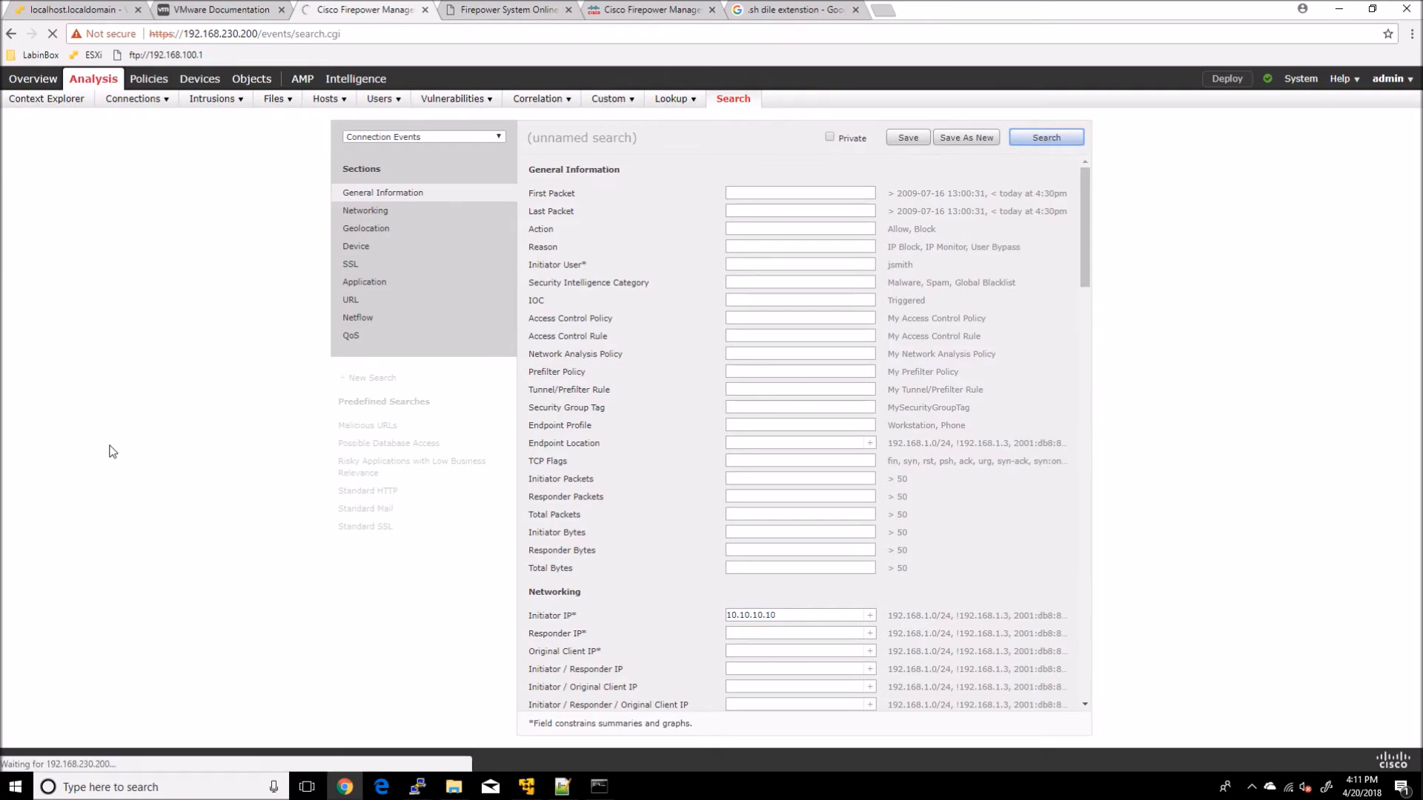
click(1045, 137)
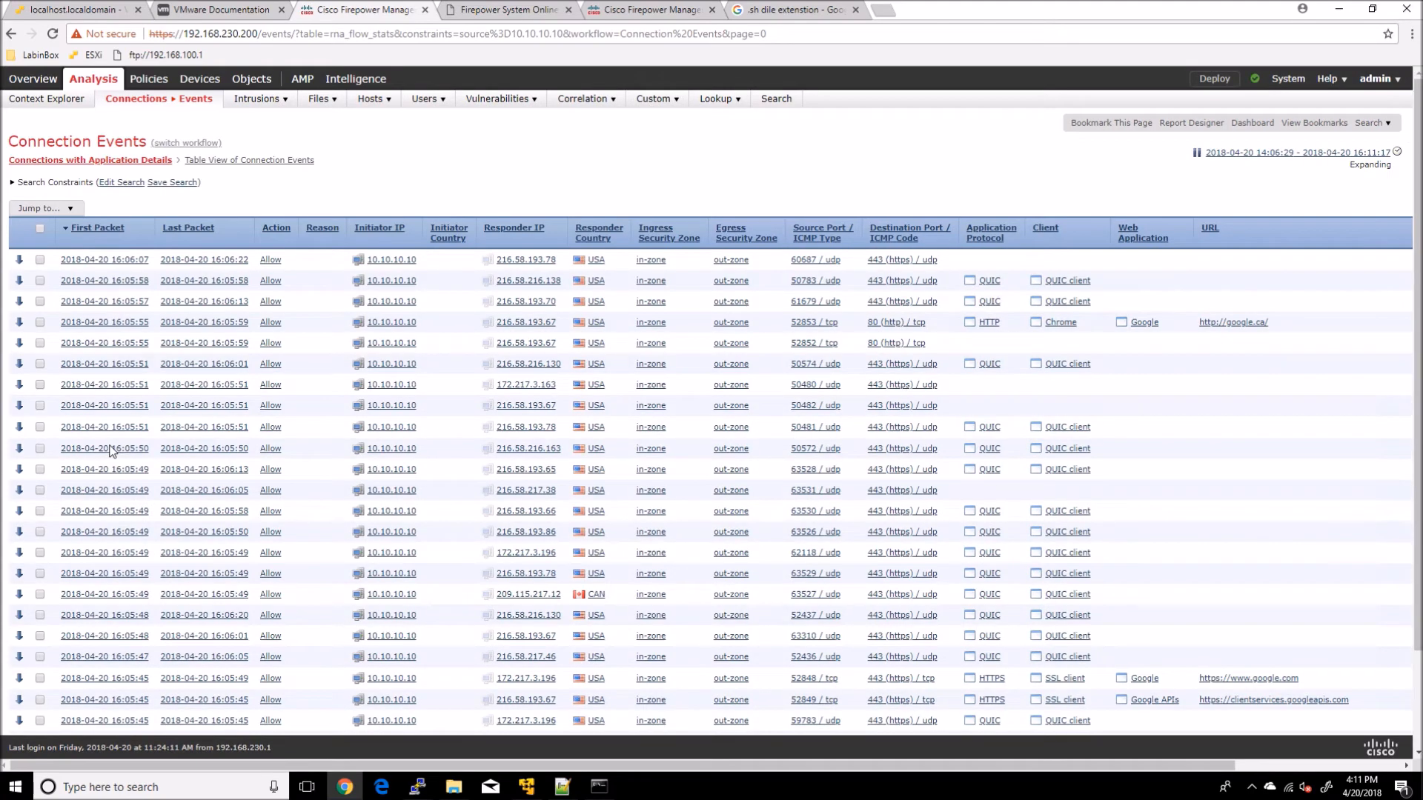
mouse_move(104, 301)
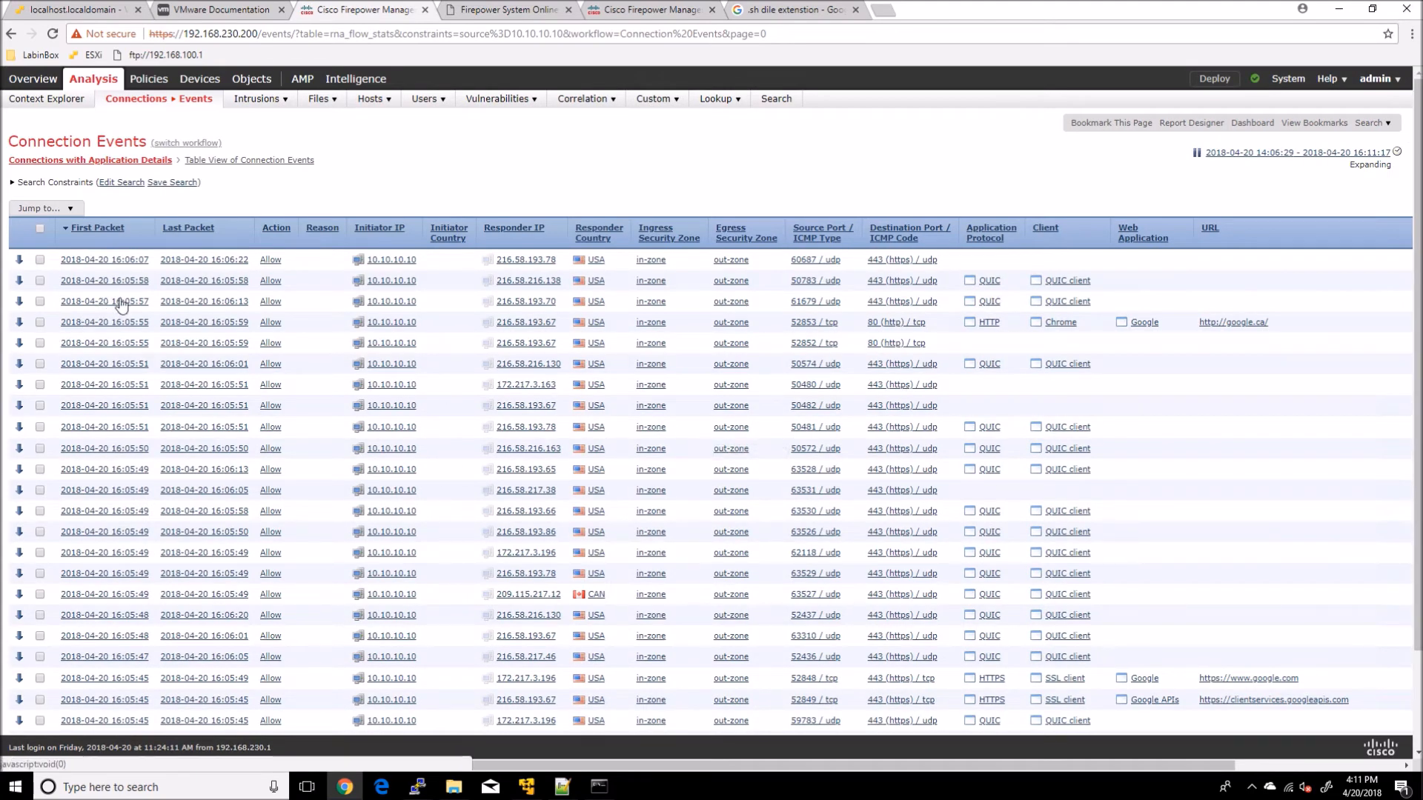
mouse_move(971, 313)
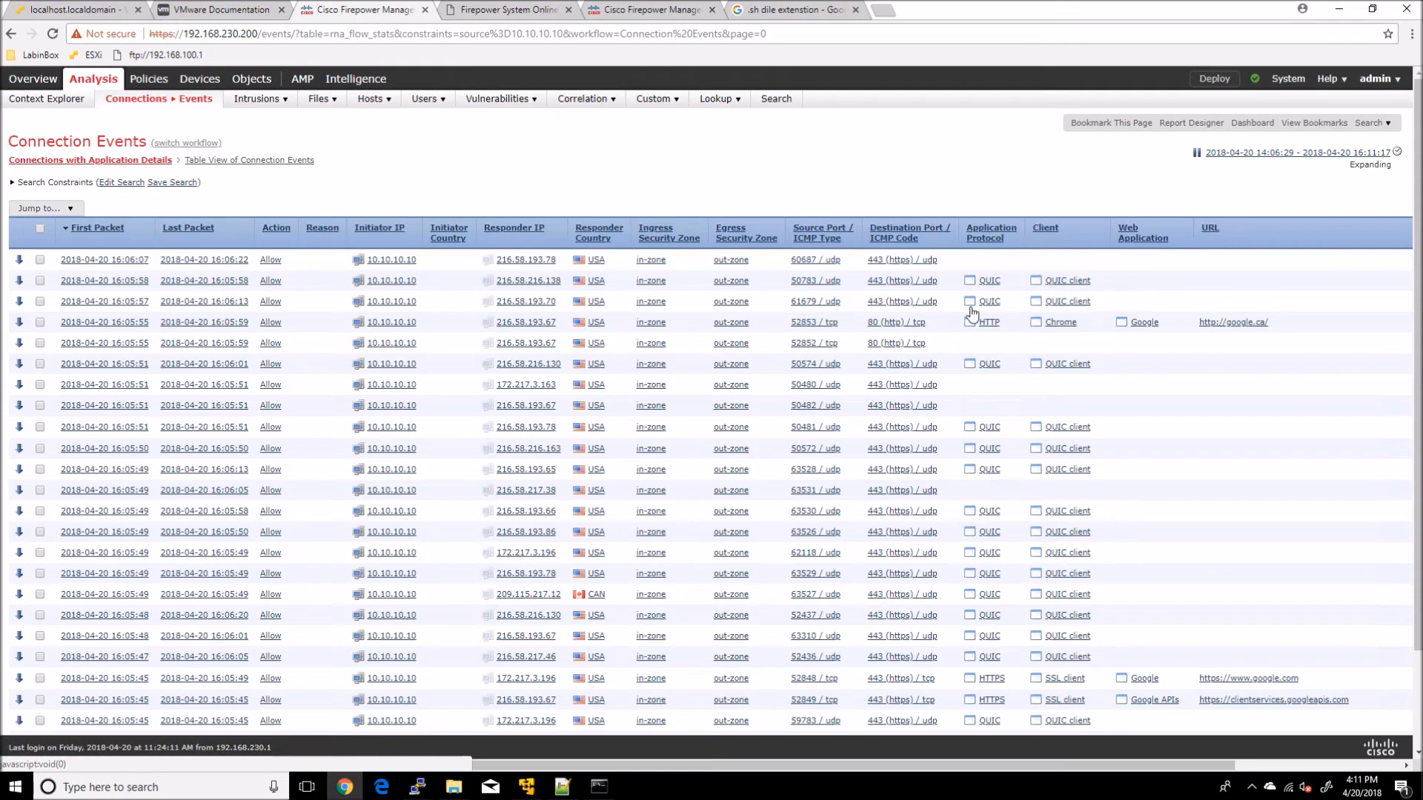
mouse_move(532, 289)
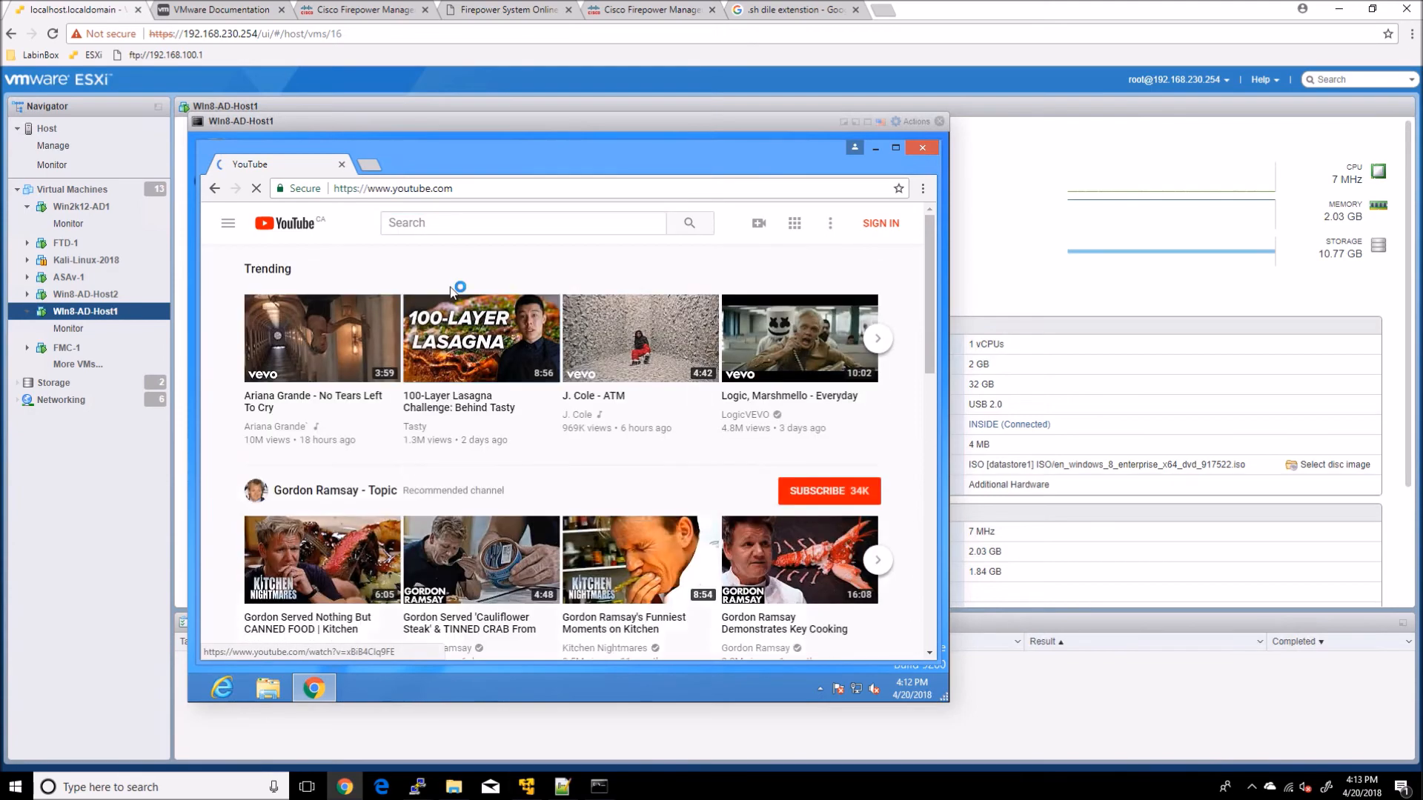
Step: Open a YouTube video and a Gmail tab in the VM, then return to Connection Events
click(480, 338)
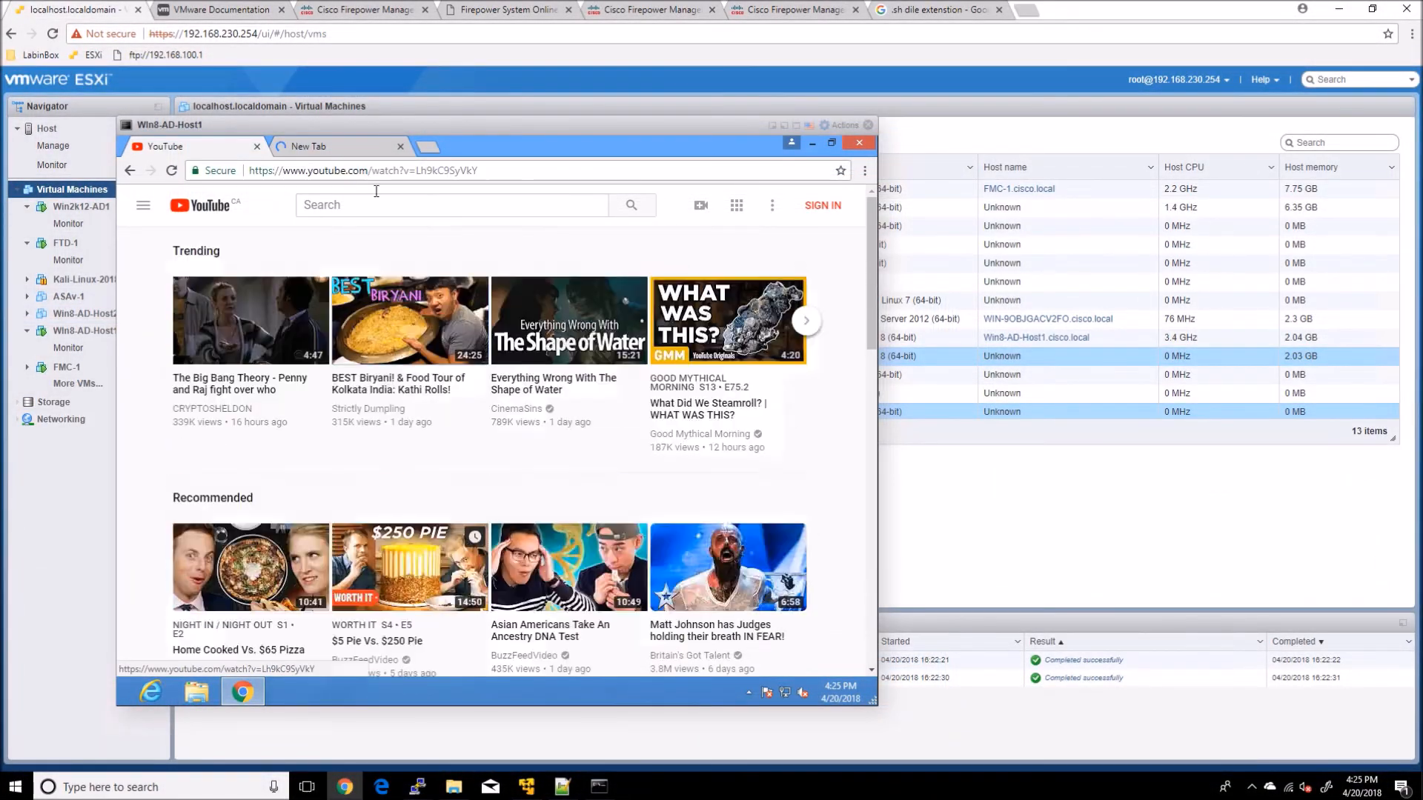
click(326, 146)
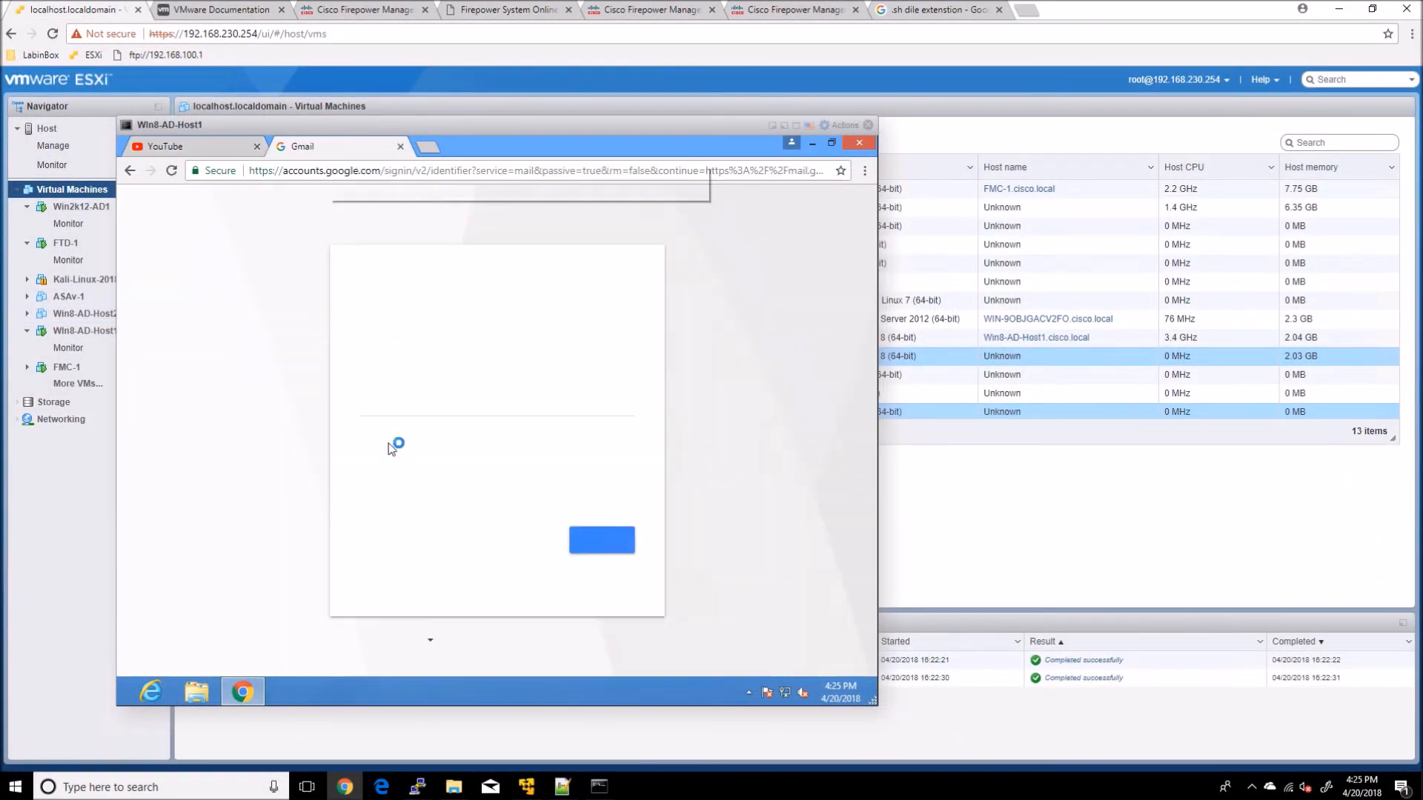
click(163, 146)
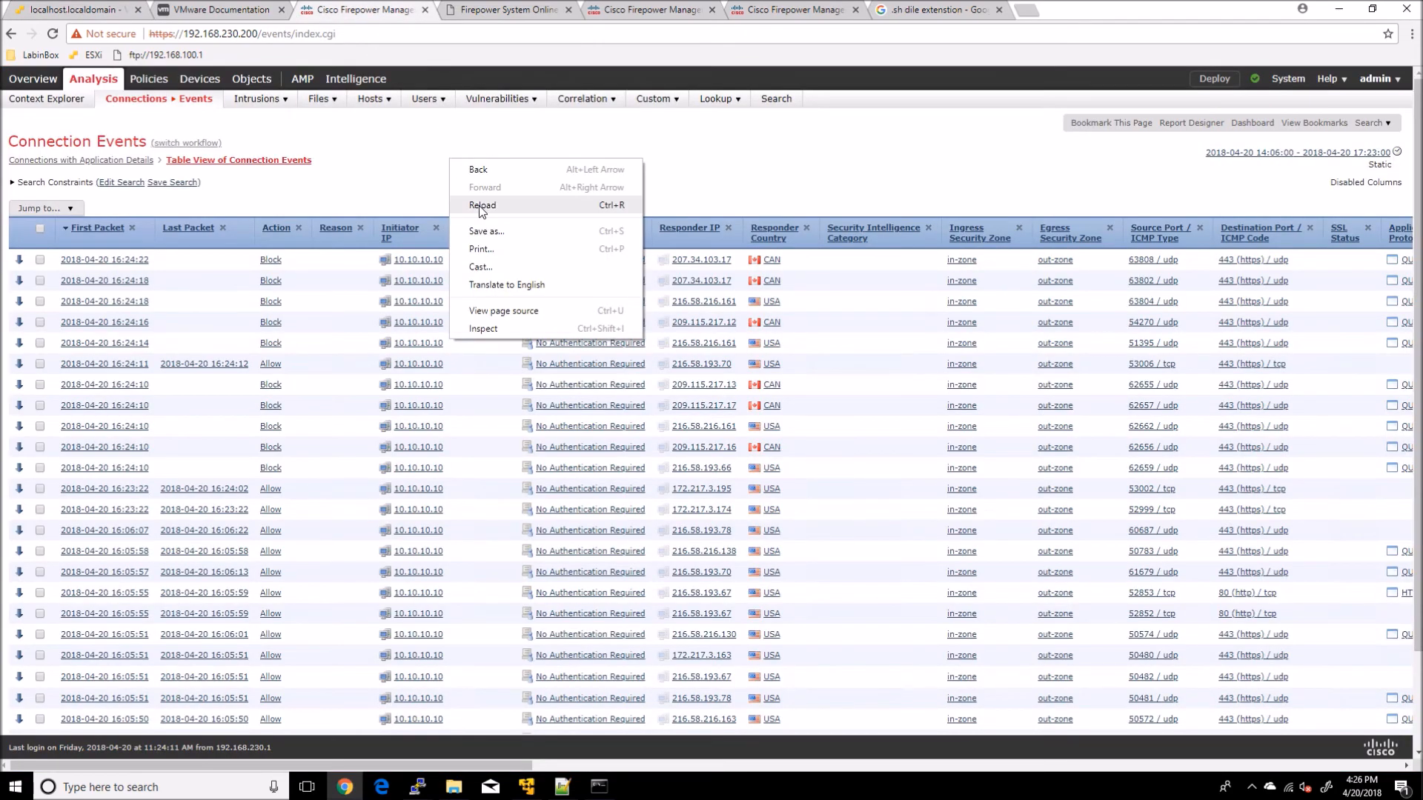
Step: Reload Connection Events and review Action, Application Protocol and Web Application columns
click(483, 205)
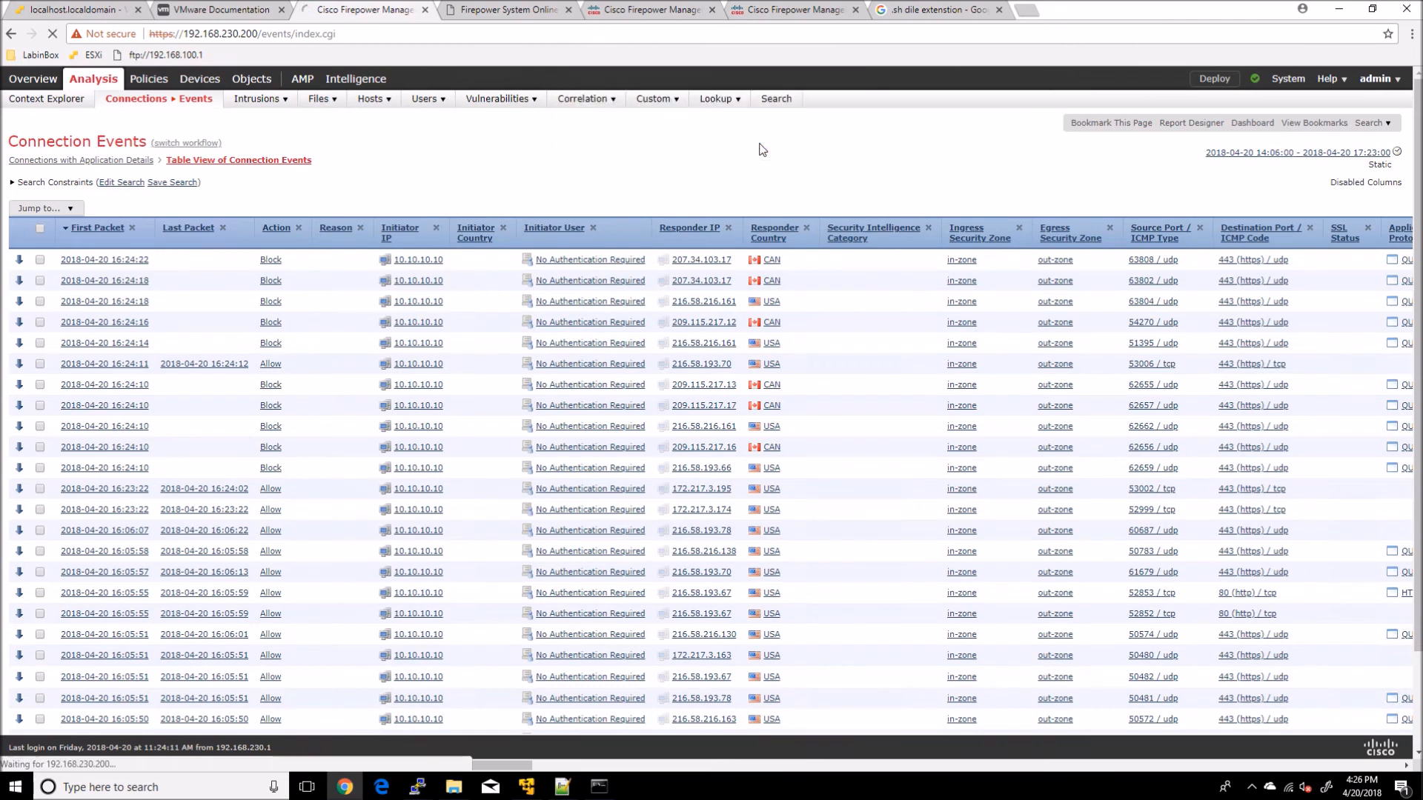
mouse_move(119, 276)
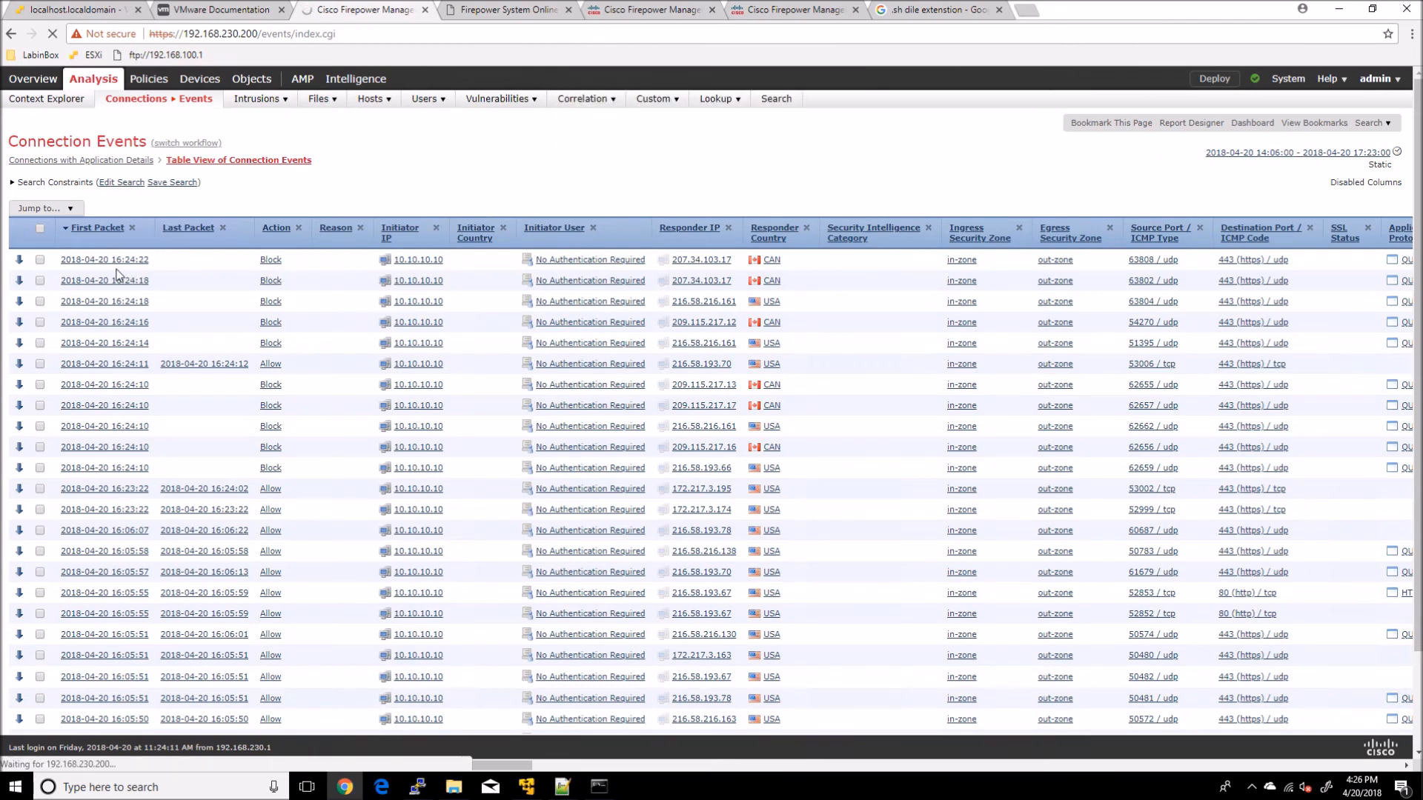
mouse_move(118, 280)
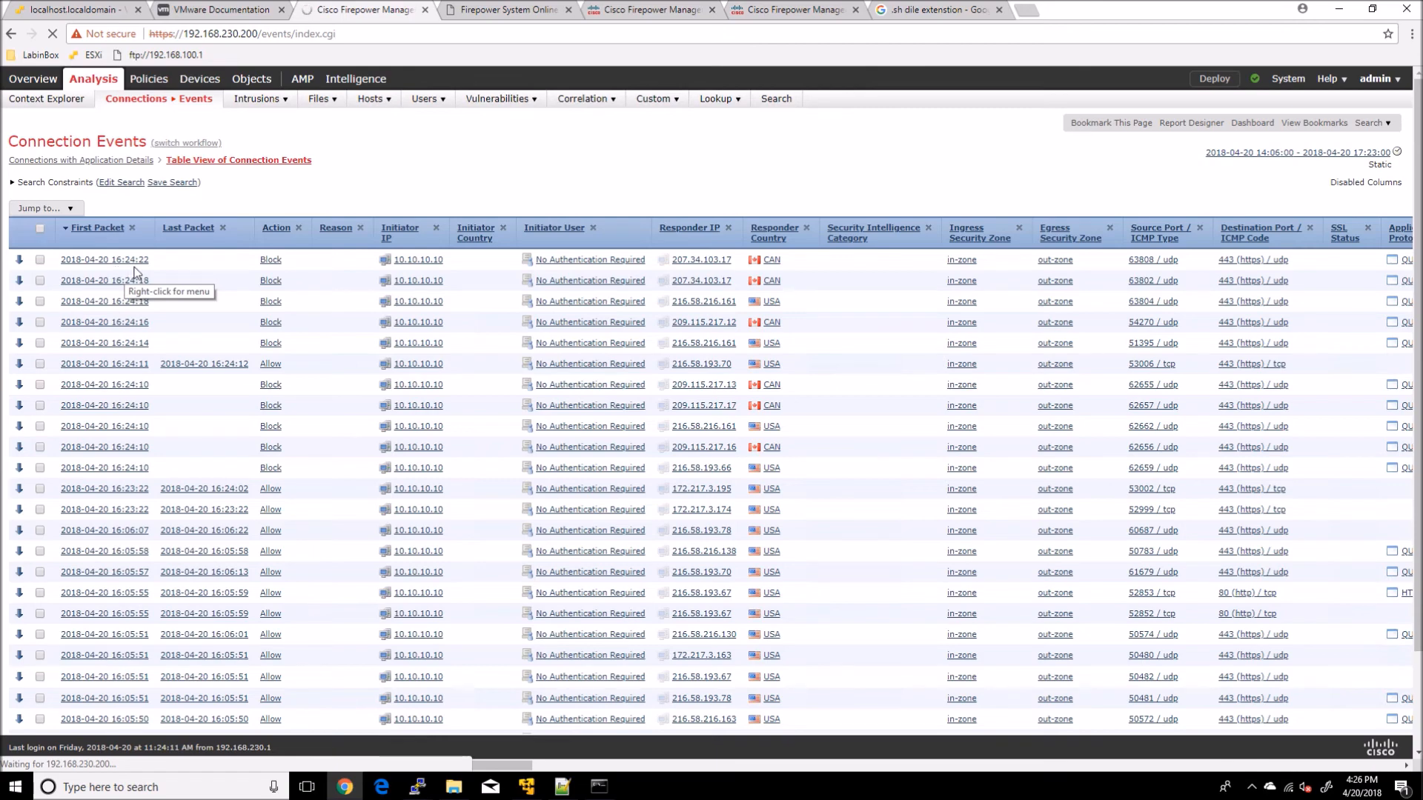
mouse_move(103, 280)
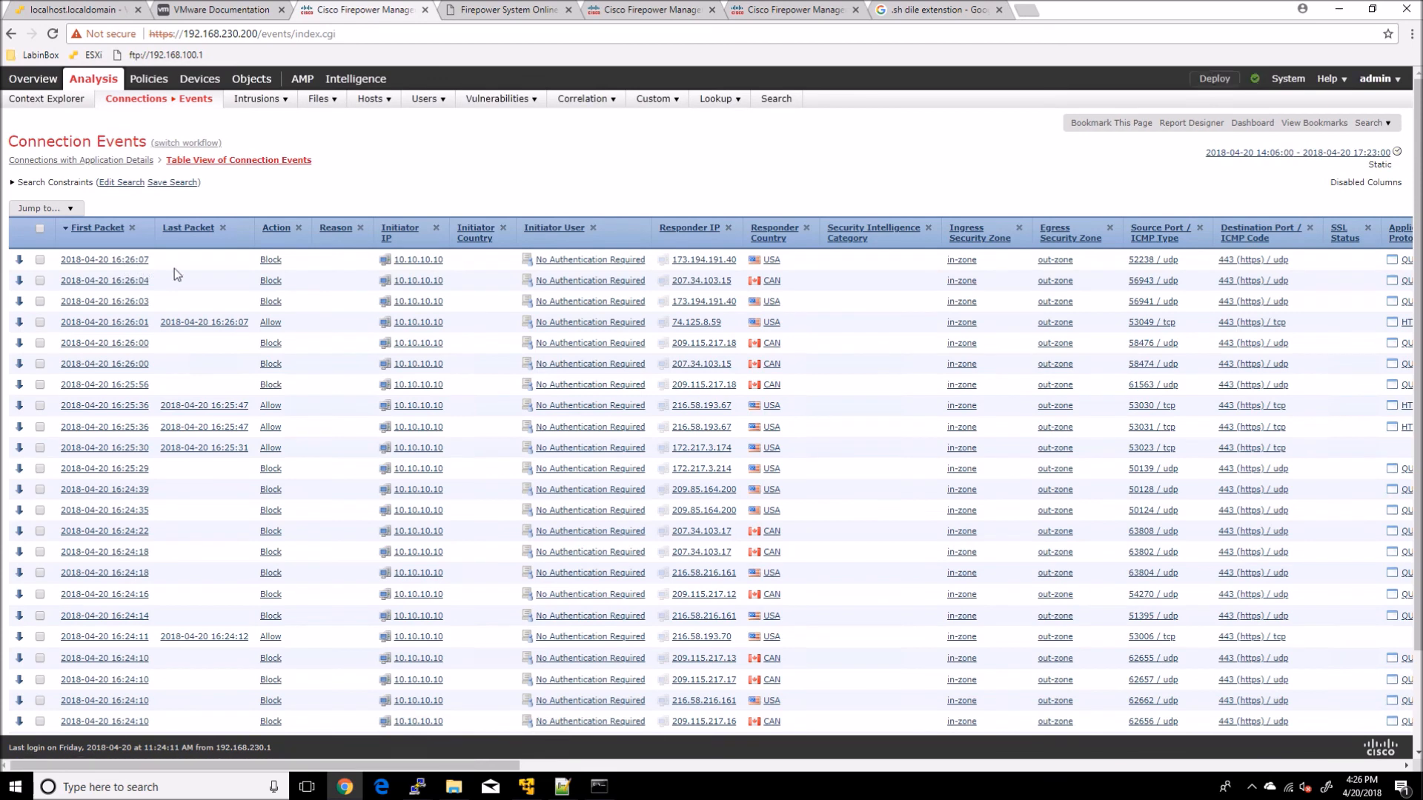
mouse_move(269, 280)
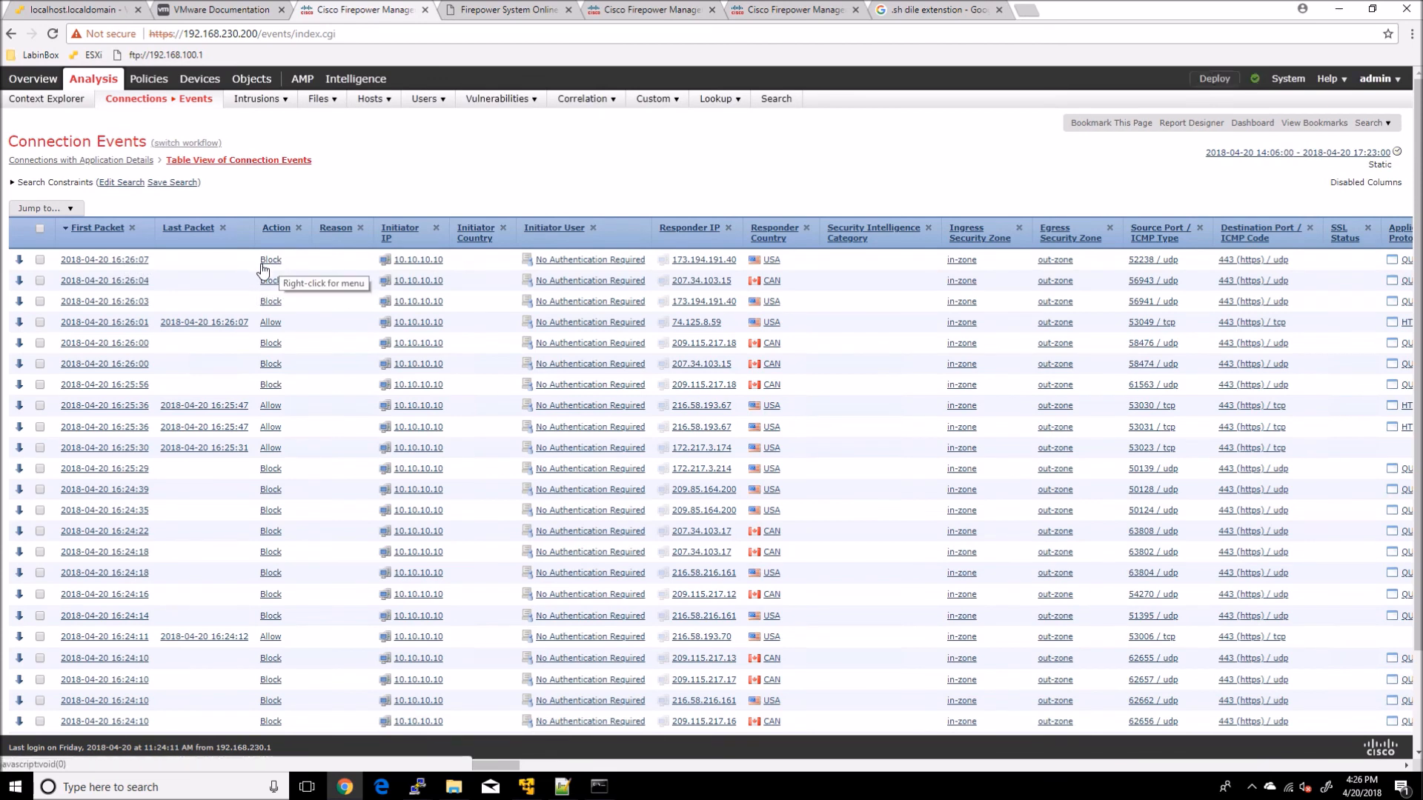
mouse_move(1019, 286)
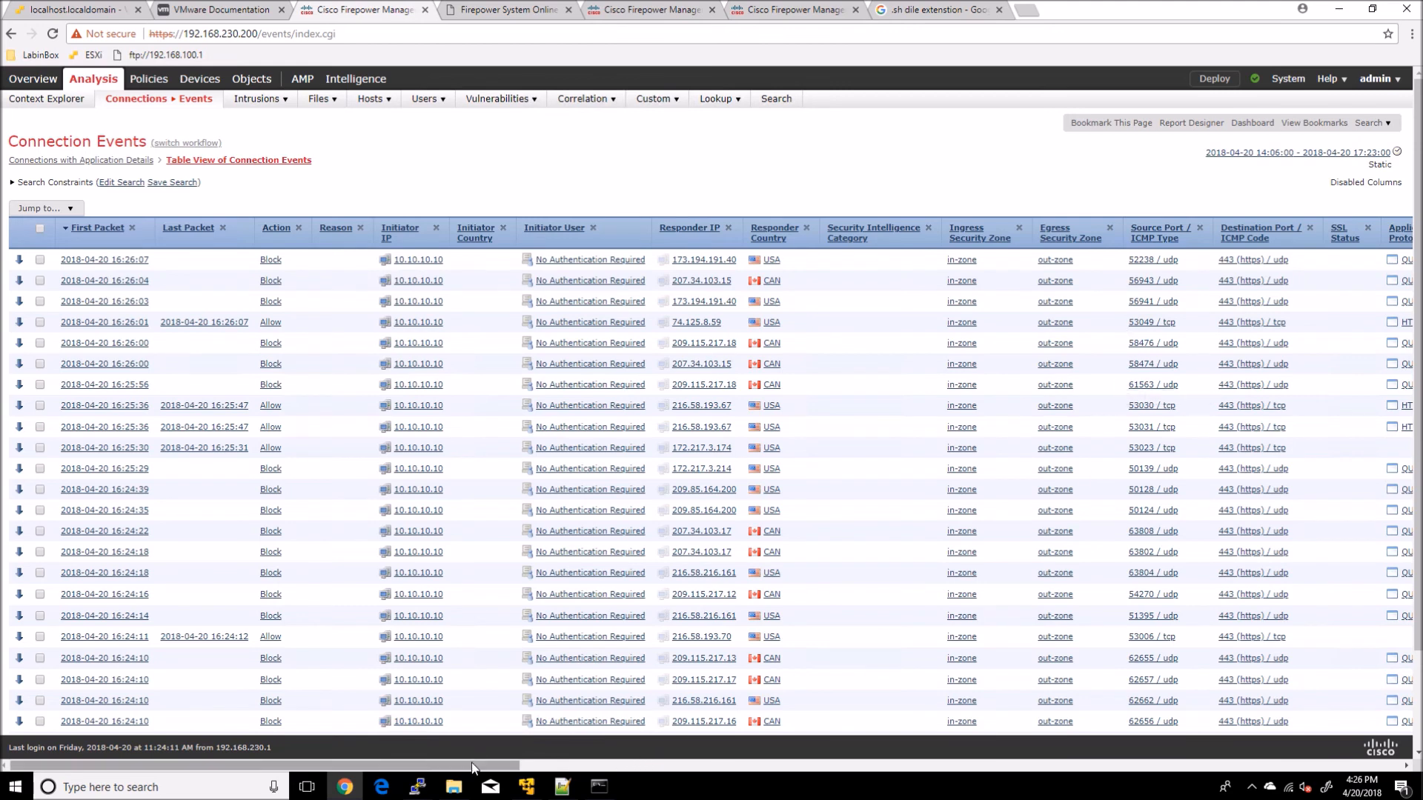
scroll(right, 3)
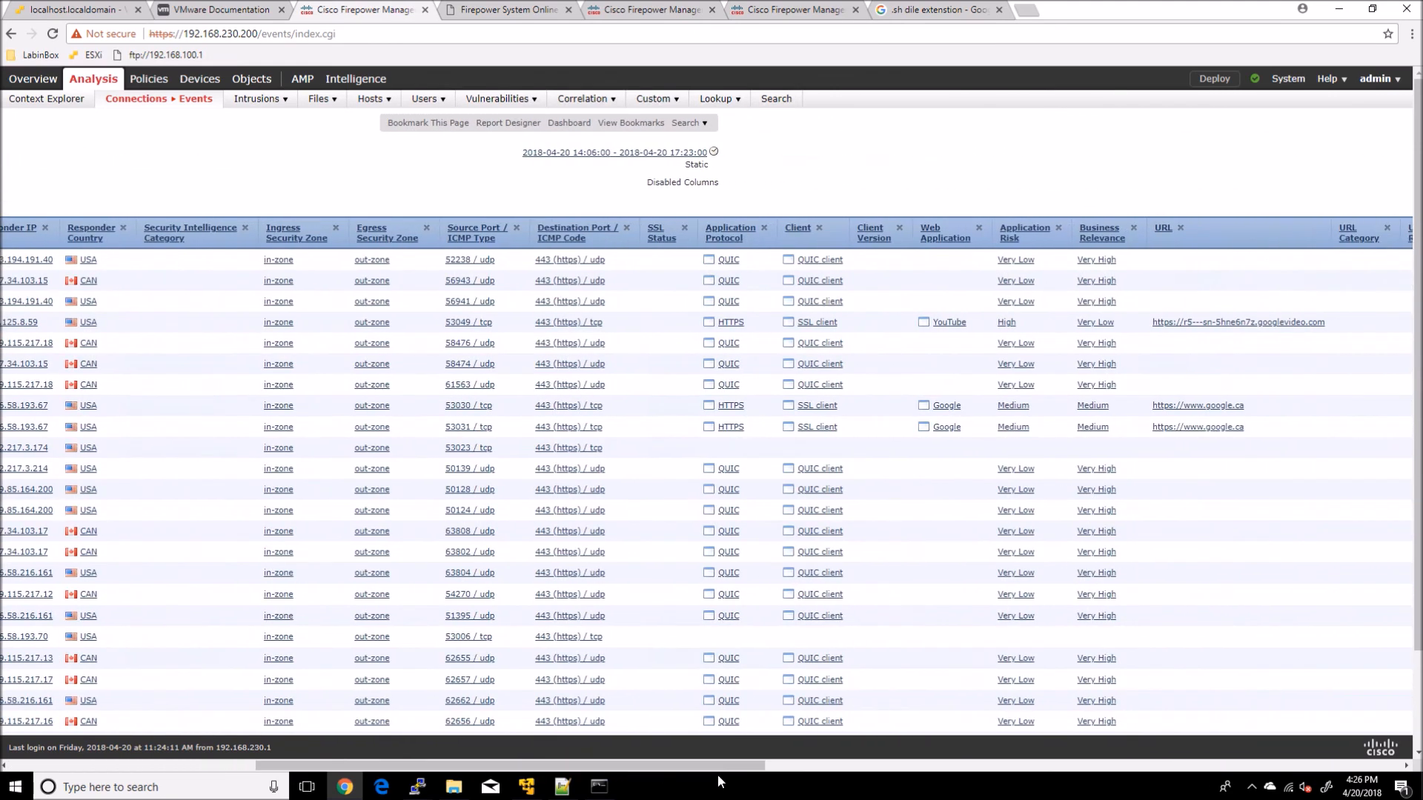
mouse_move(949, 321)
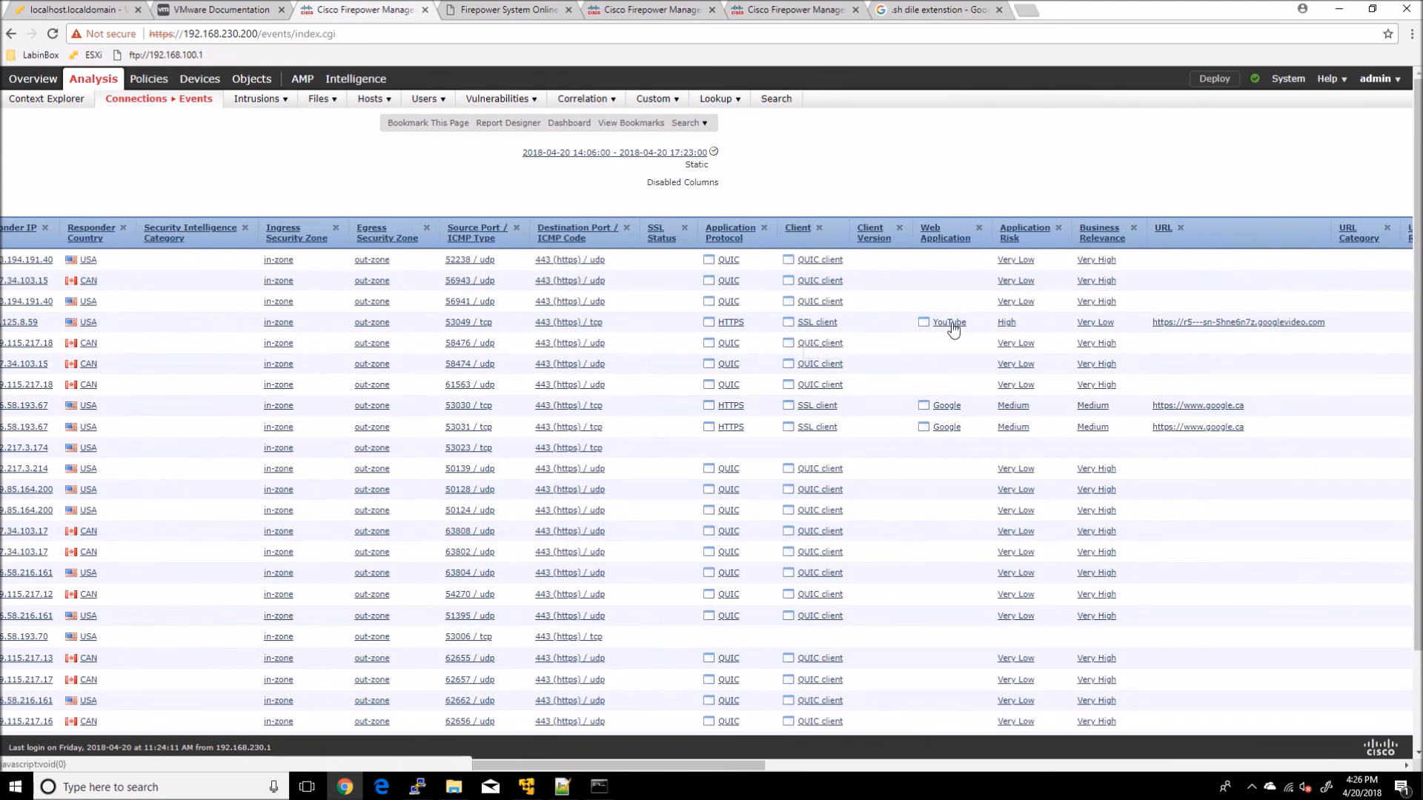
mouse_move(825, 303)
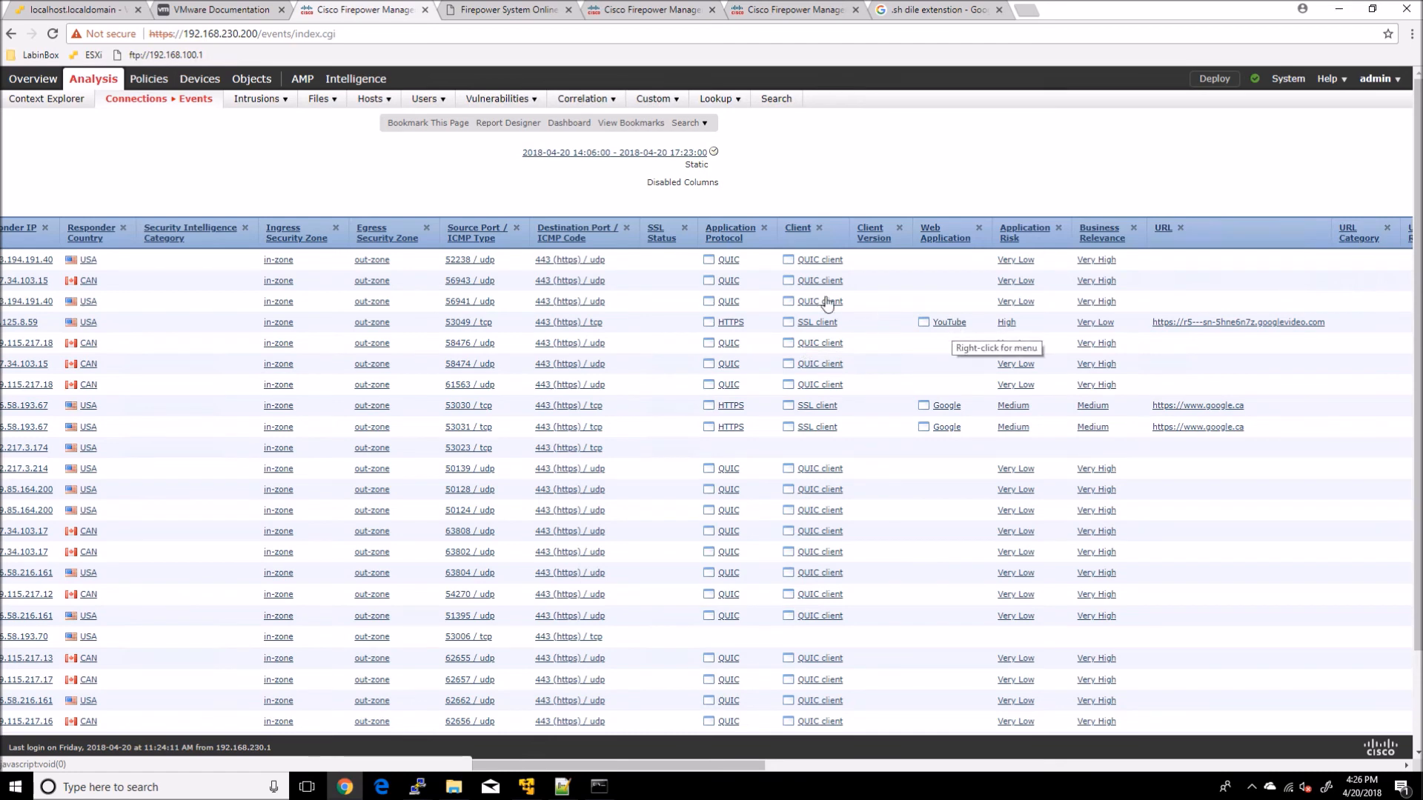
mouse_move(848, 269)
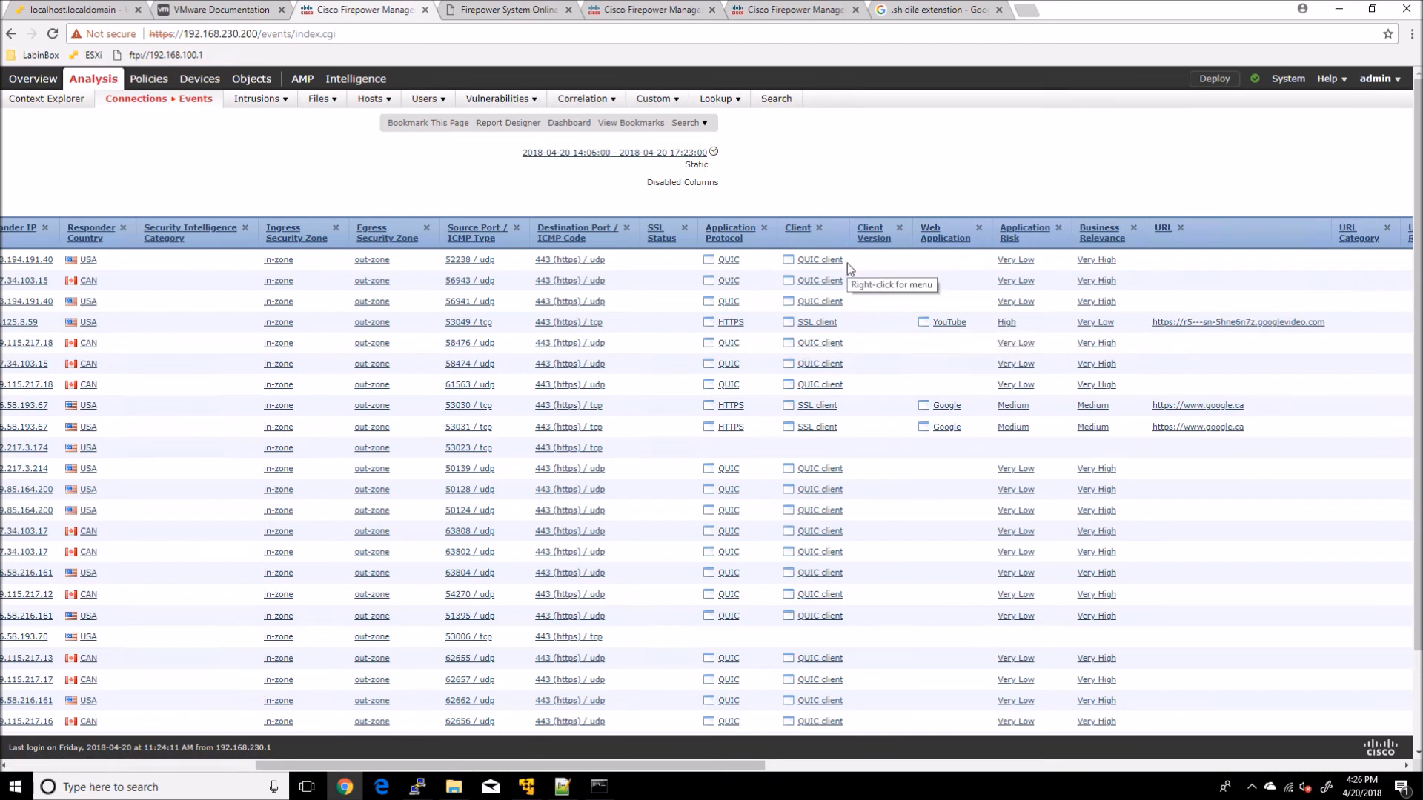
mouse_move(588, 272)
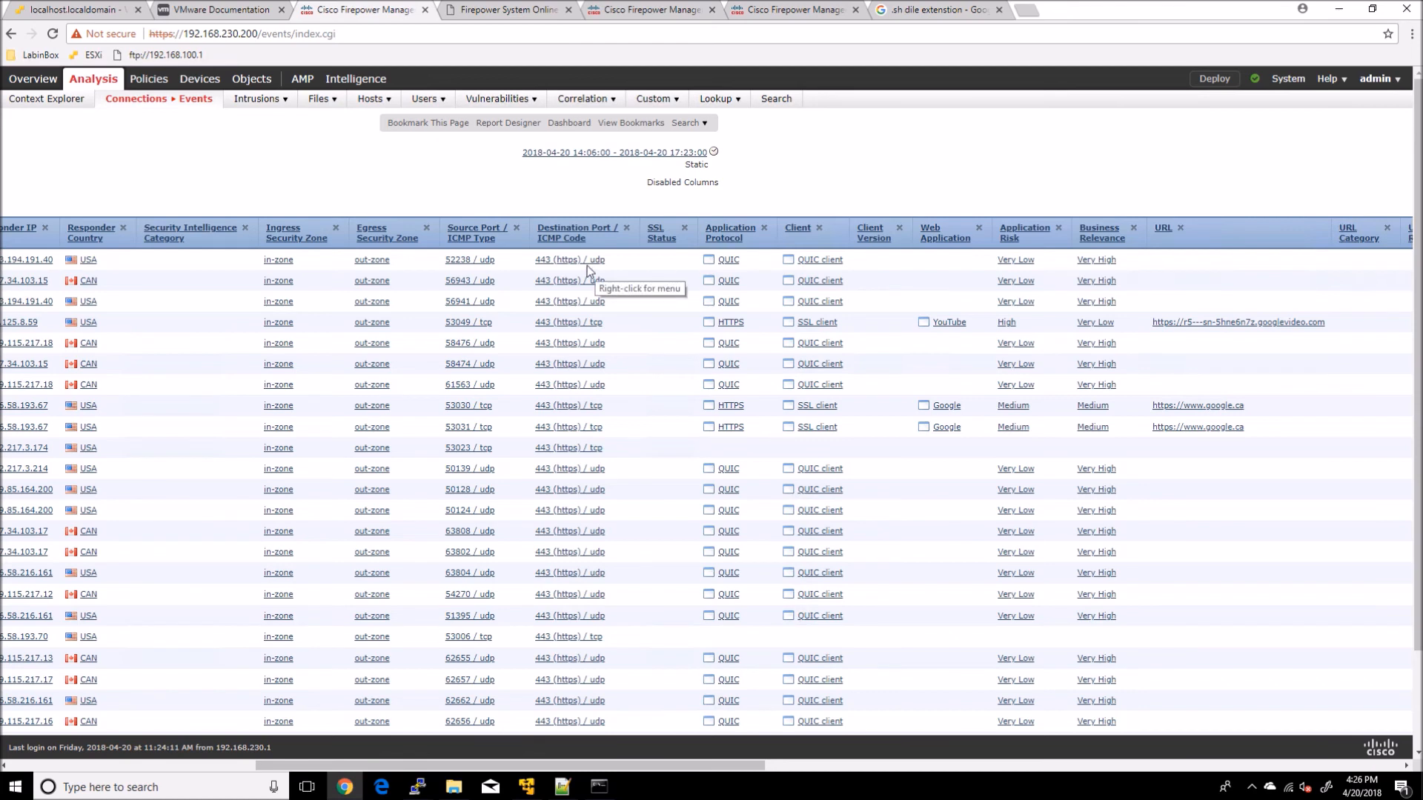
mouse_move(941, 338)
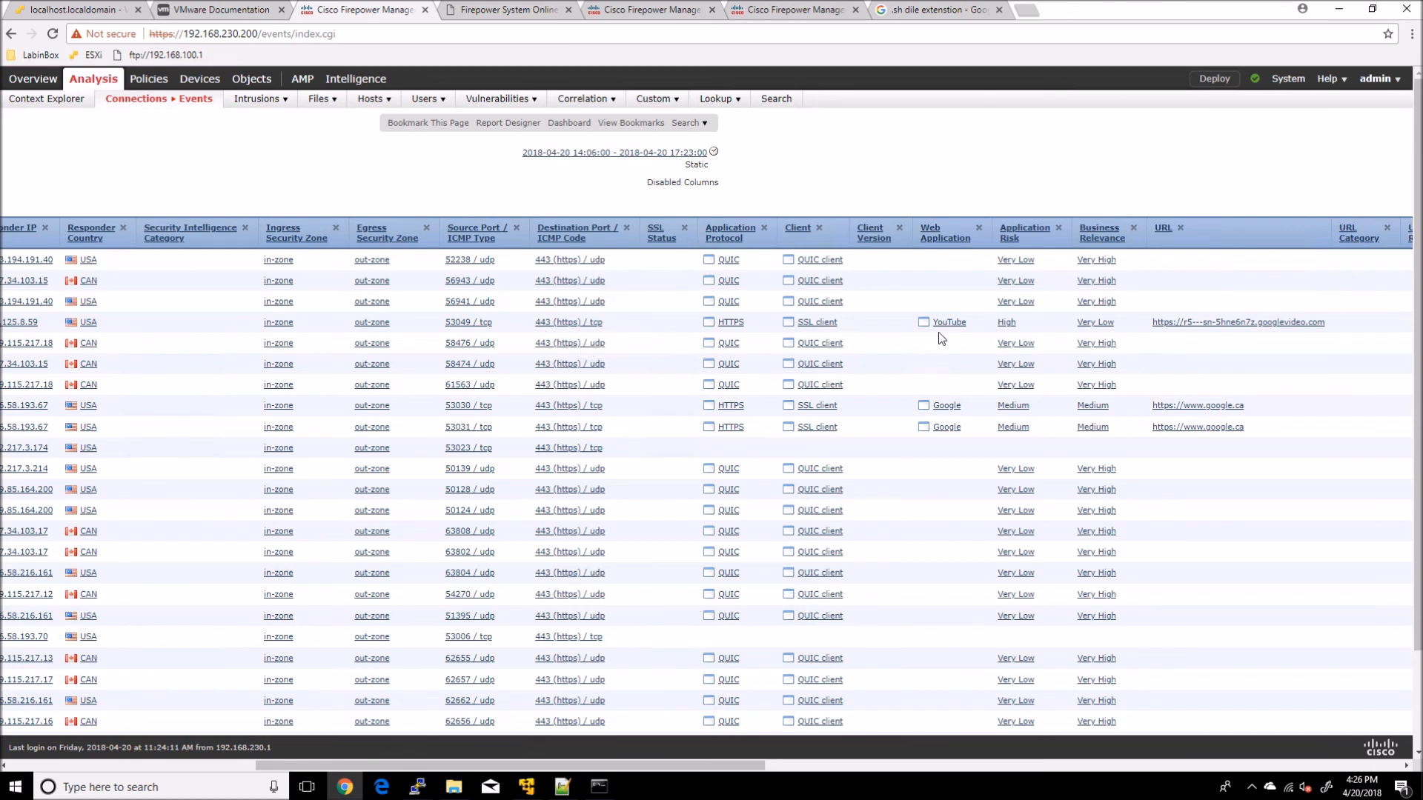
mouse_move(874, 595)
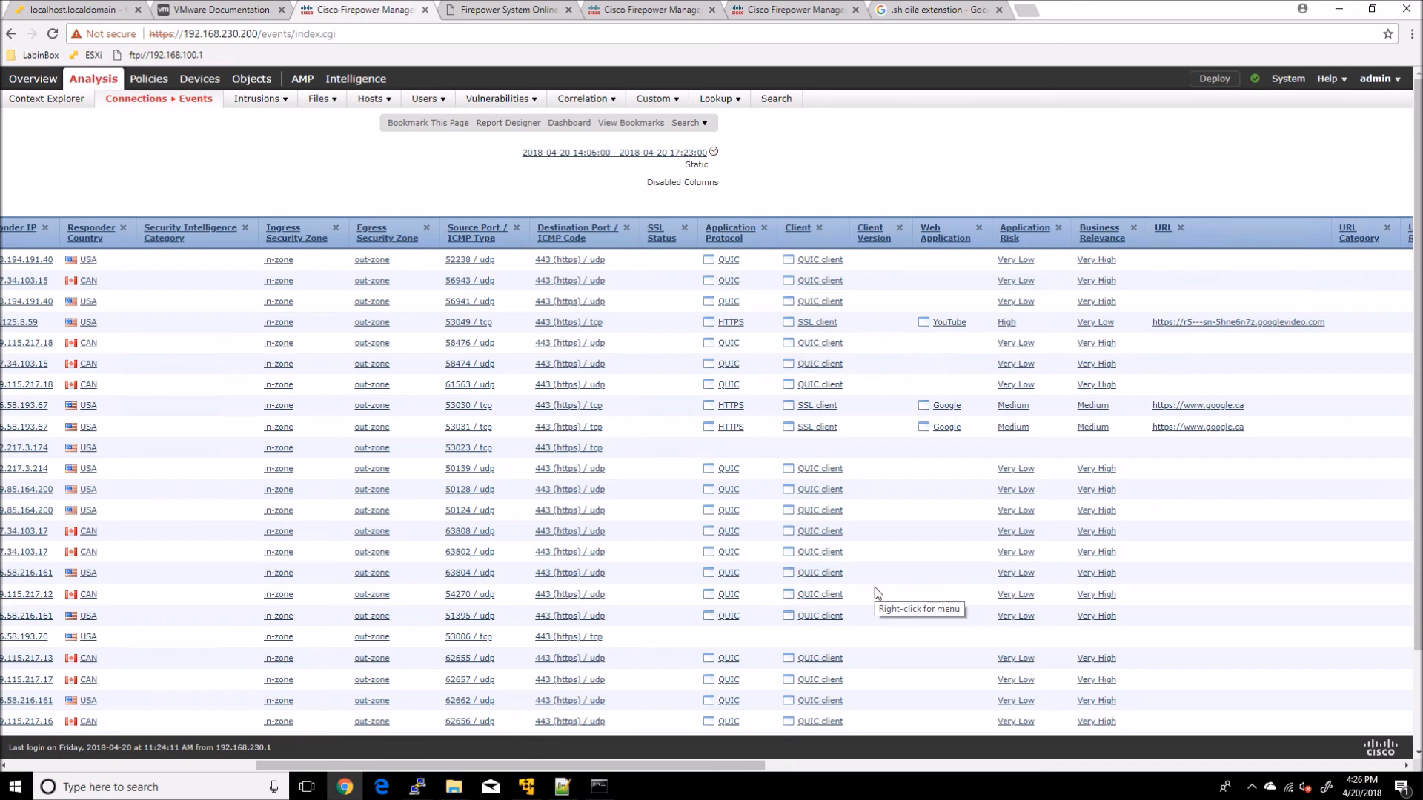
mouse_move(863, 698)
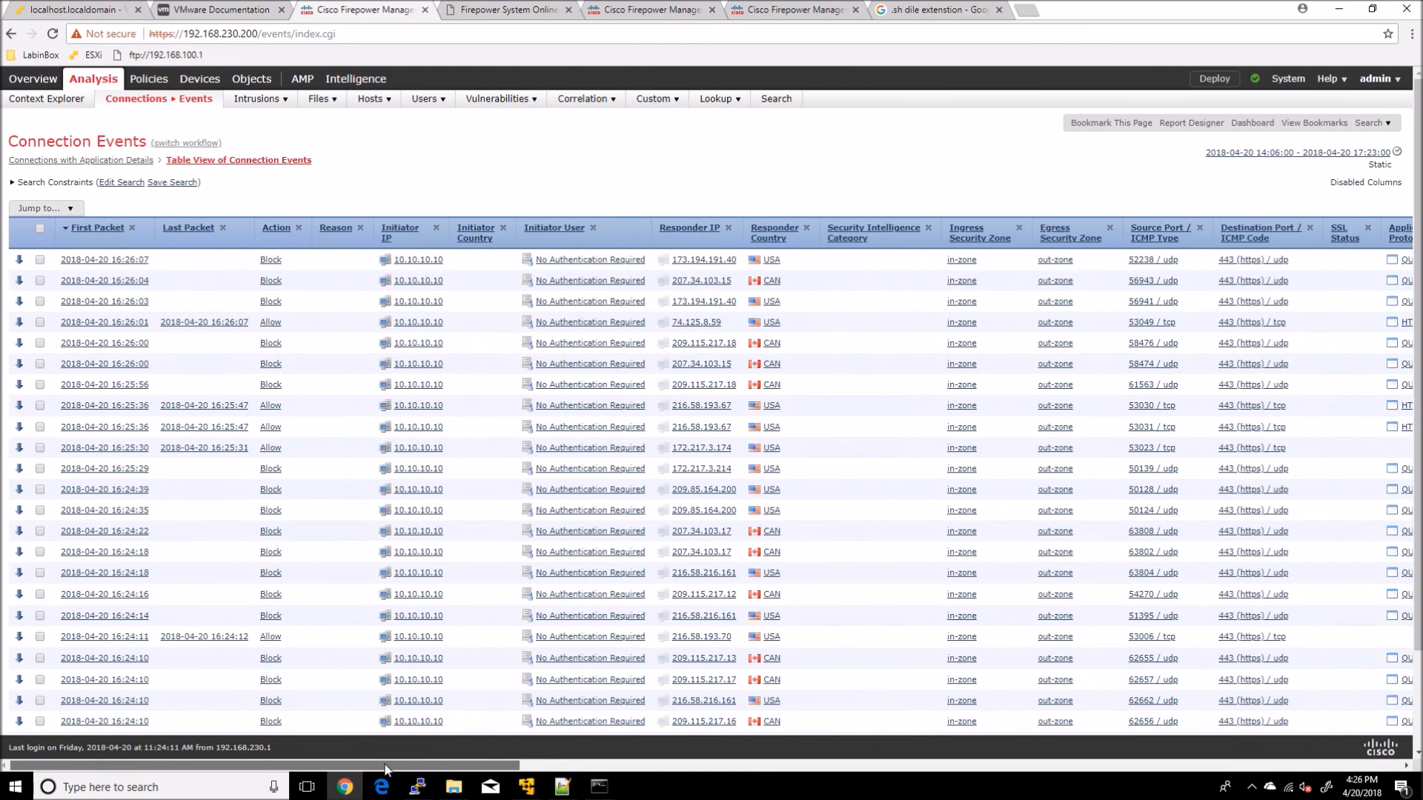
mouse_move(265, 342)
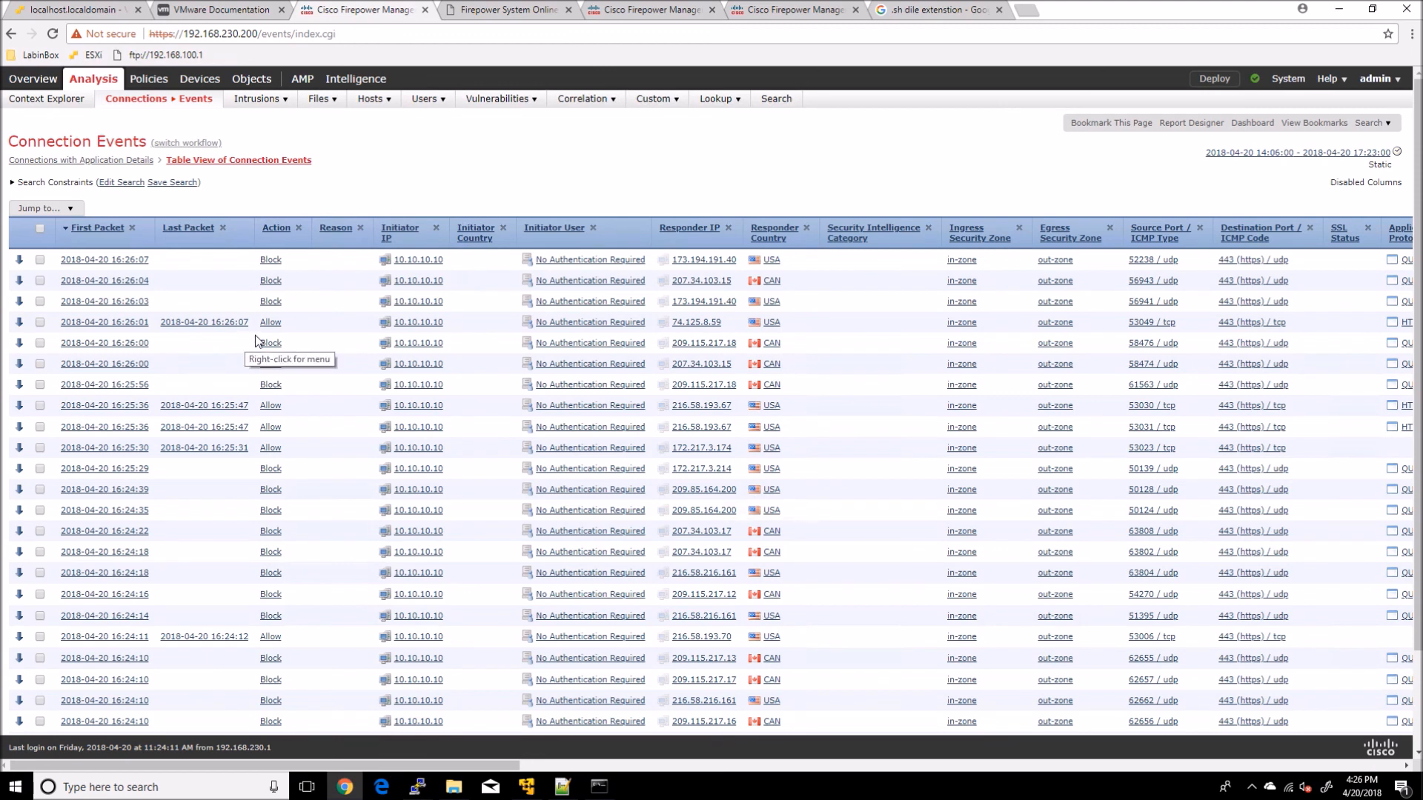
mouse_move(256, 449)
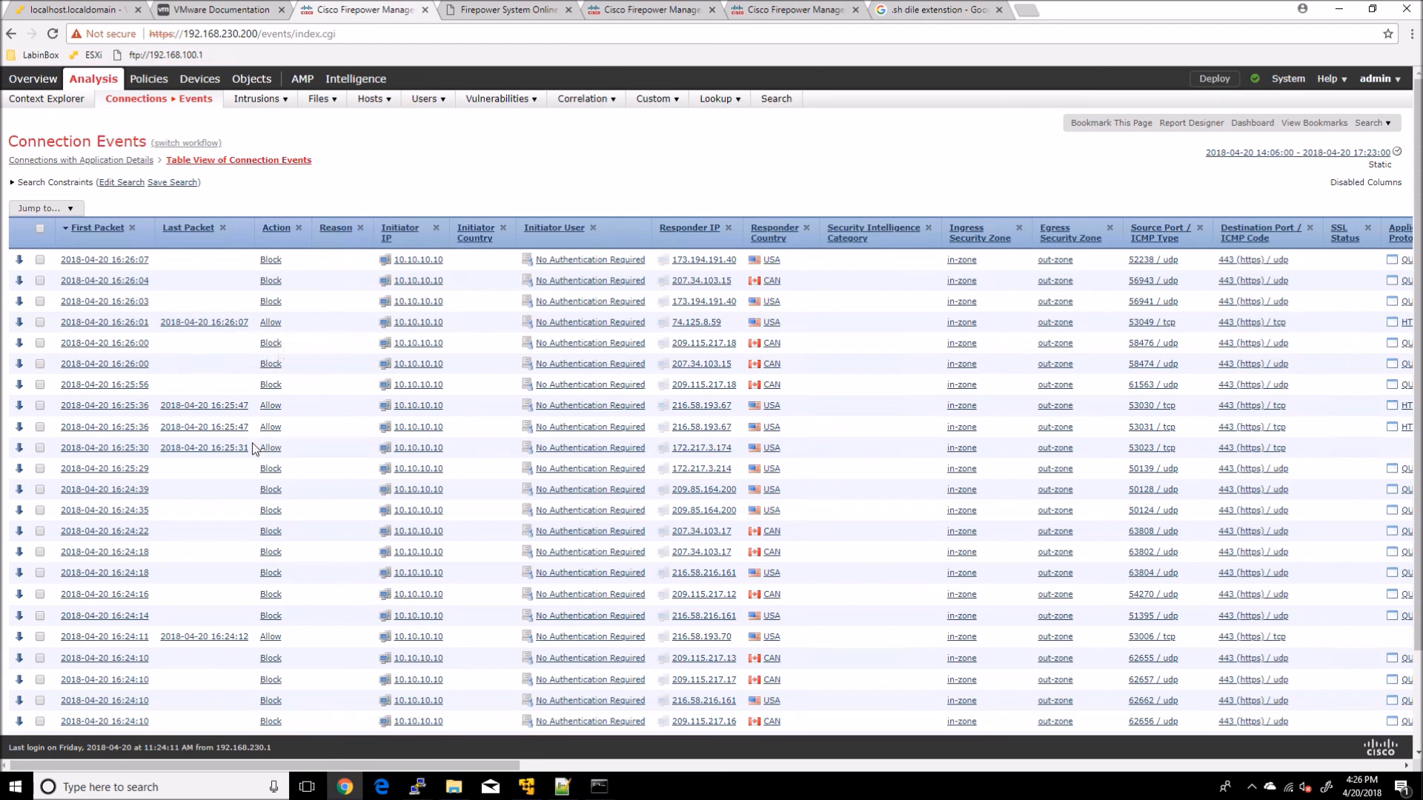
mouse_move(302, 457)
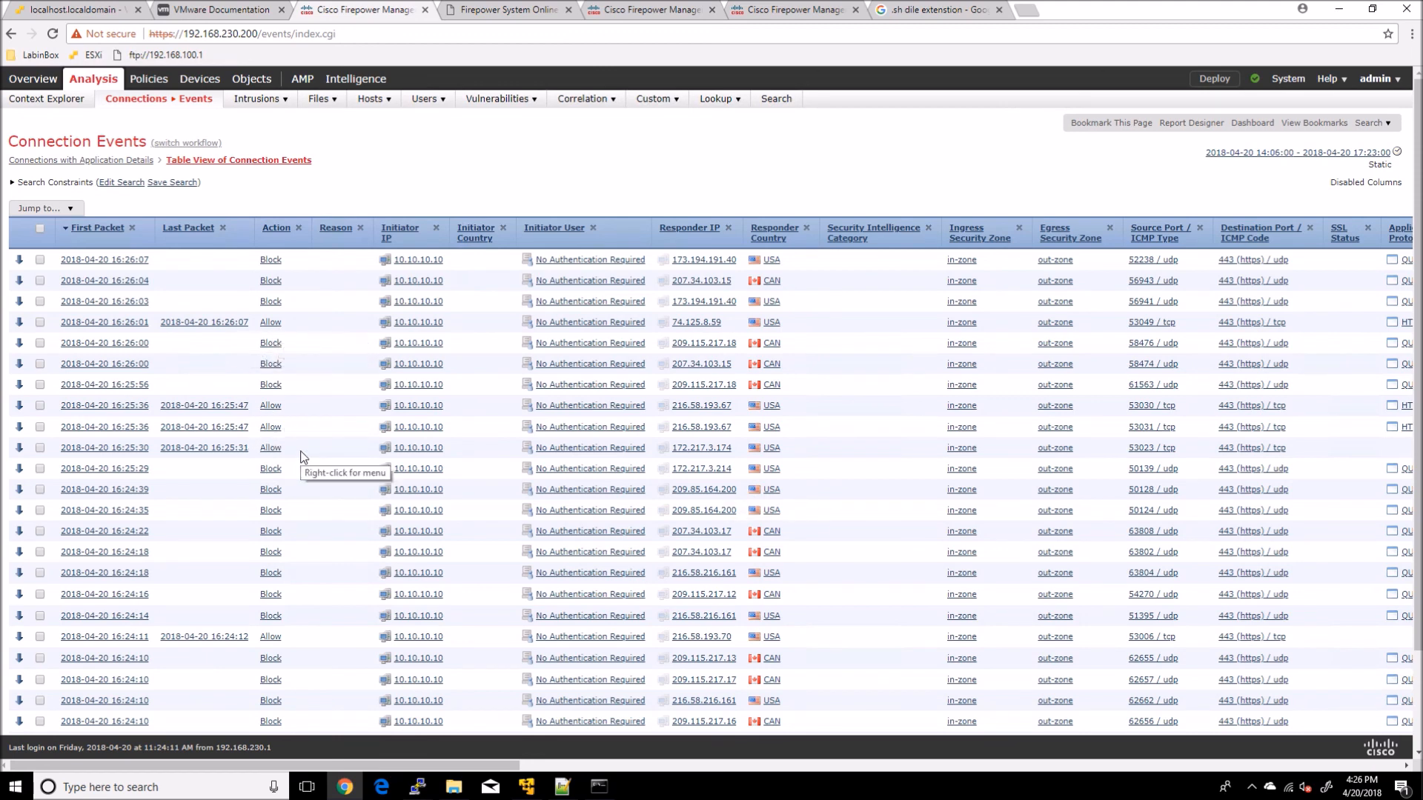
scroll(down, 3)
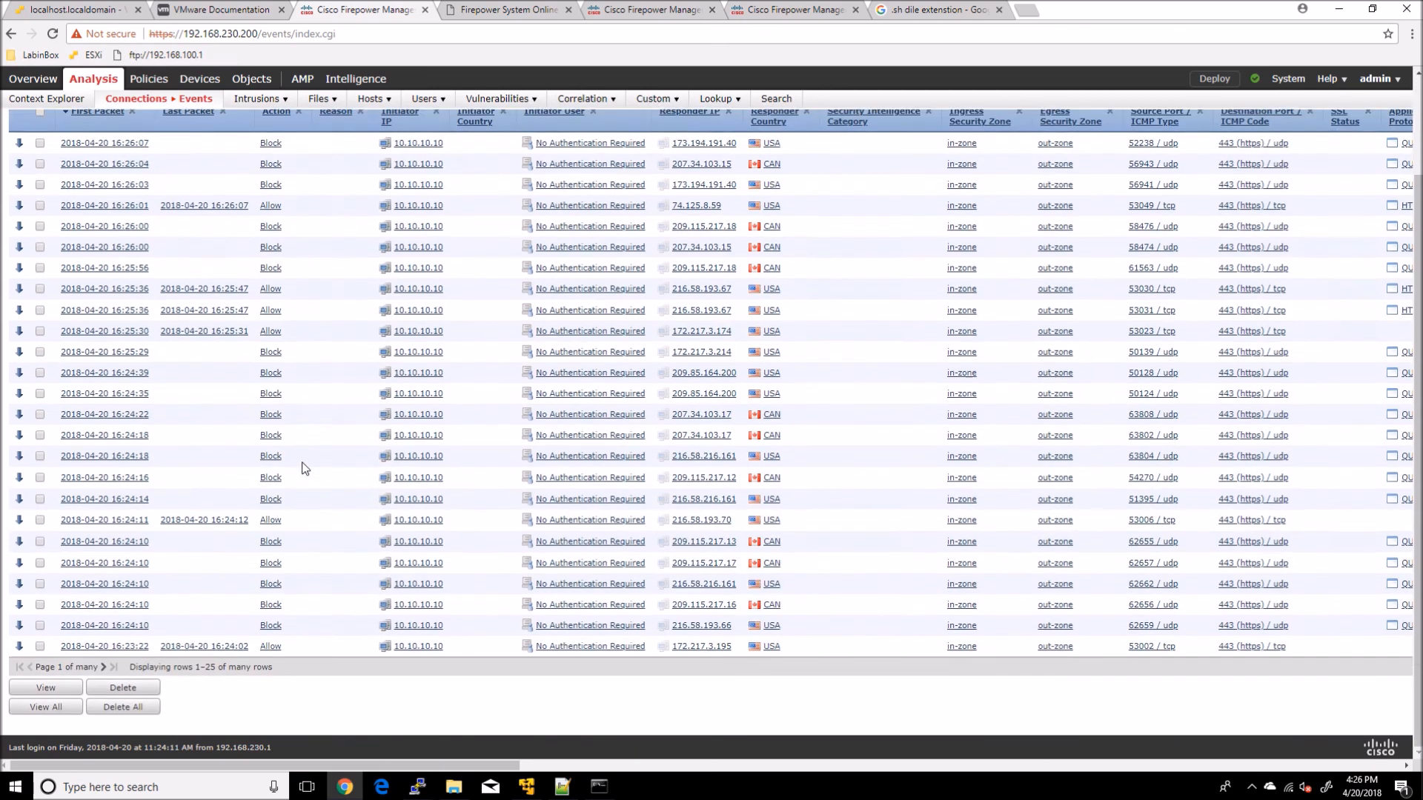
scroll(up, 3)
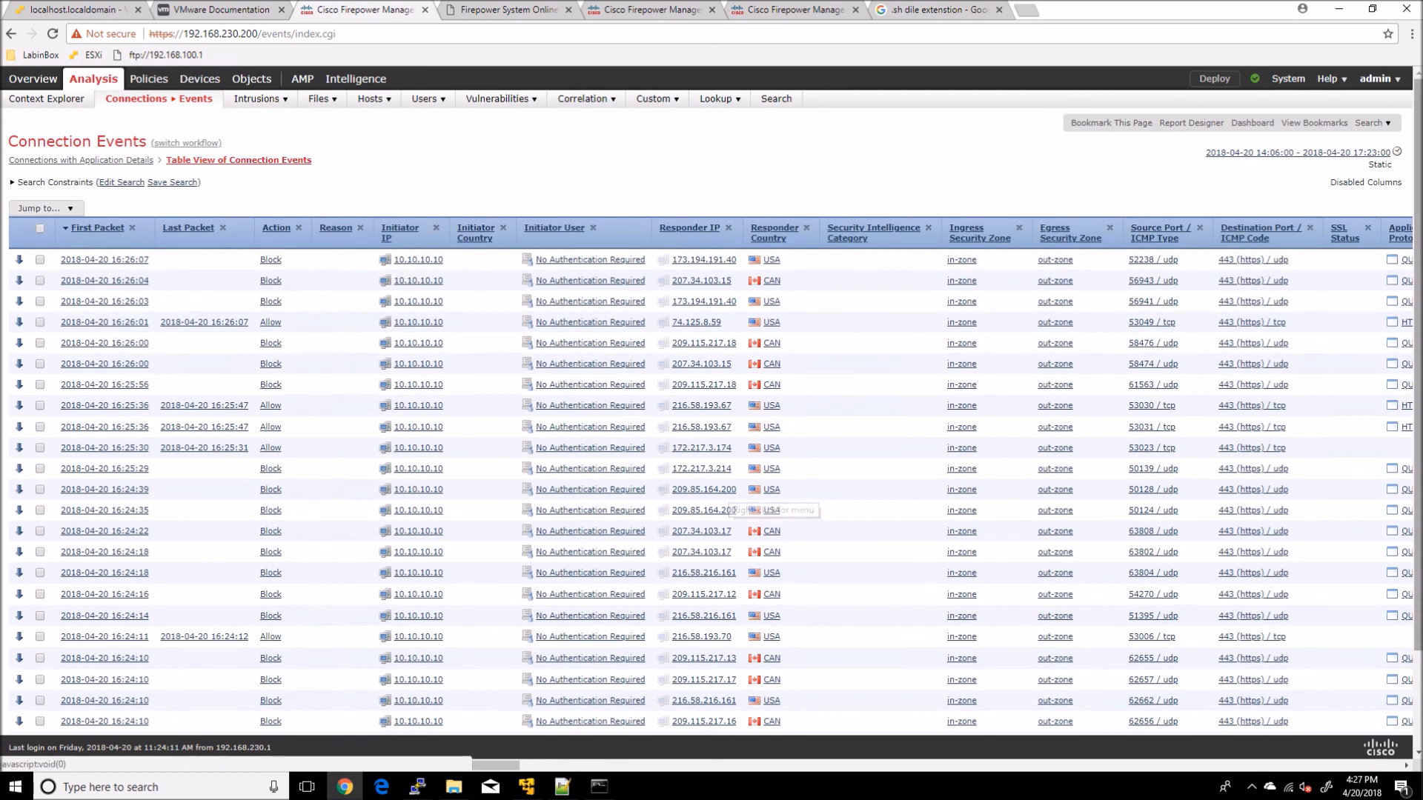